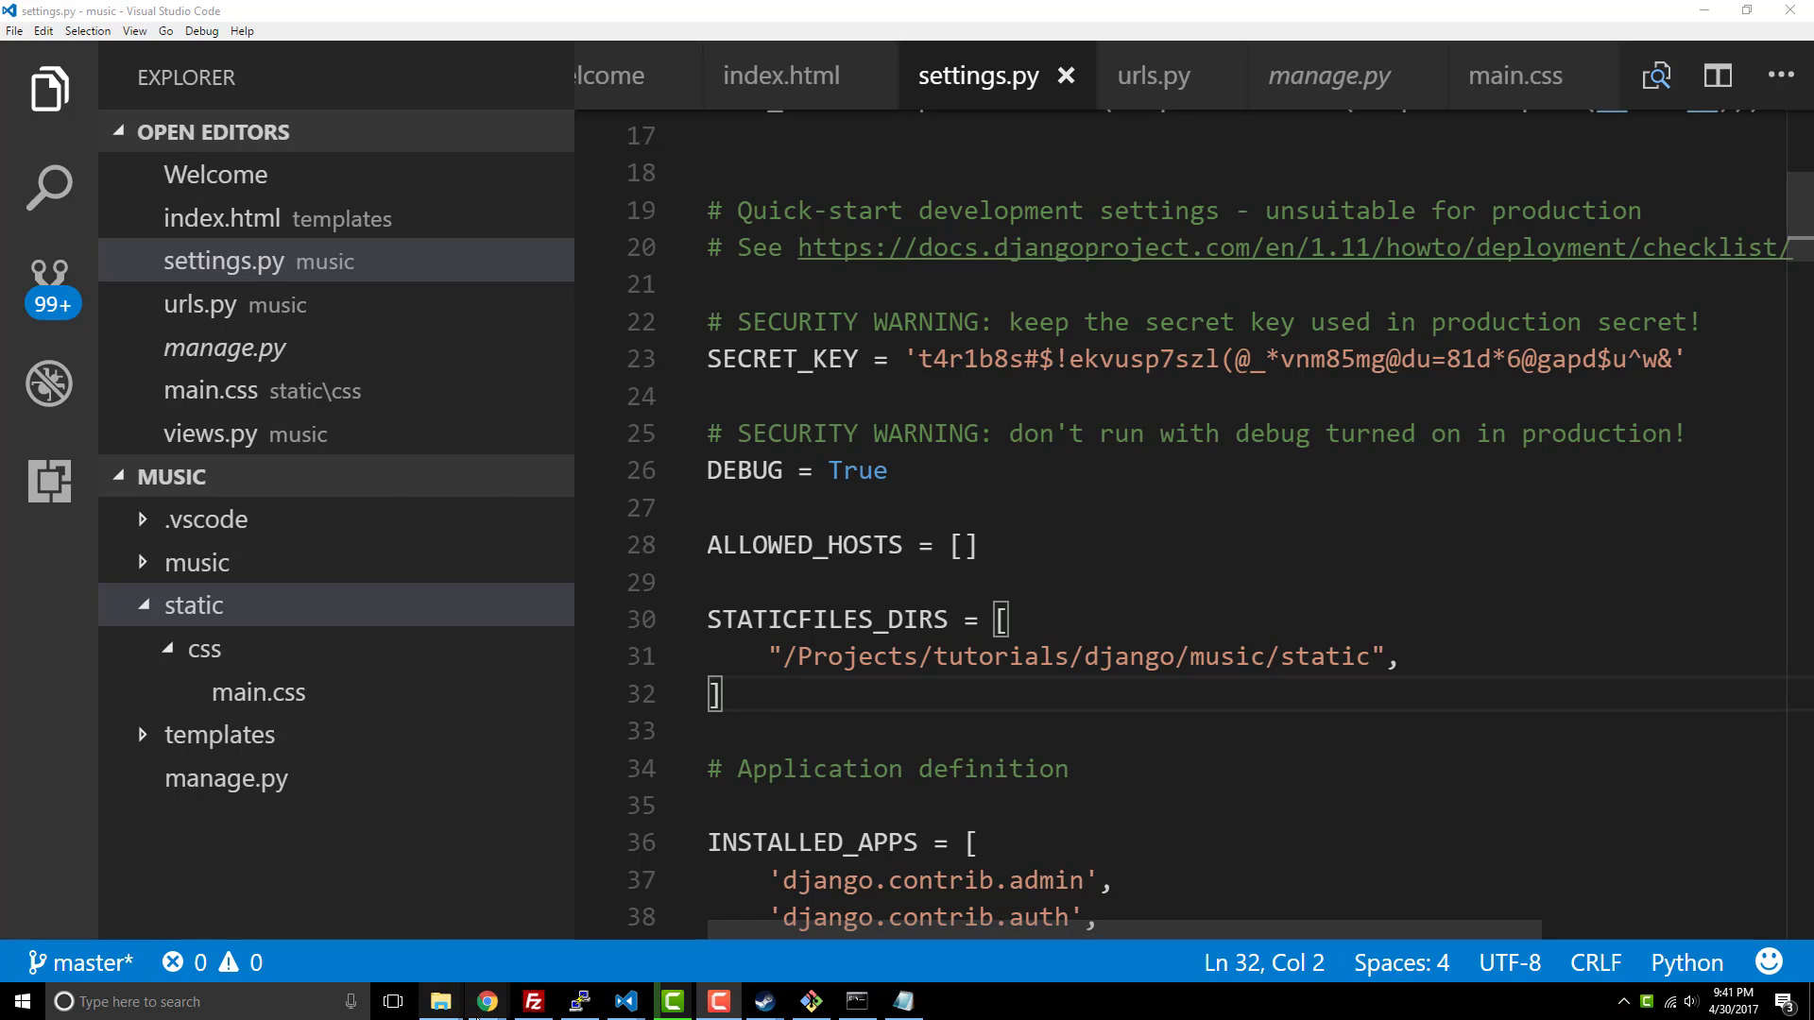
Step: In Chrome, find the Freelancer theme on startbootstrap.com and open its Preview & Download page
left_click(486, 1001)
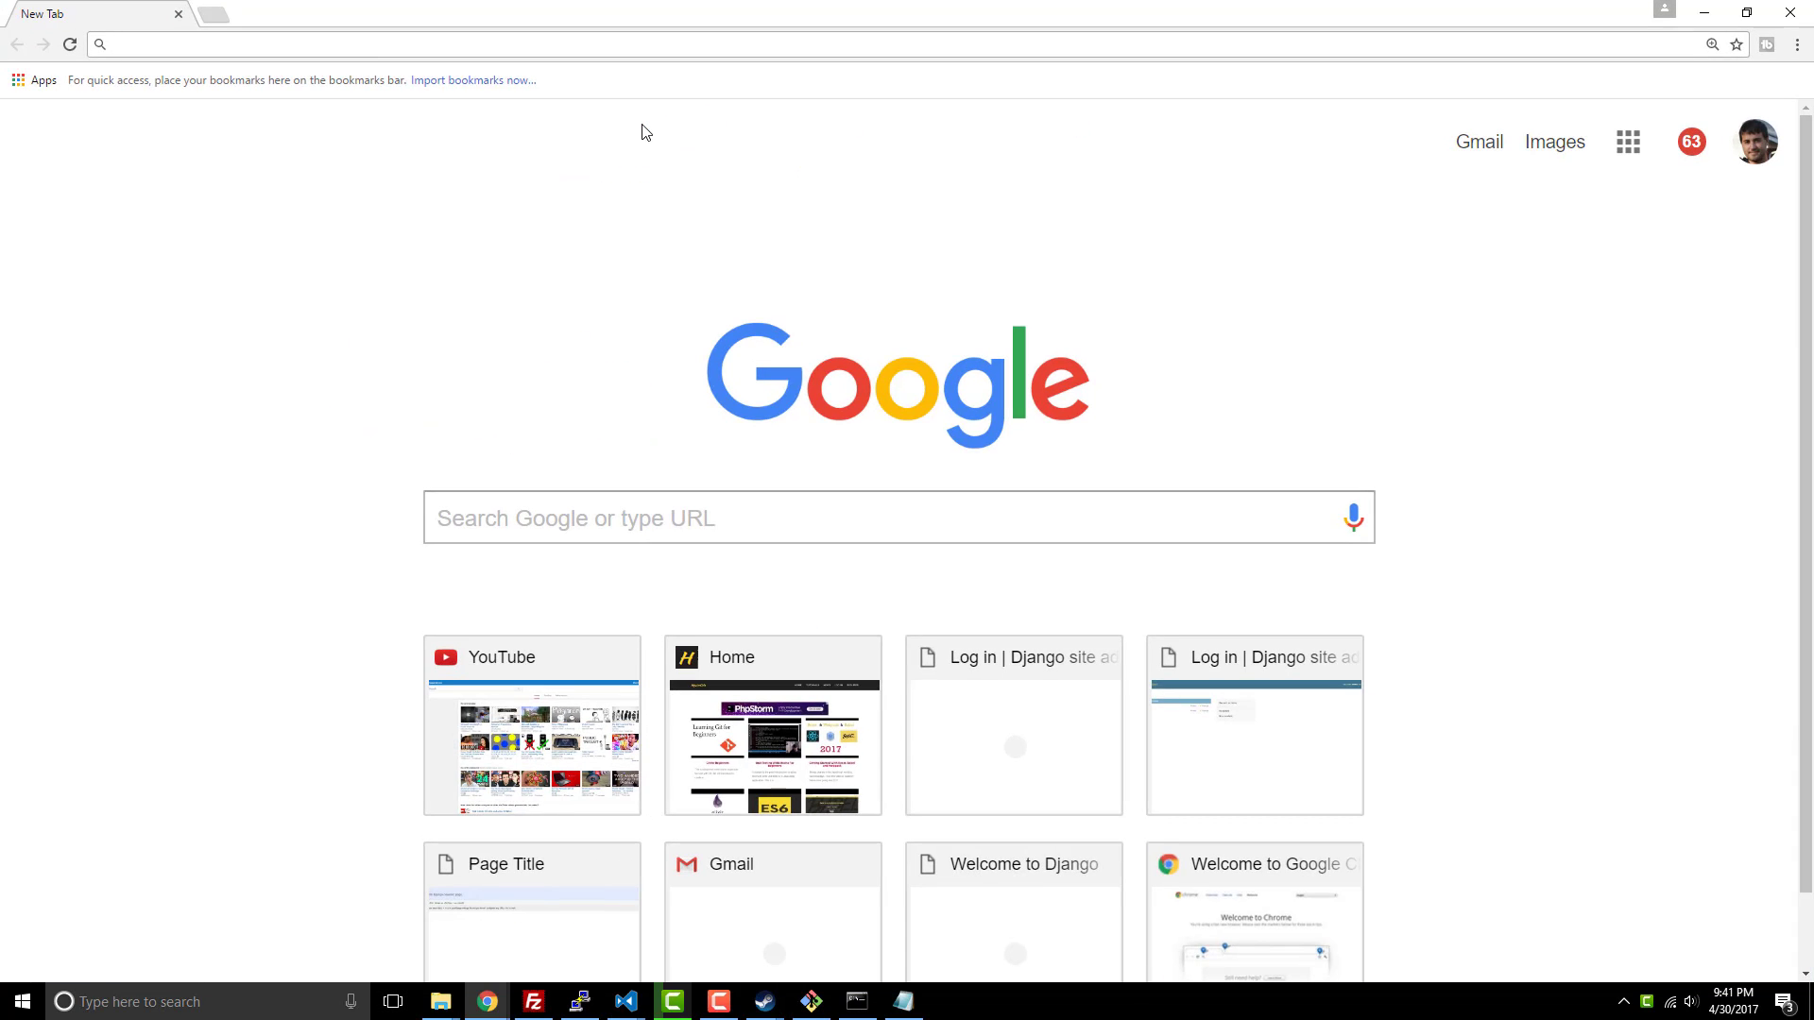
type("dj")
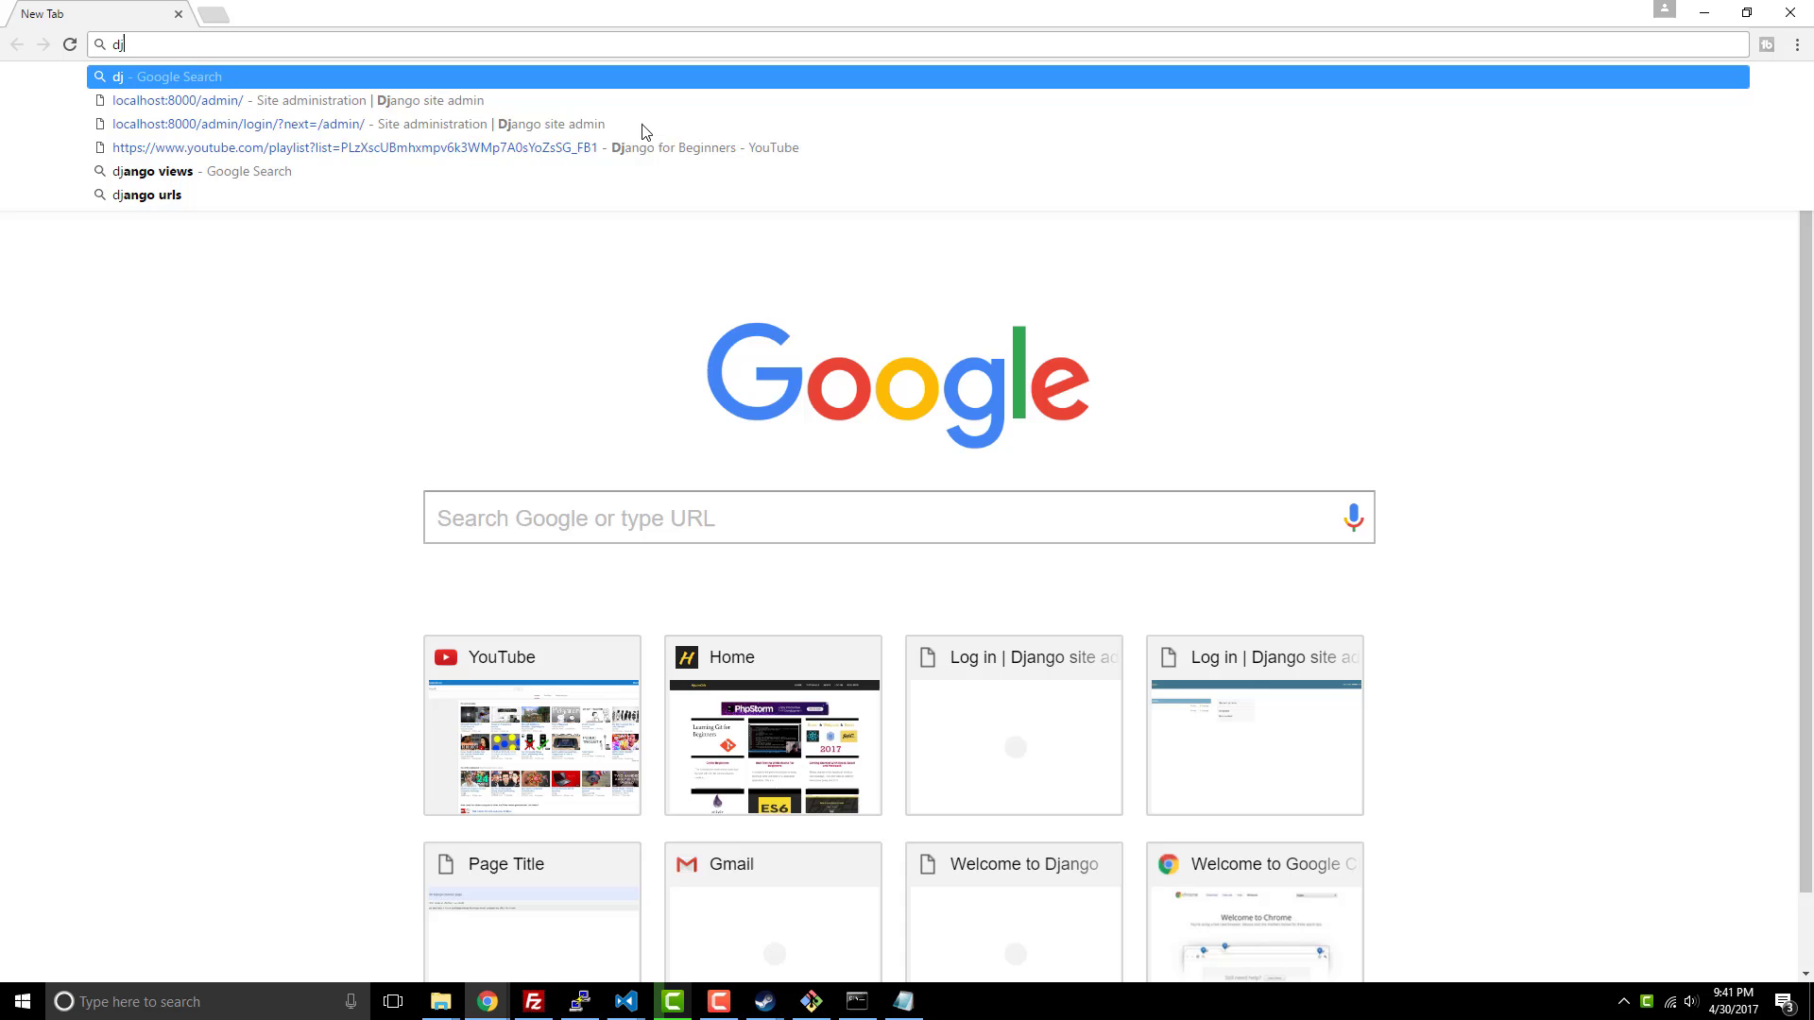
type("free")
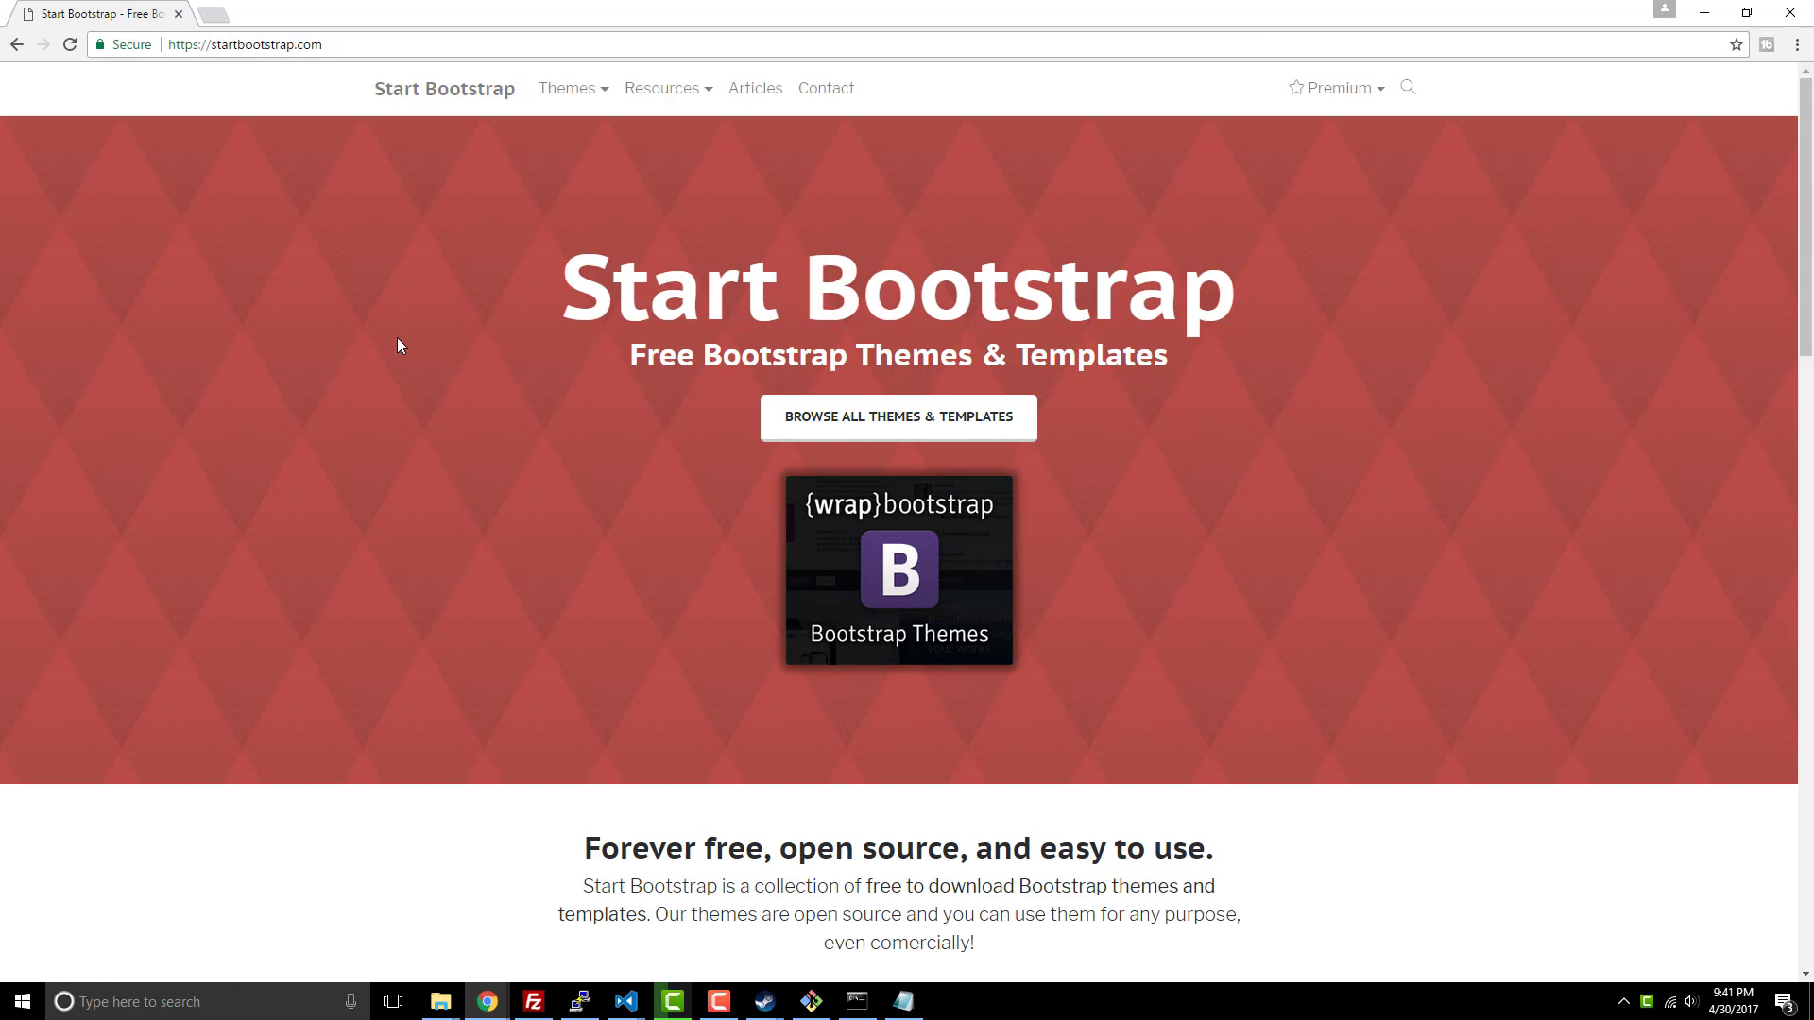
scroll("down", 3)
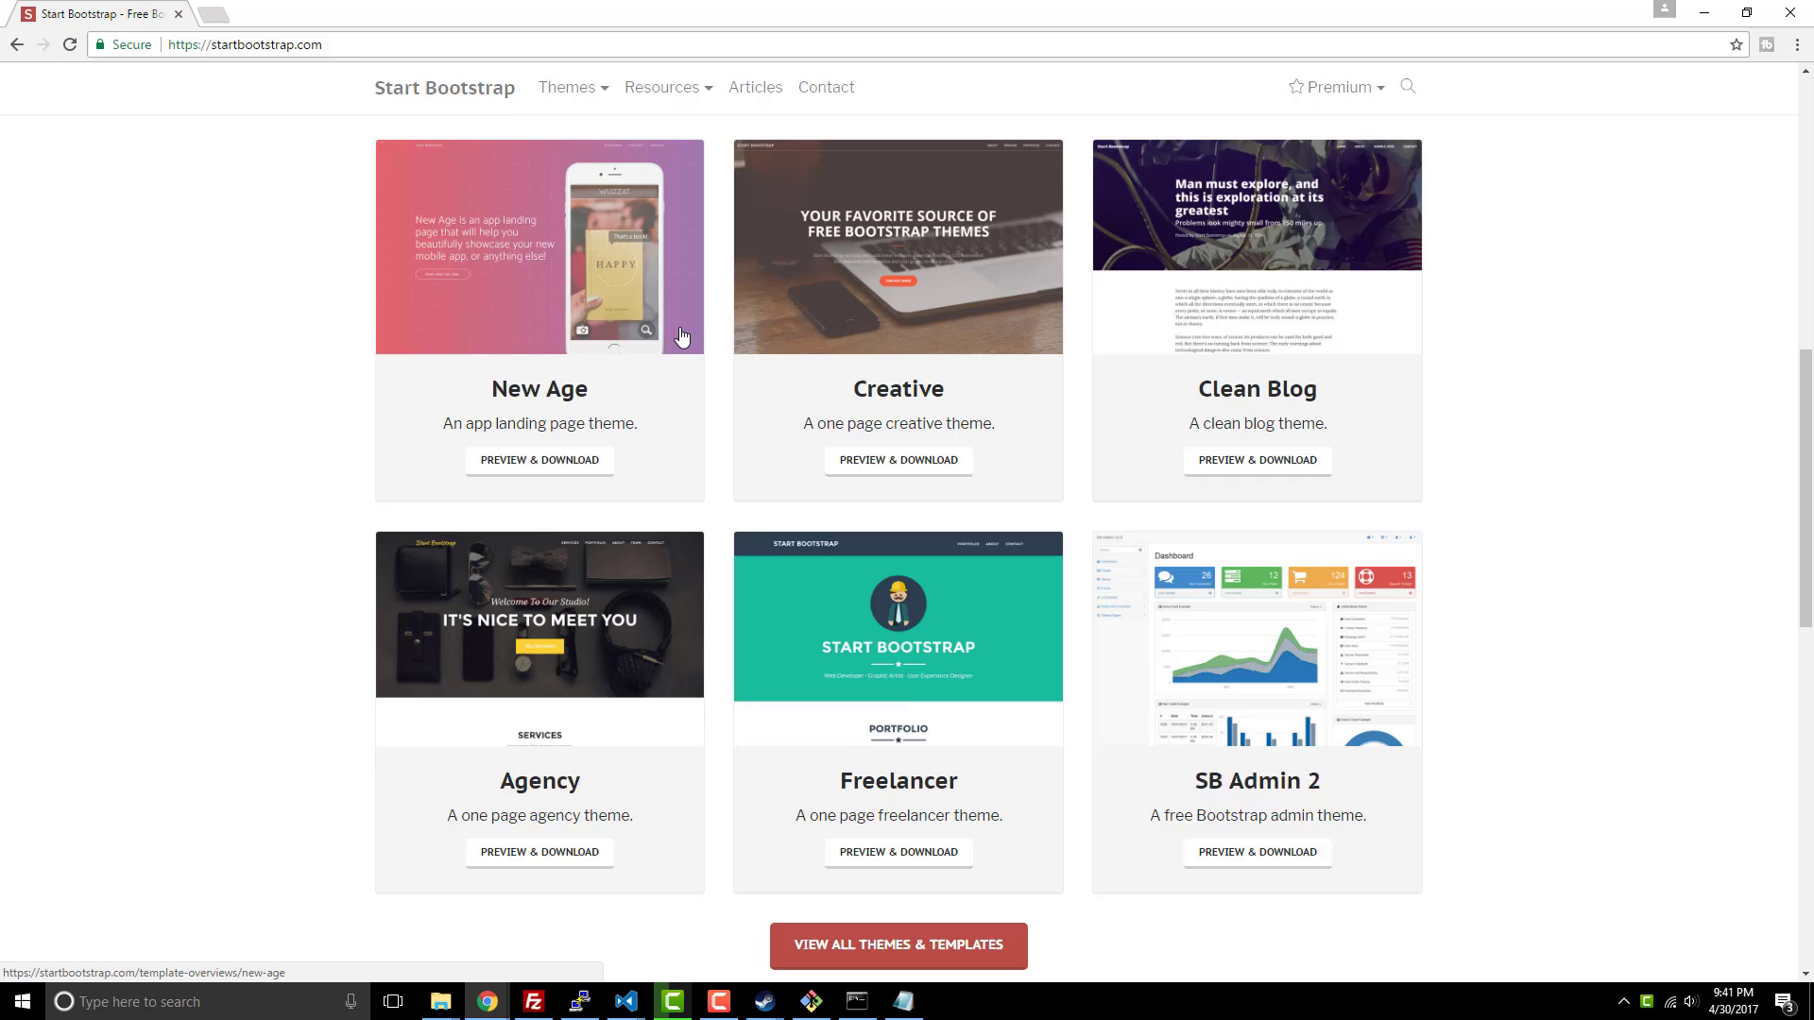
scroll("down", 3)
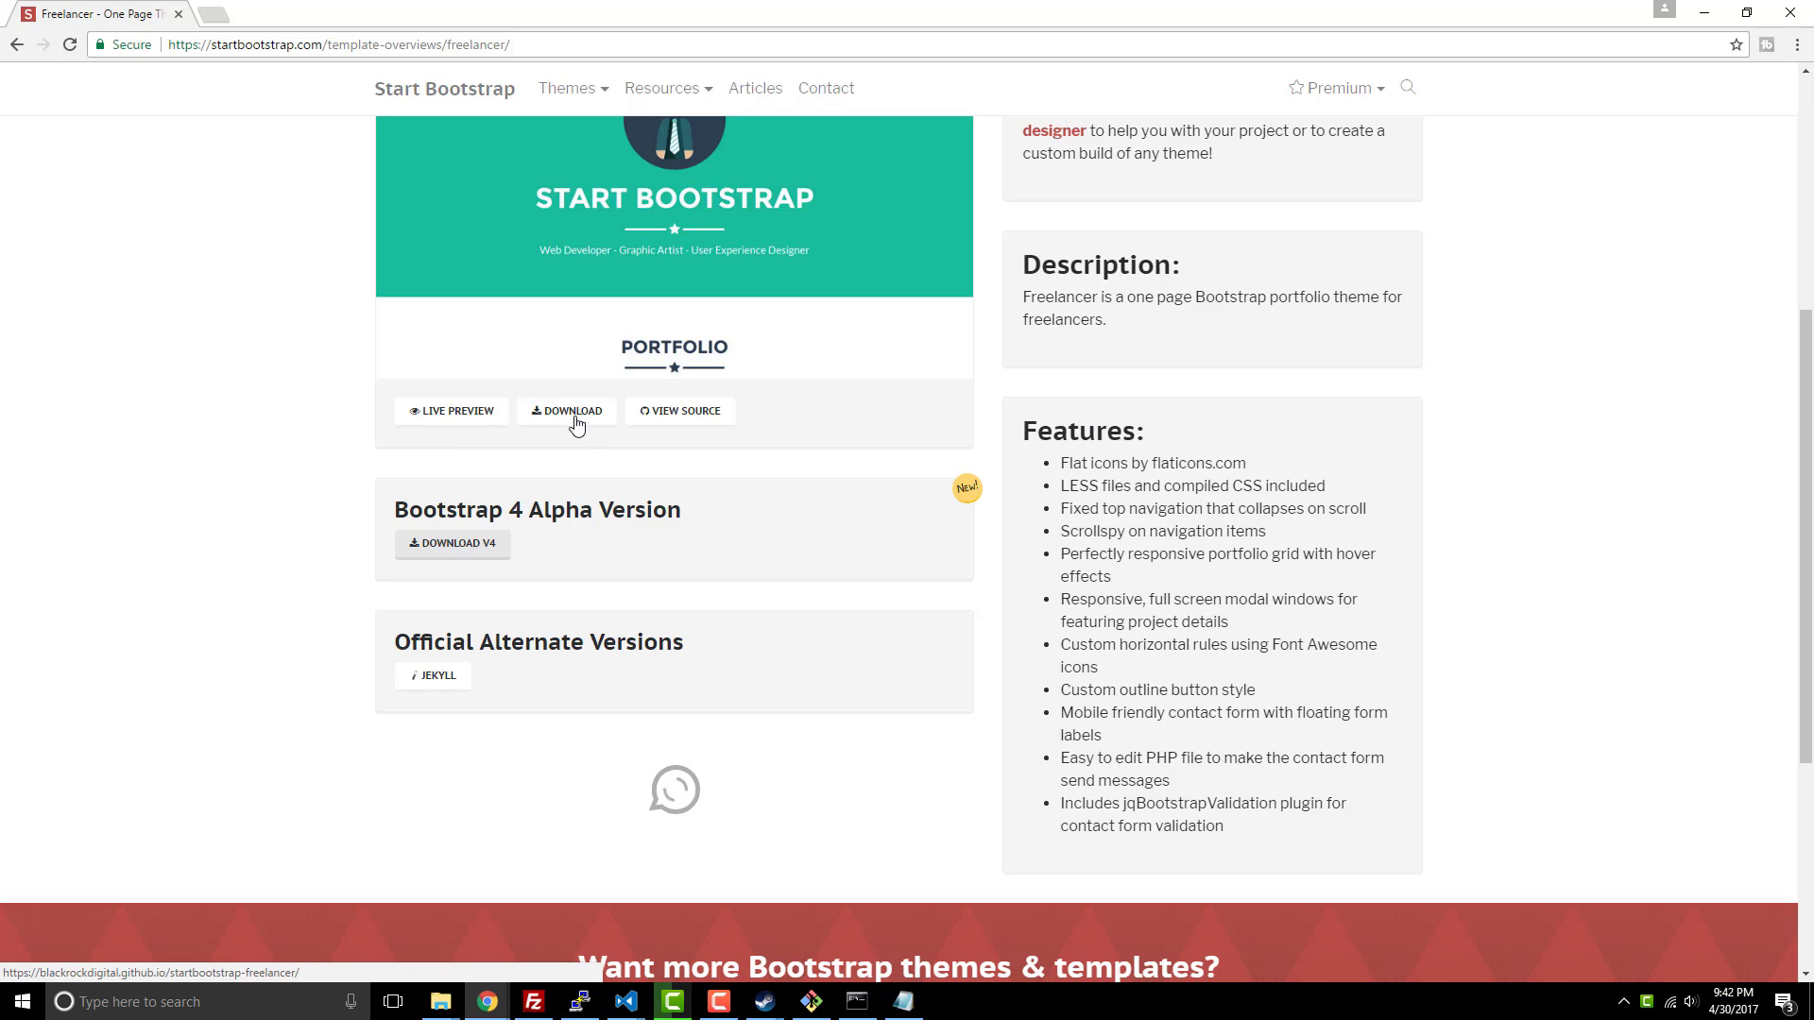
Step: Download the Freelancer zip and copy its css, img and js folders
left_click(567, 411)
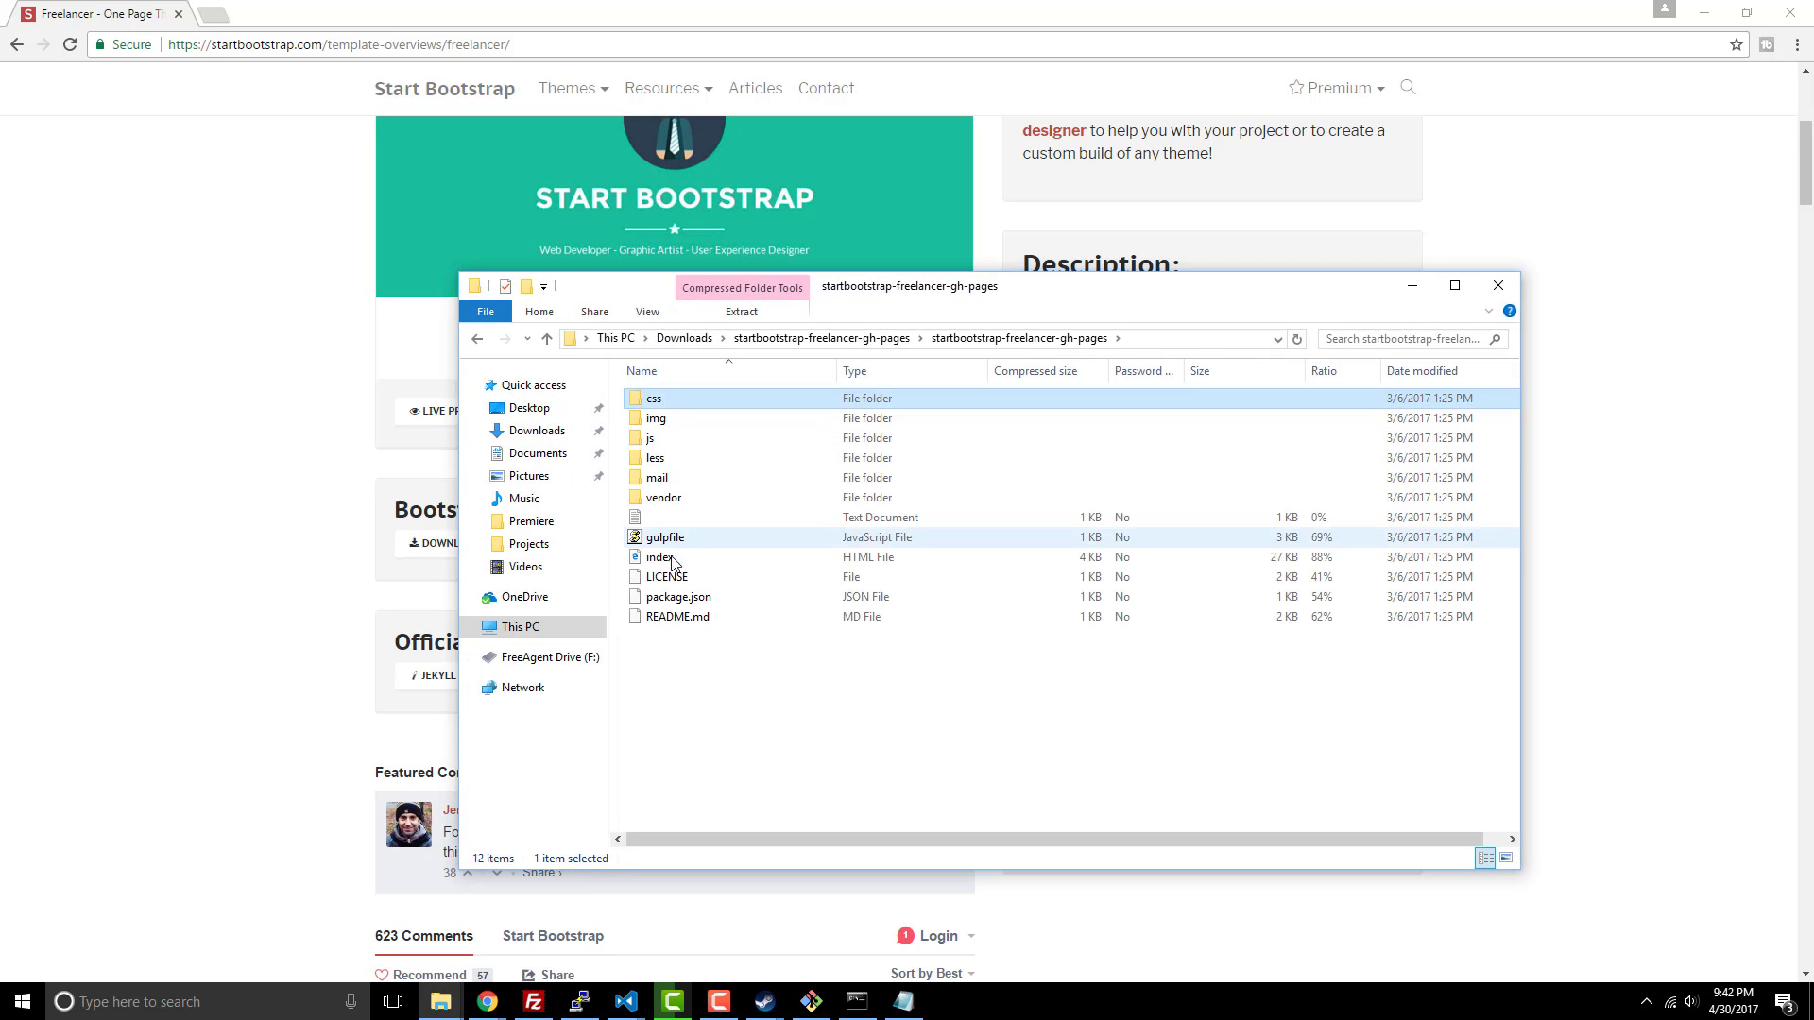
double_click(656, 419)
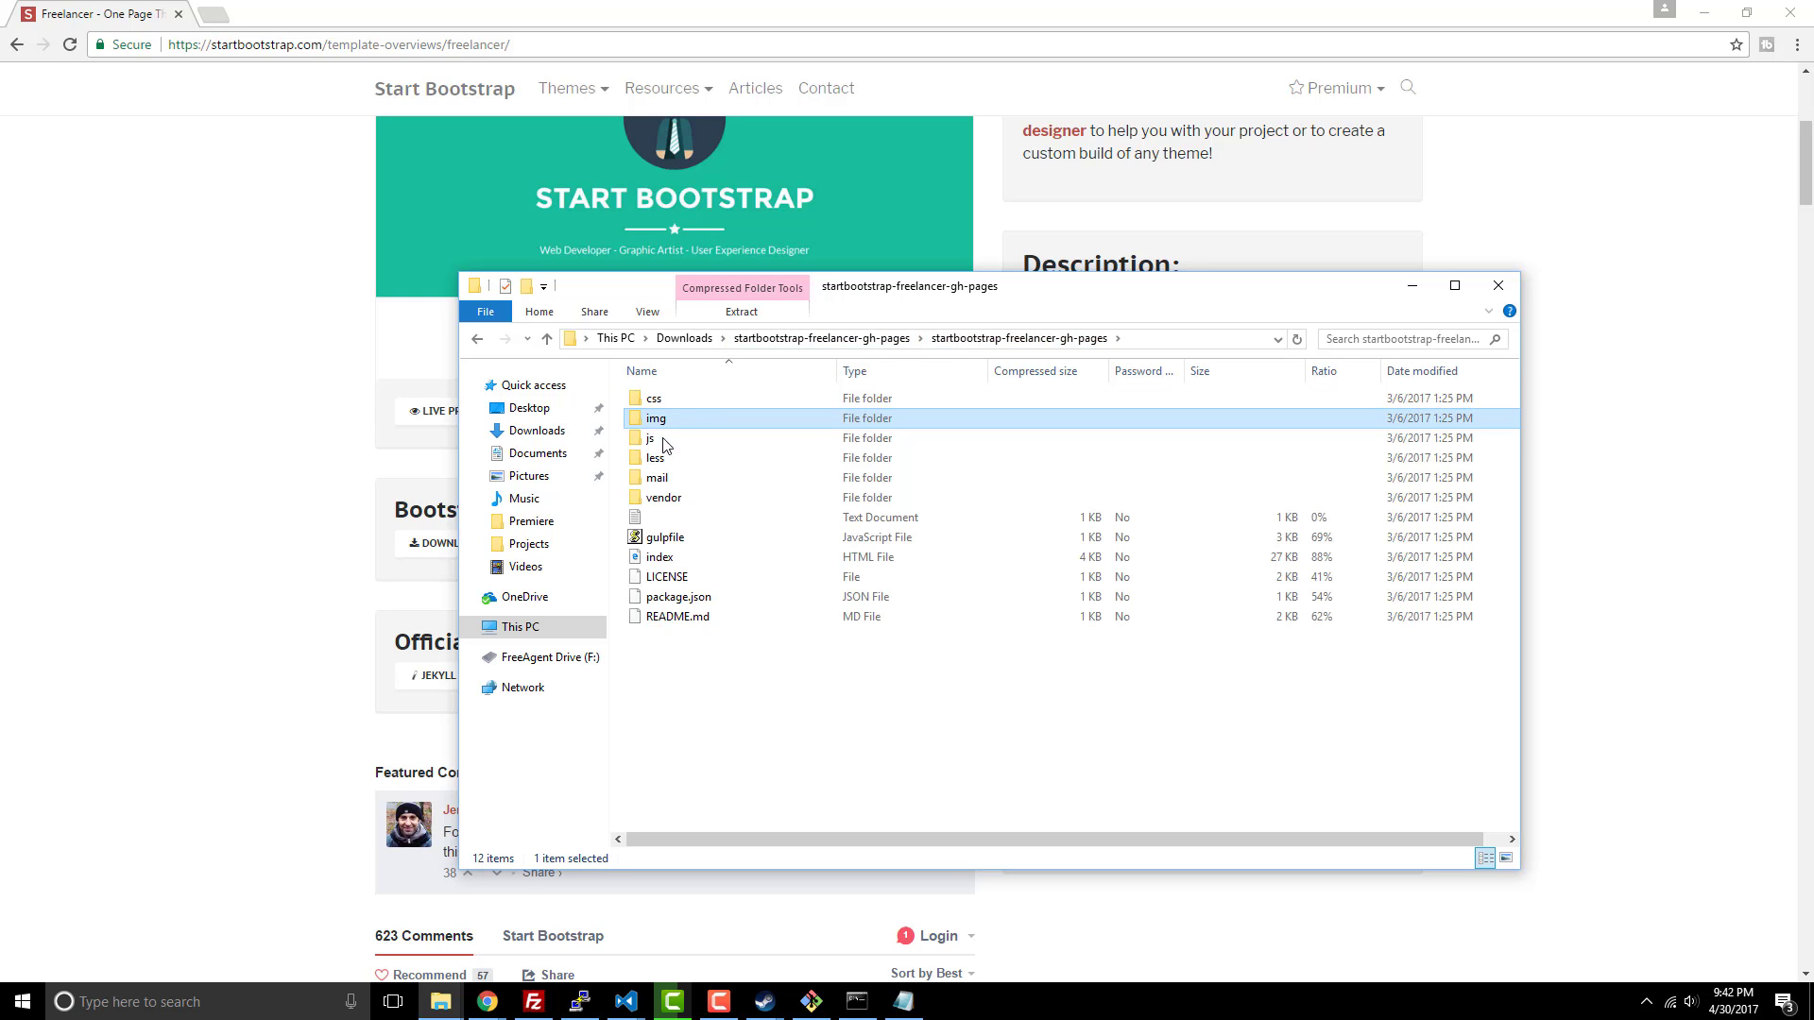
left_click(655, 398)
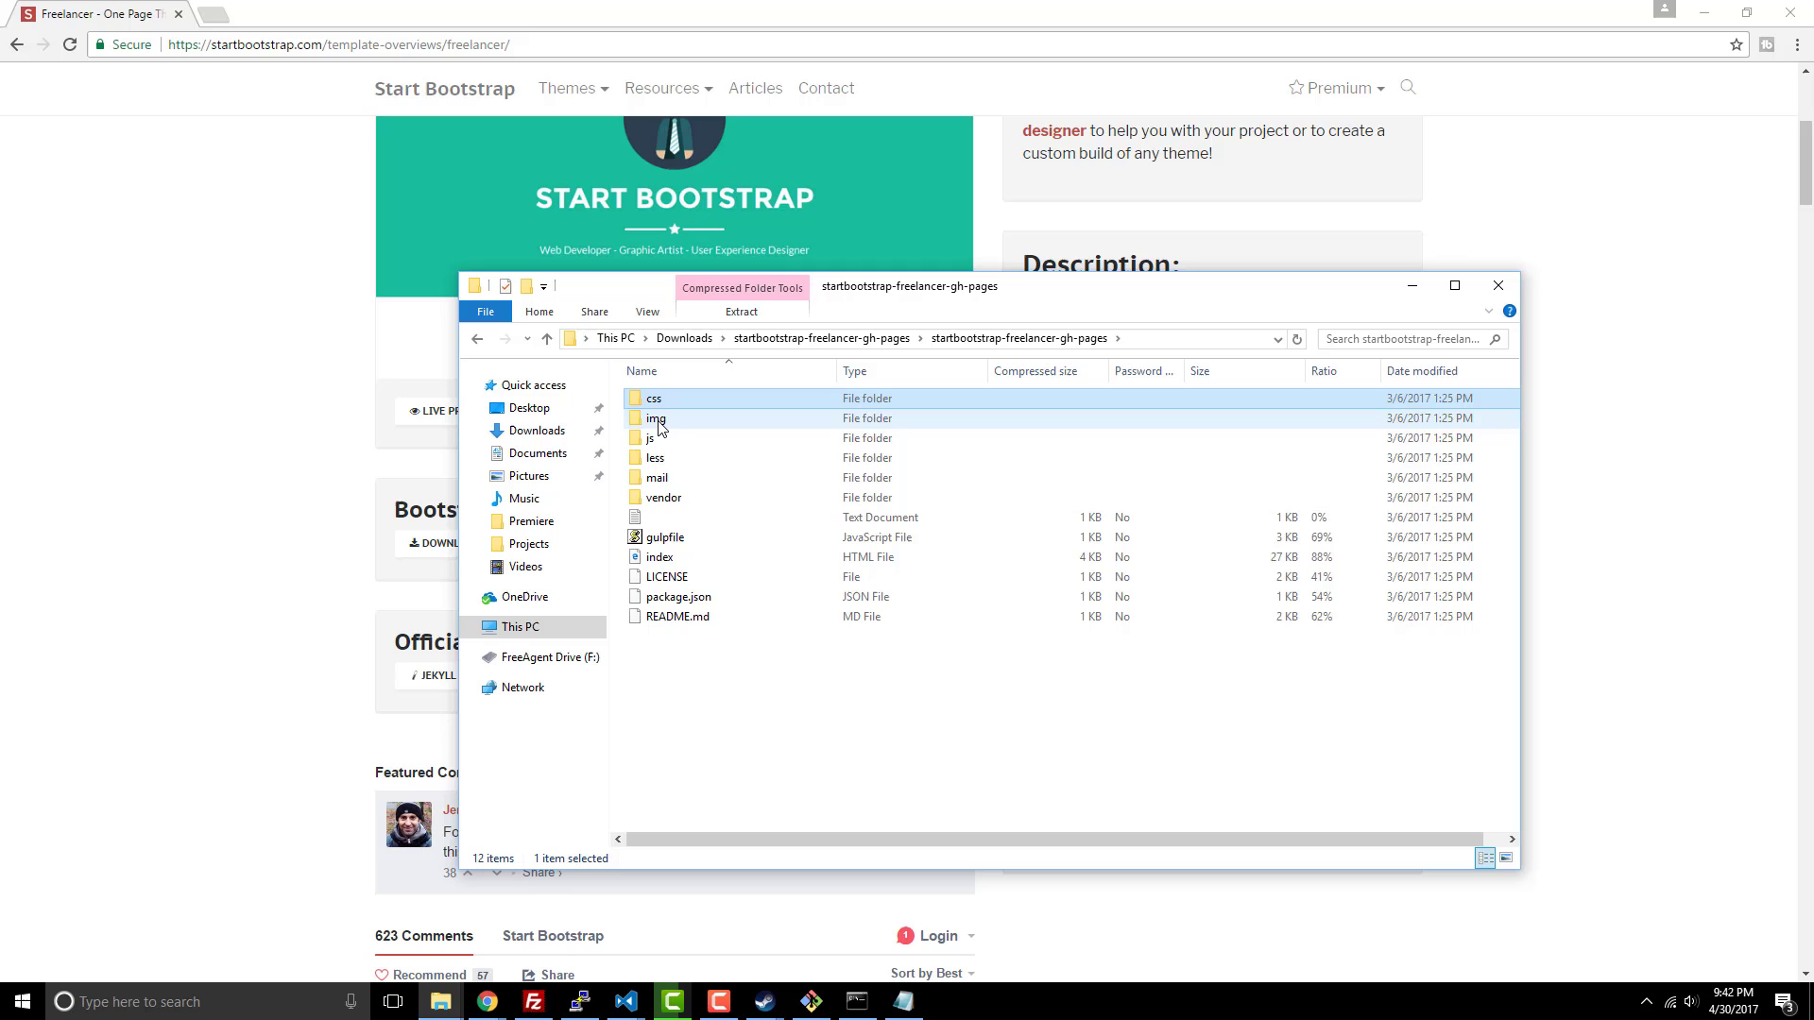
left_click(650, 438)
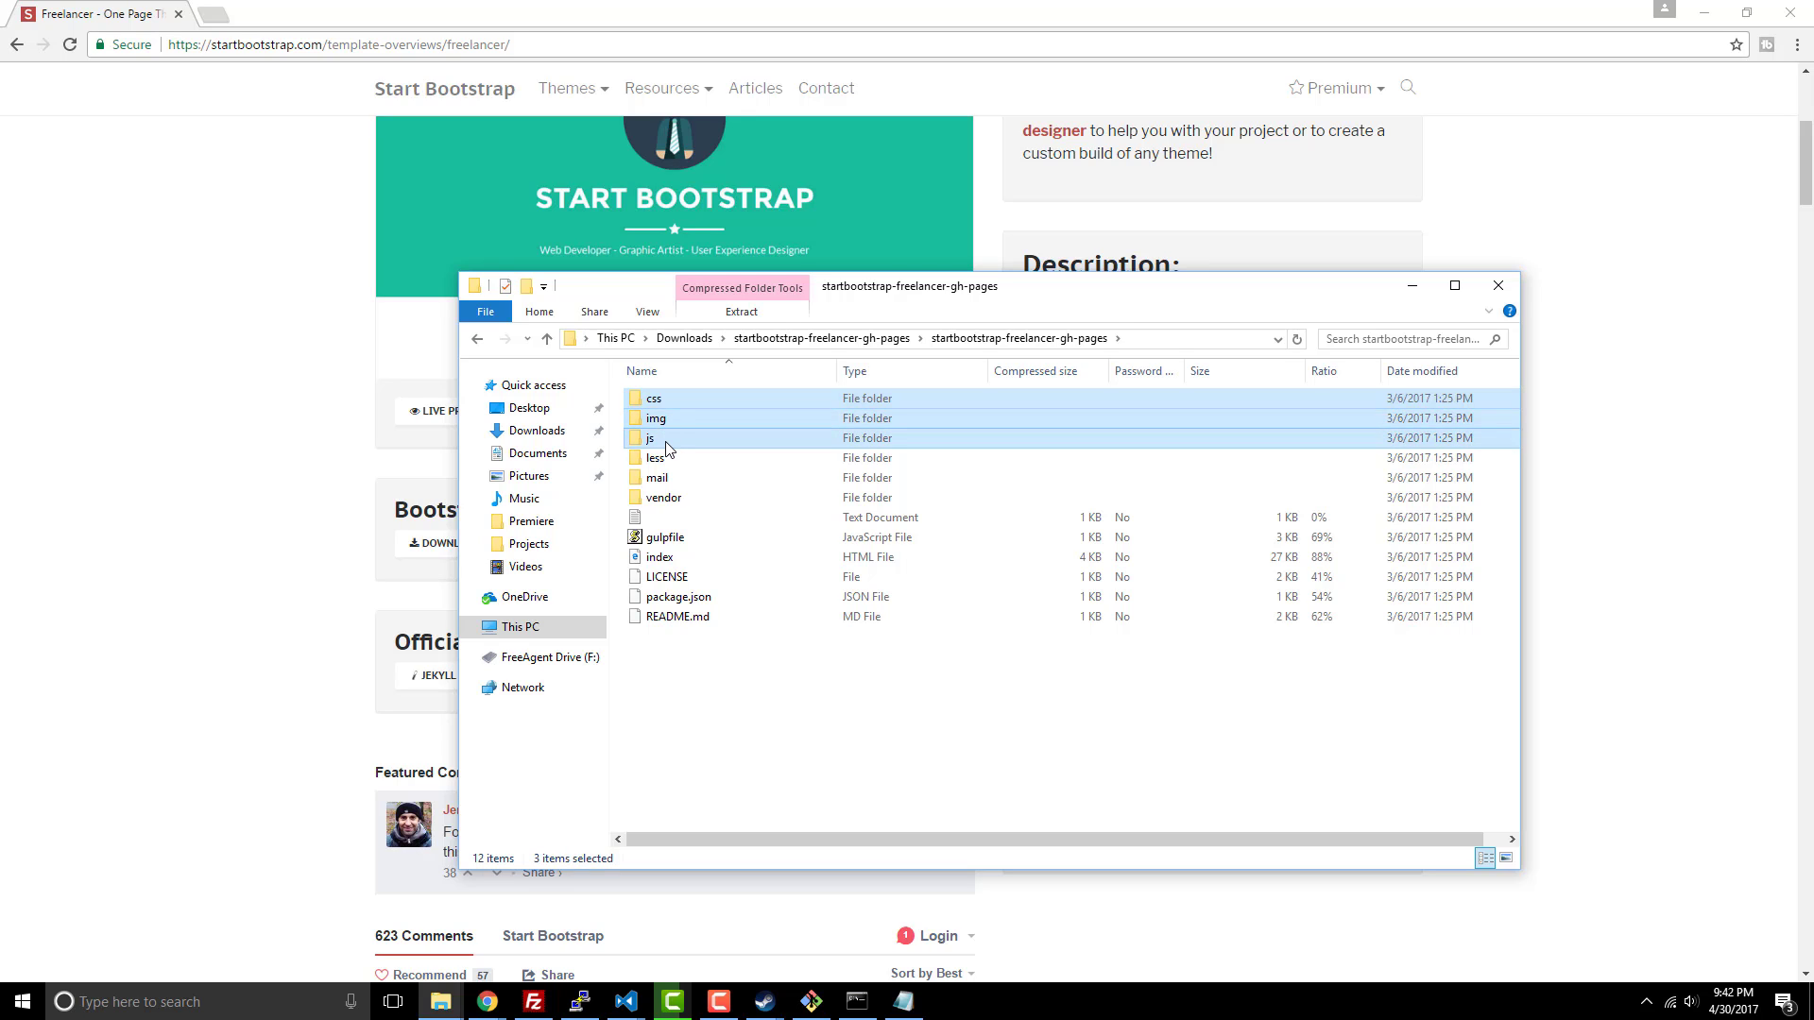
right_click(668, 438)
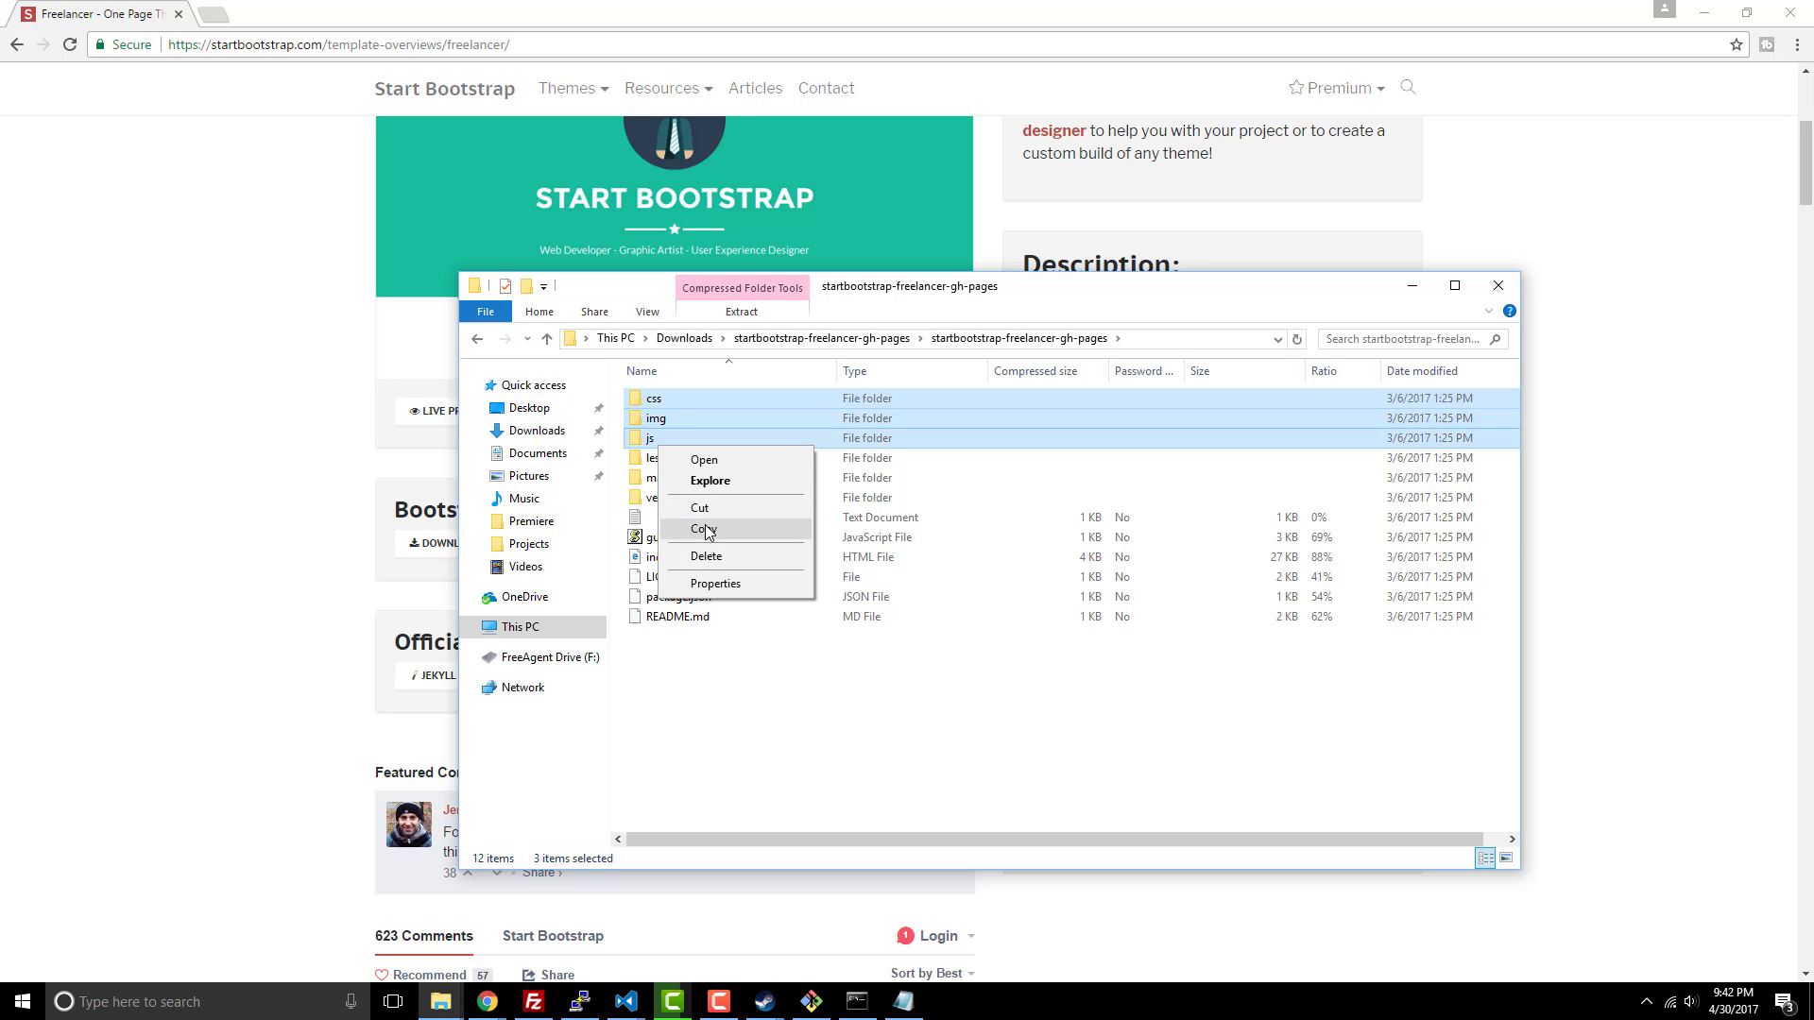
left_click(705, 529)
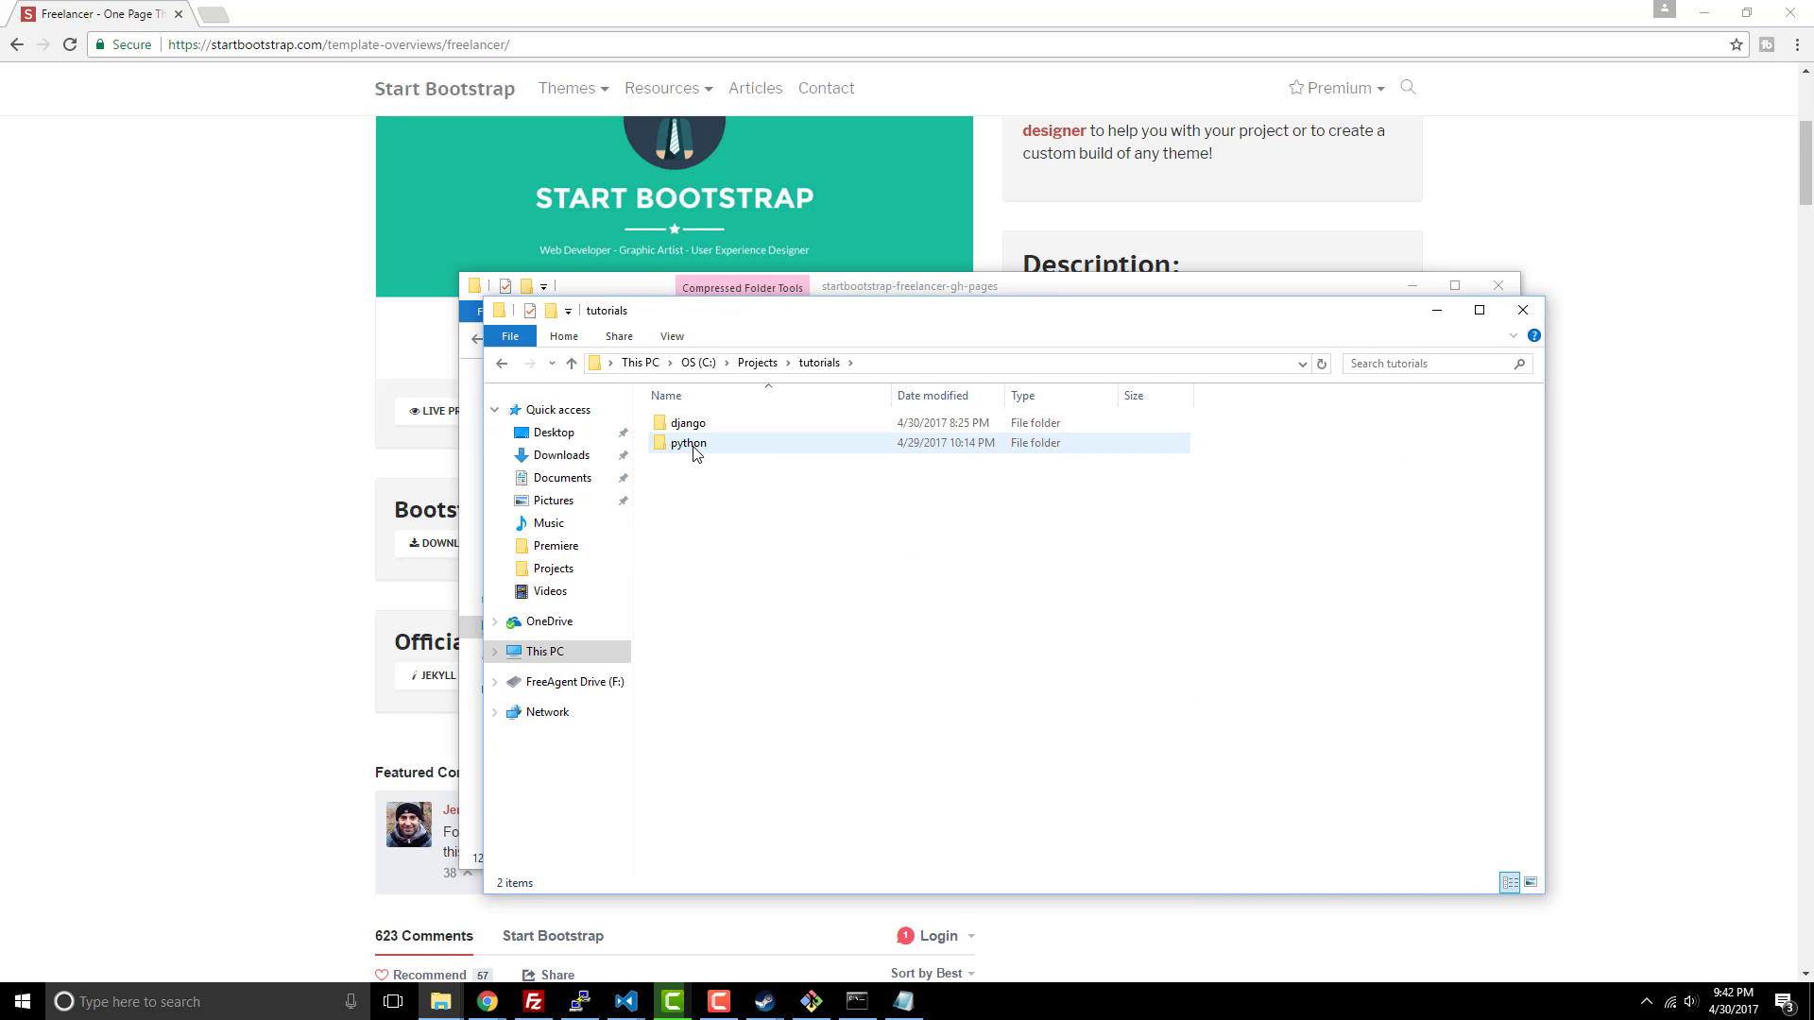
Step: Paste css, img and js into django/music/static, and index.html into templates
double_click(687, 422)
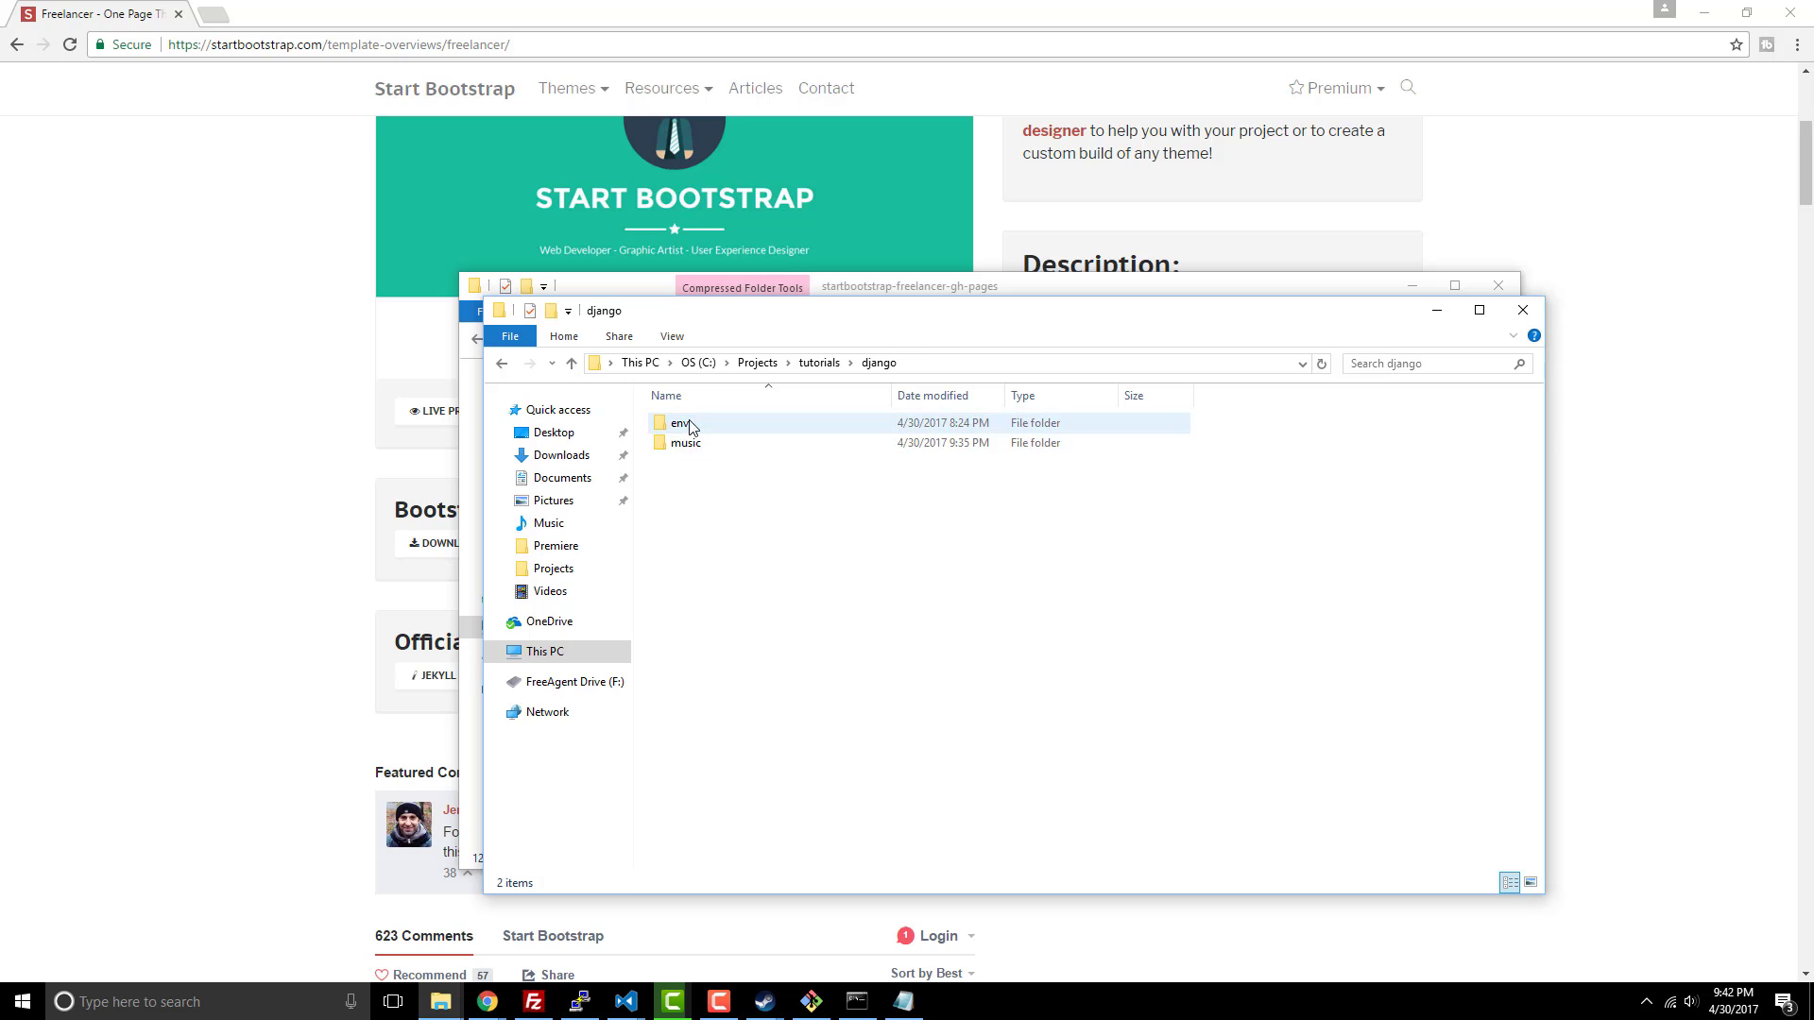
double_click(685, 443)
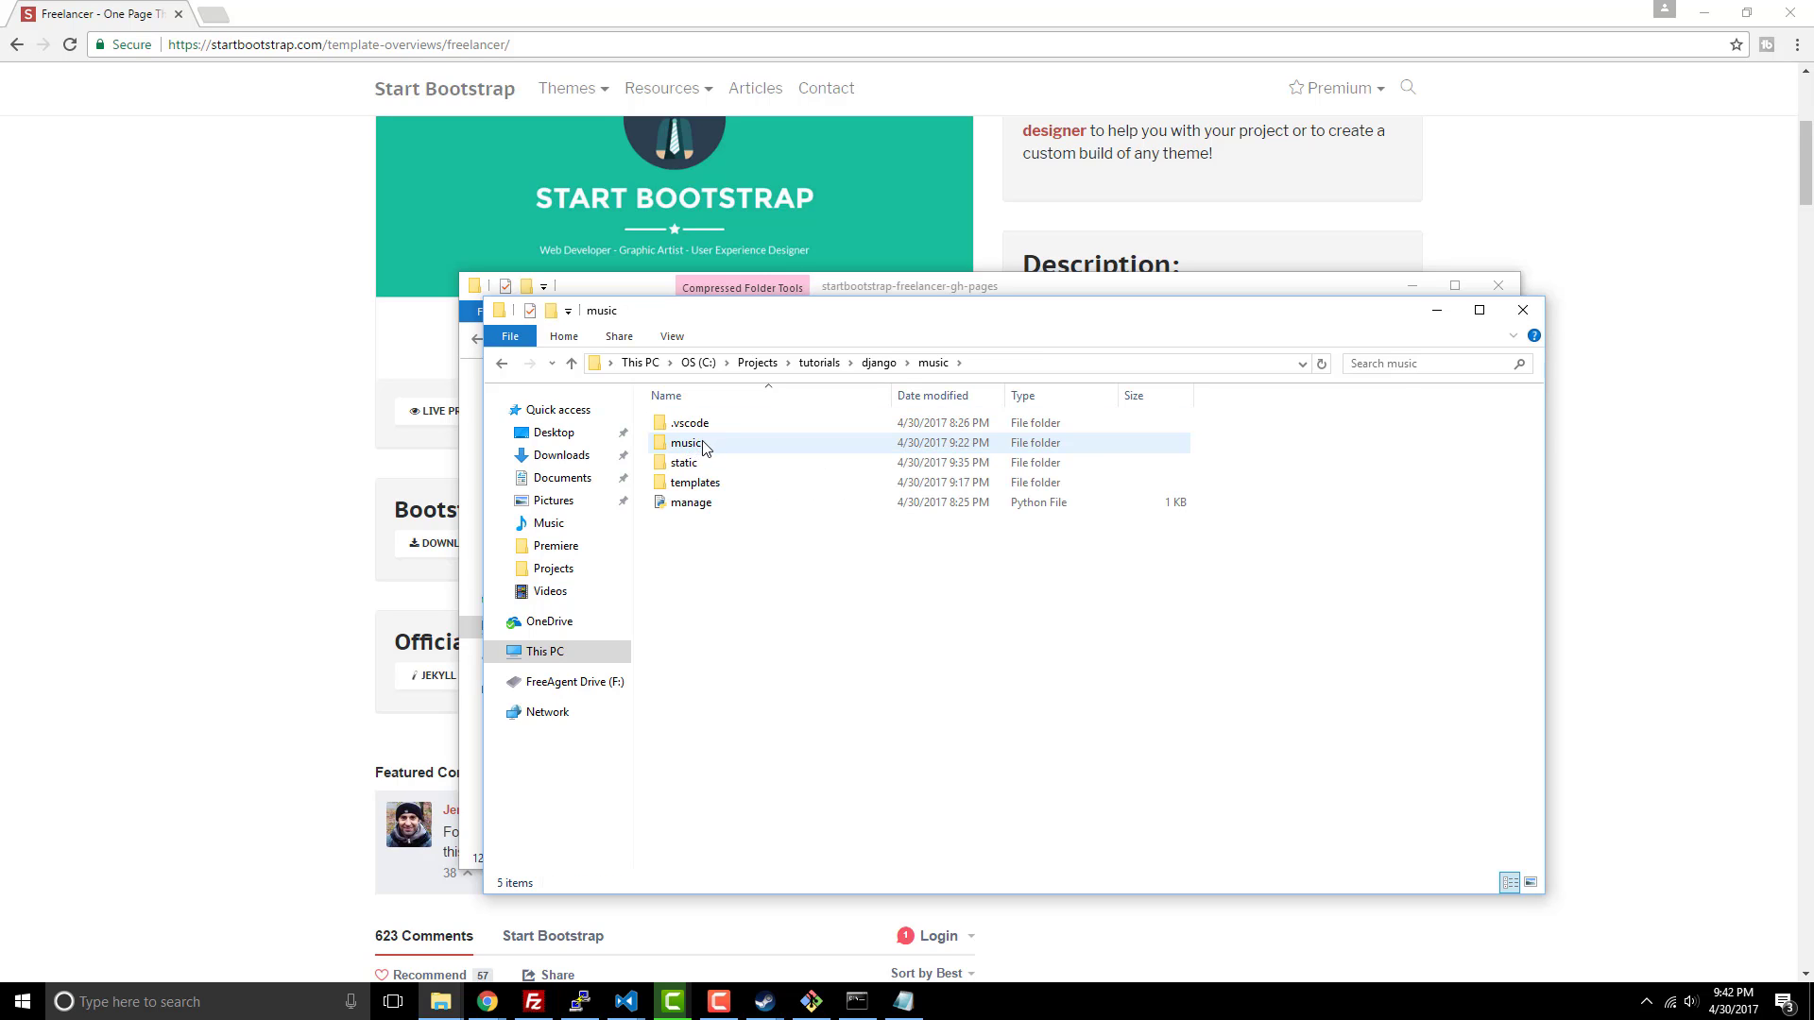
left_click(683, 462)
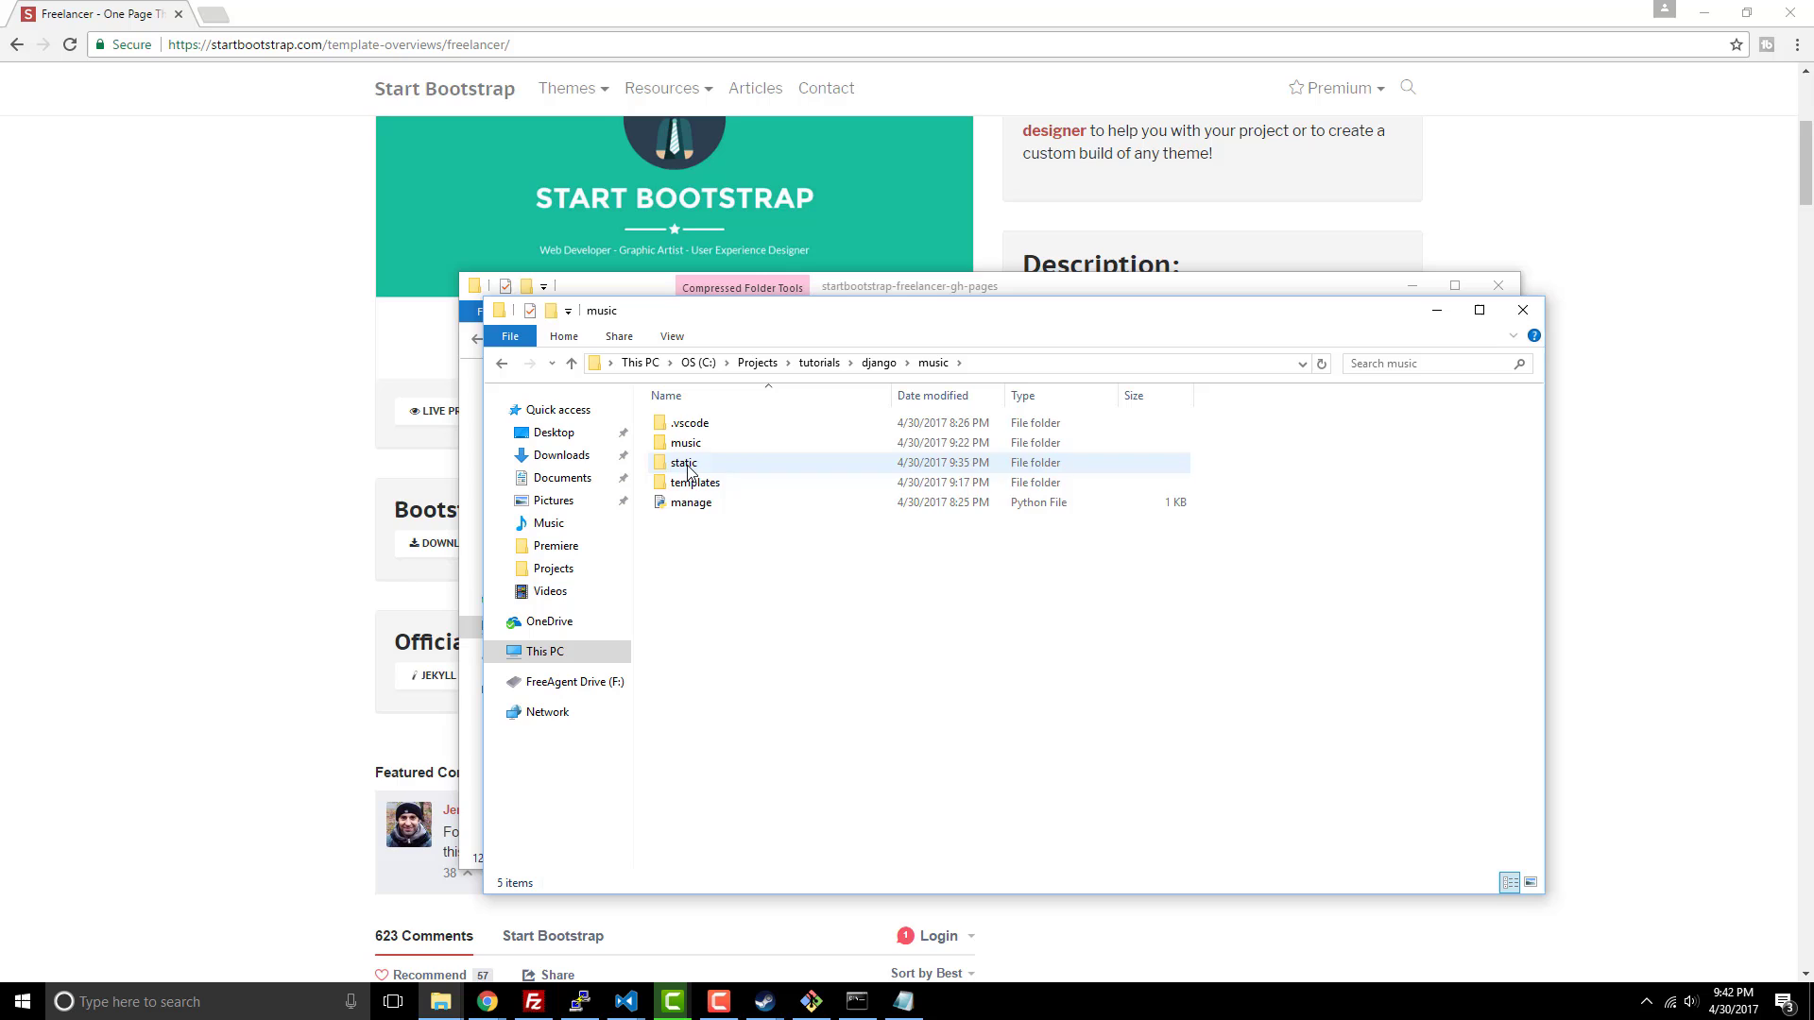
double_click(681, 462)
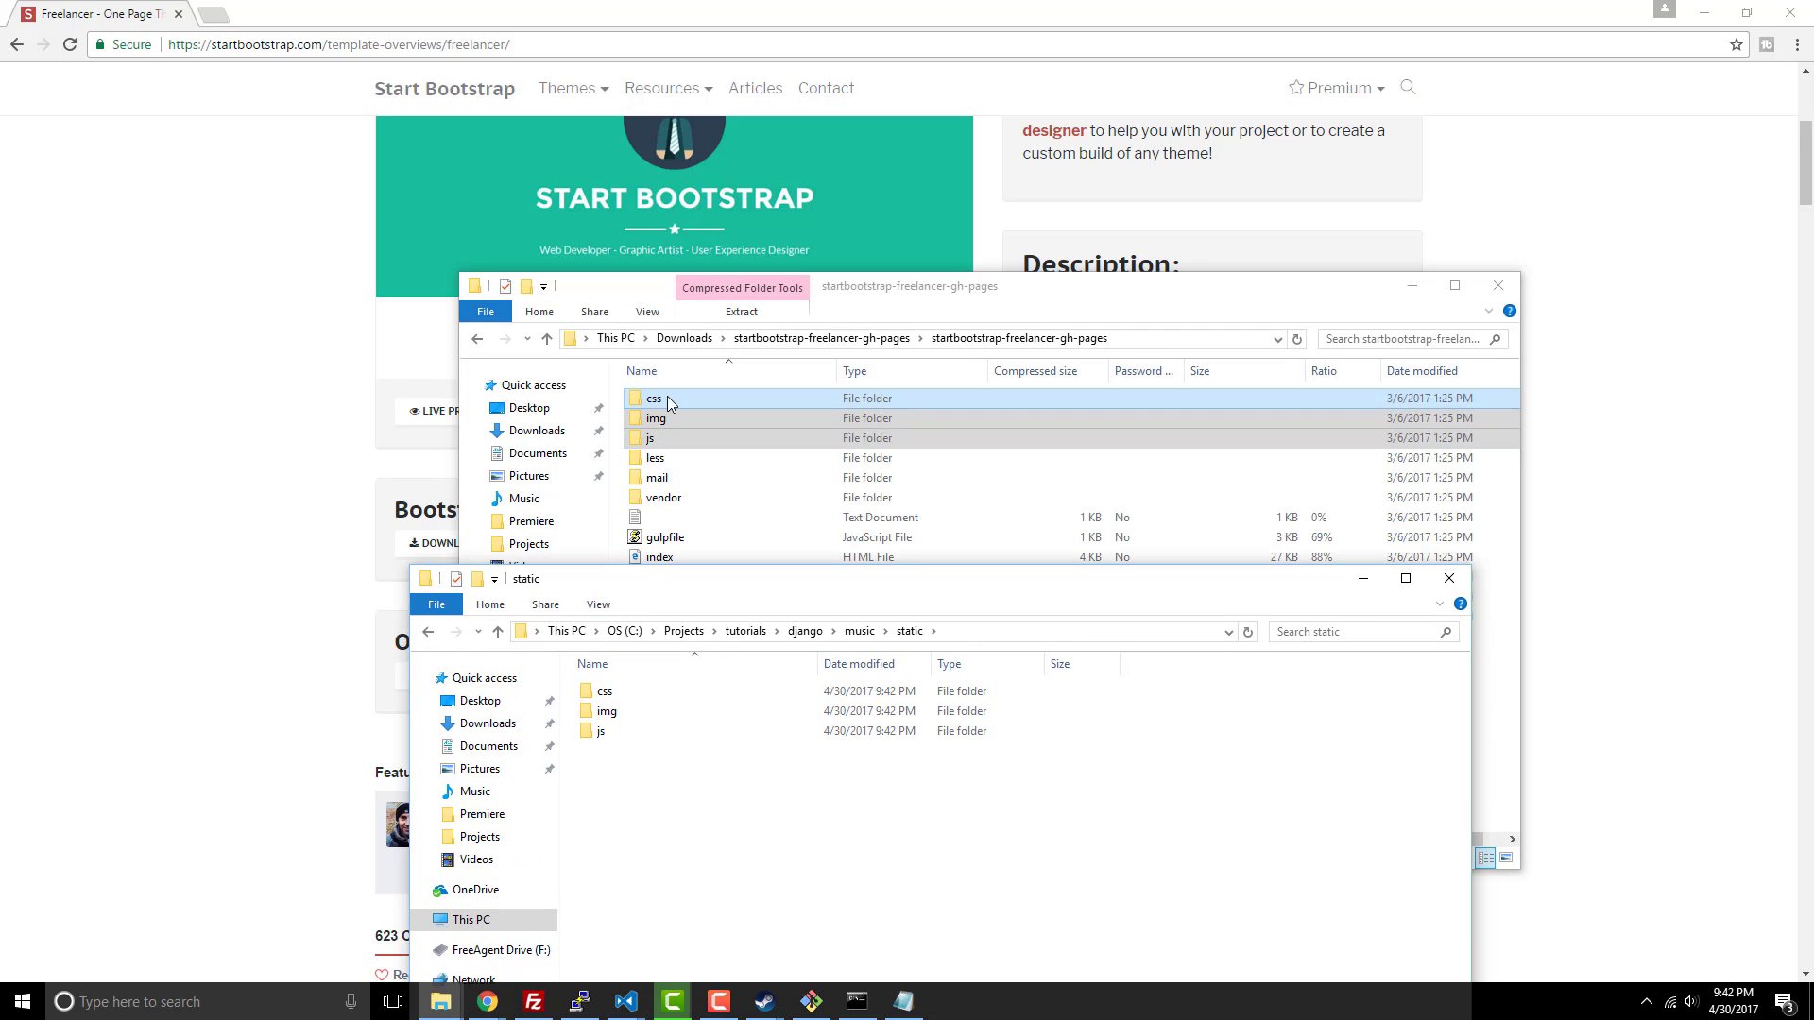
left_click(604, 692)
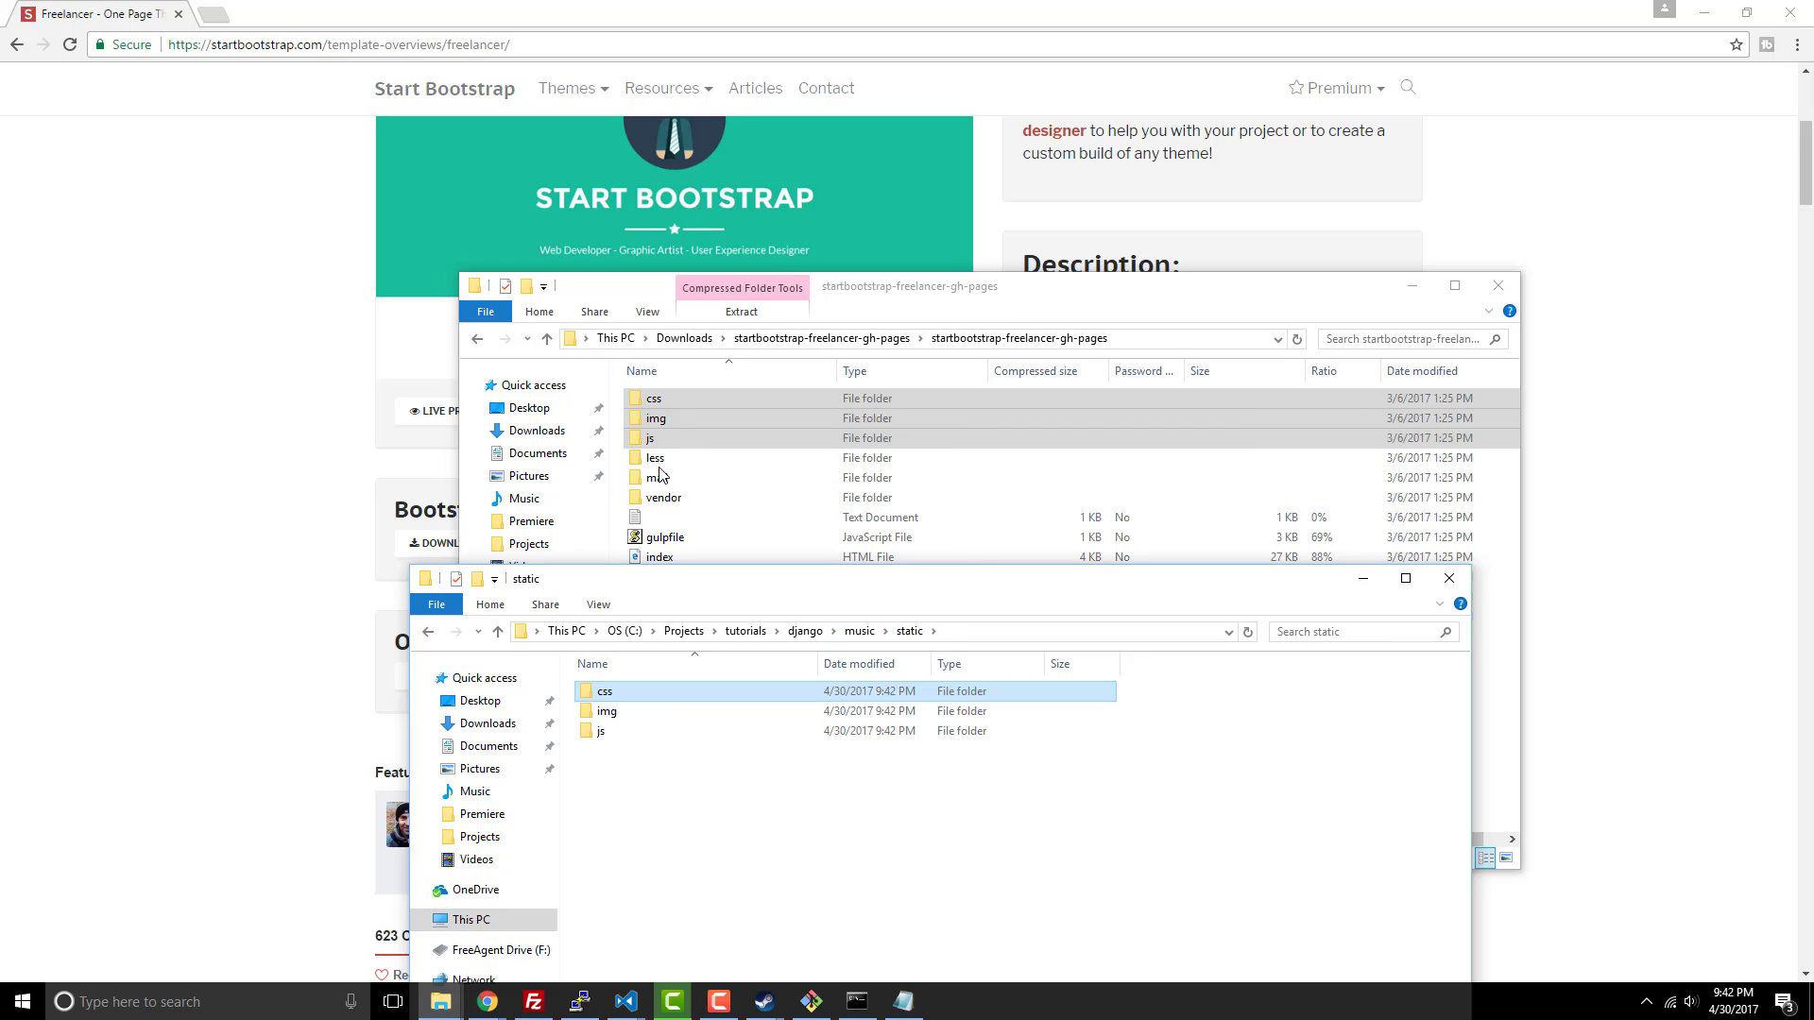
left_click(658, 556)
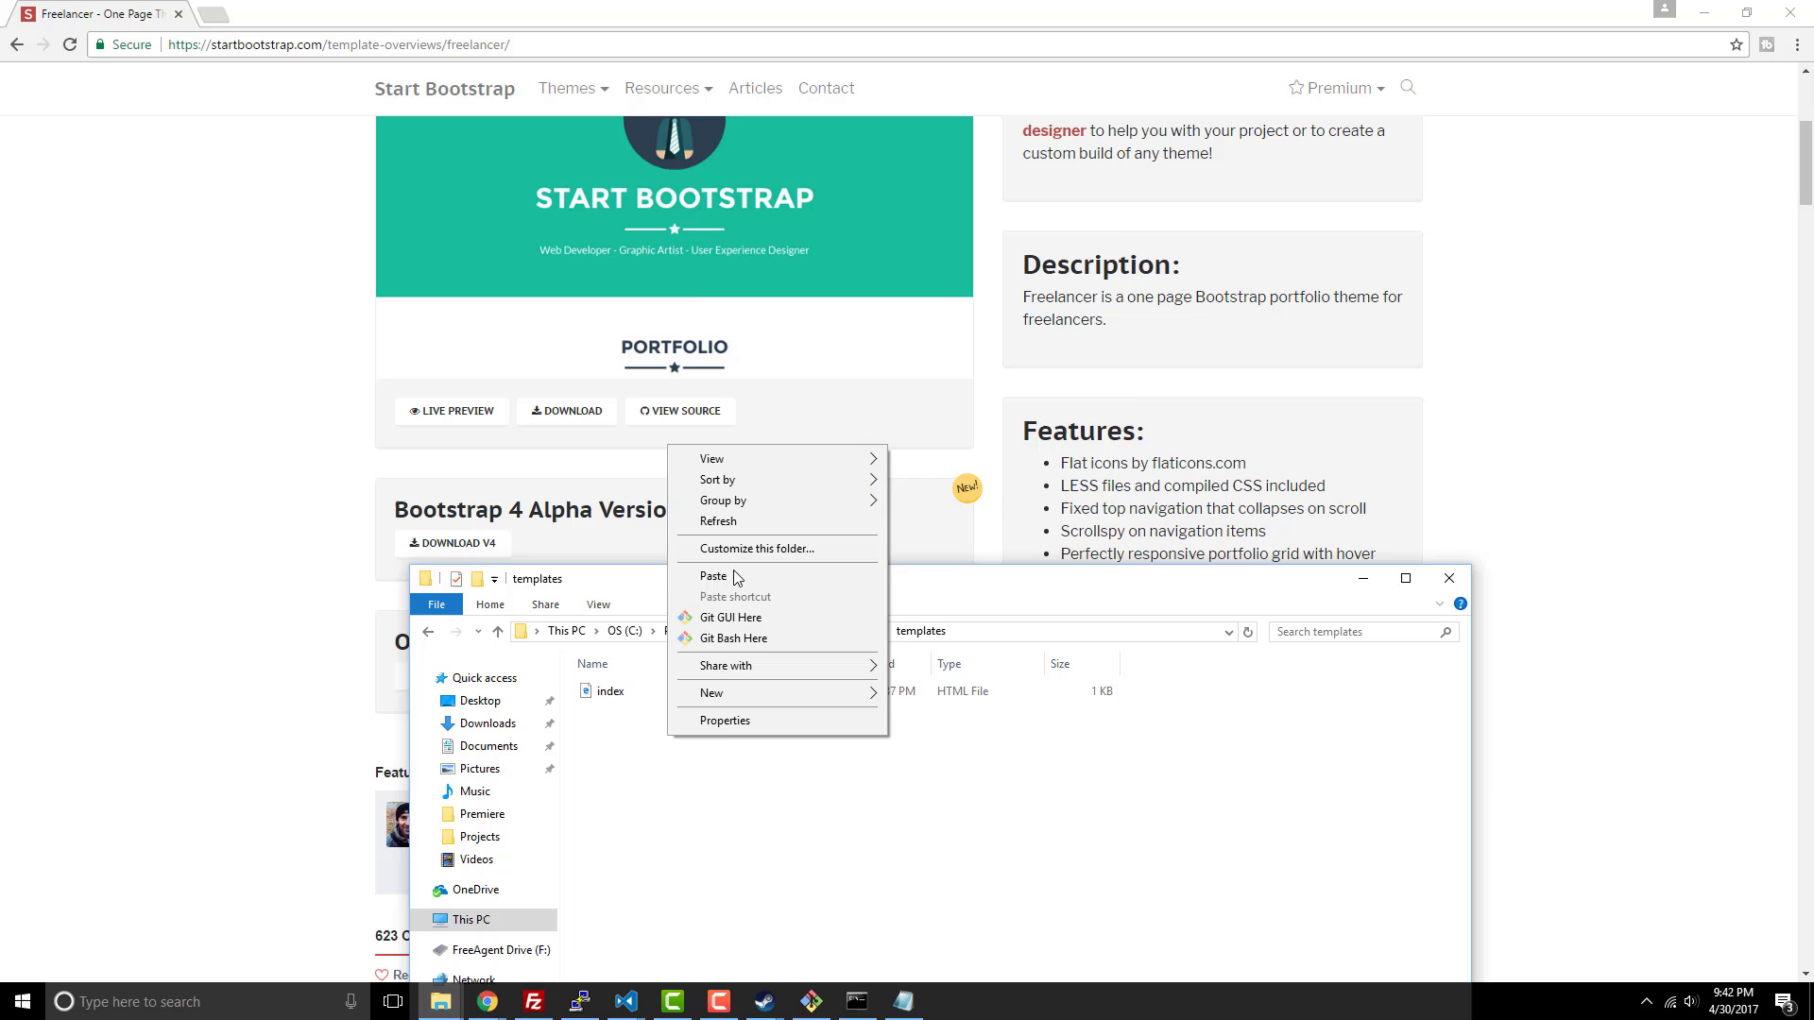
left_click(713, 576)
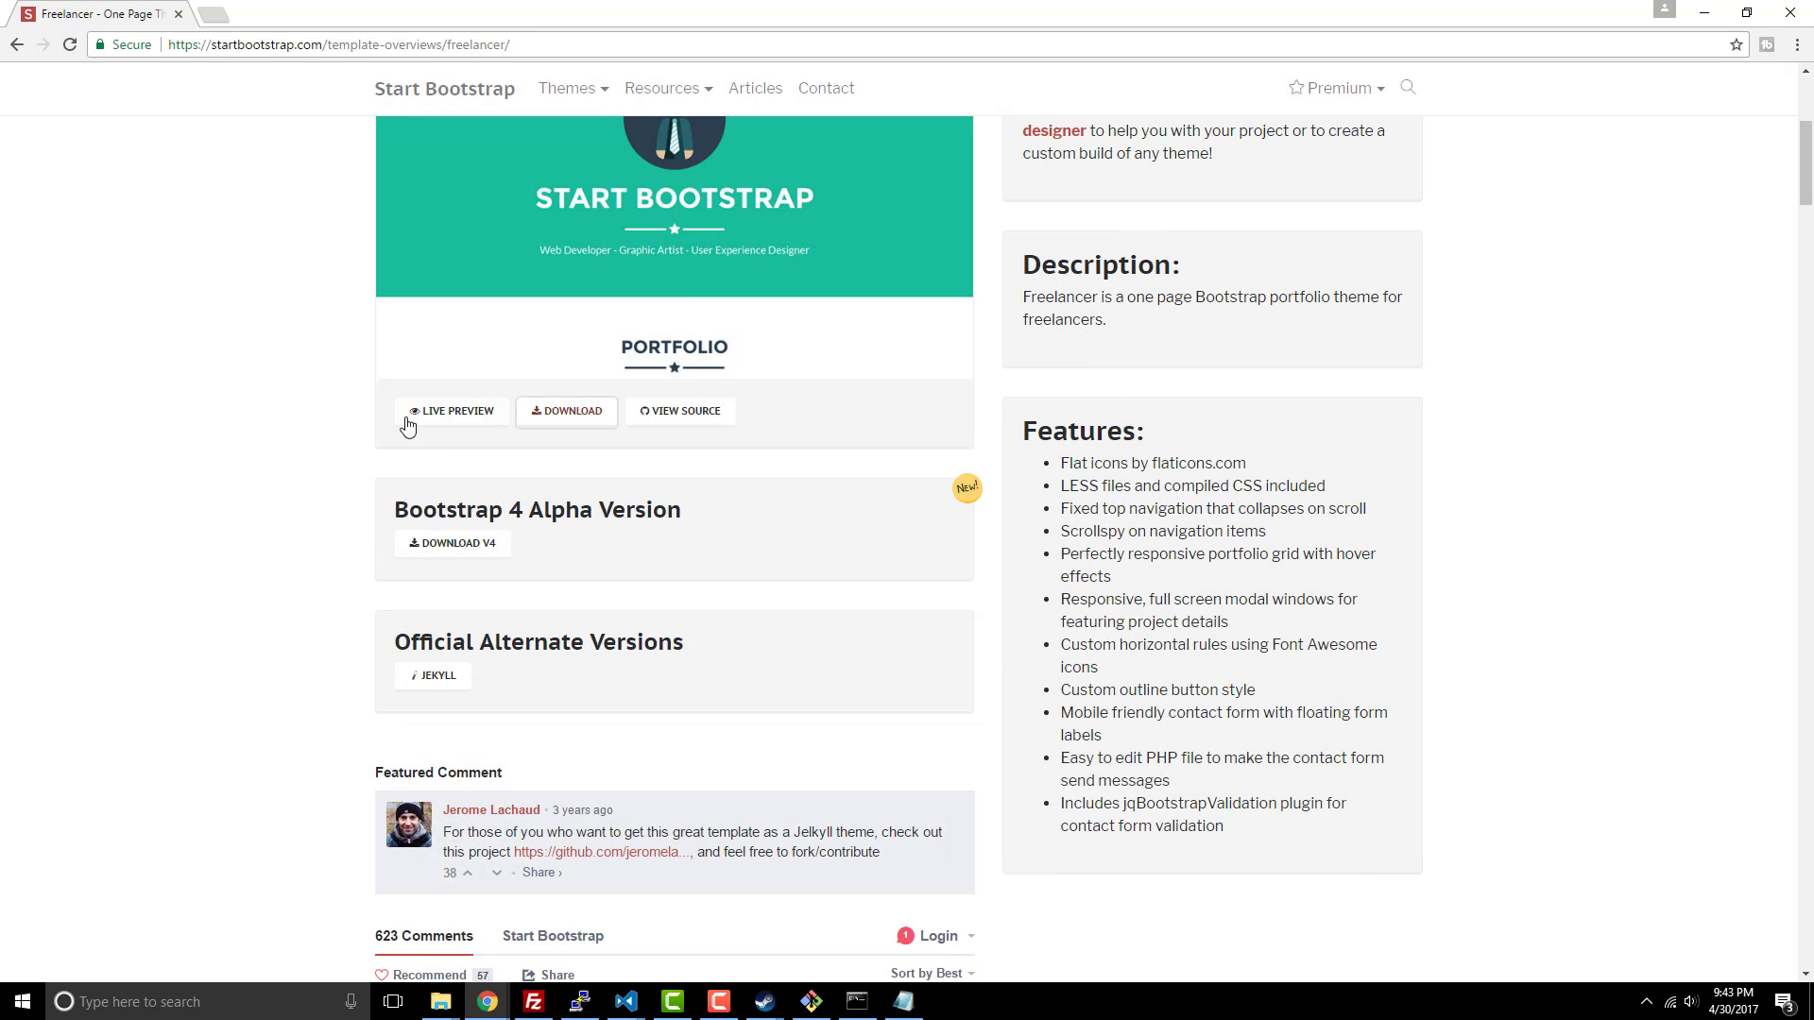
mouse_move(477, 1001)
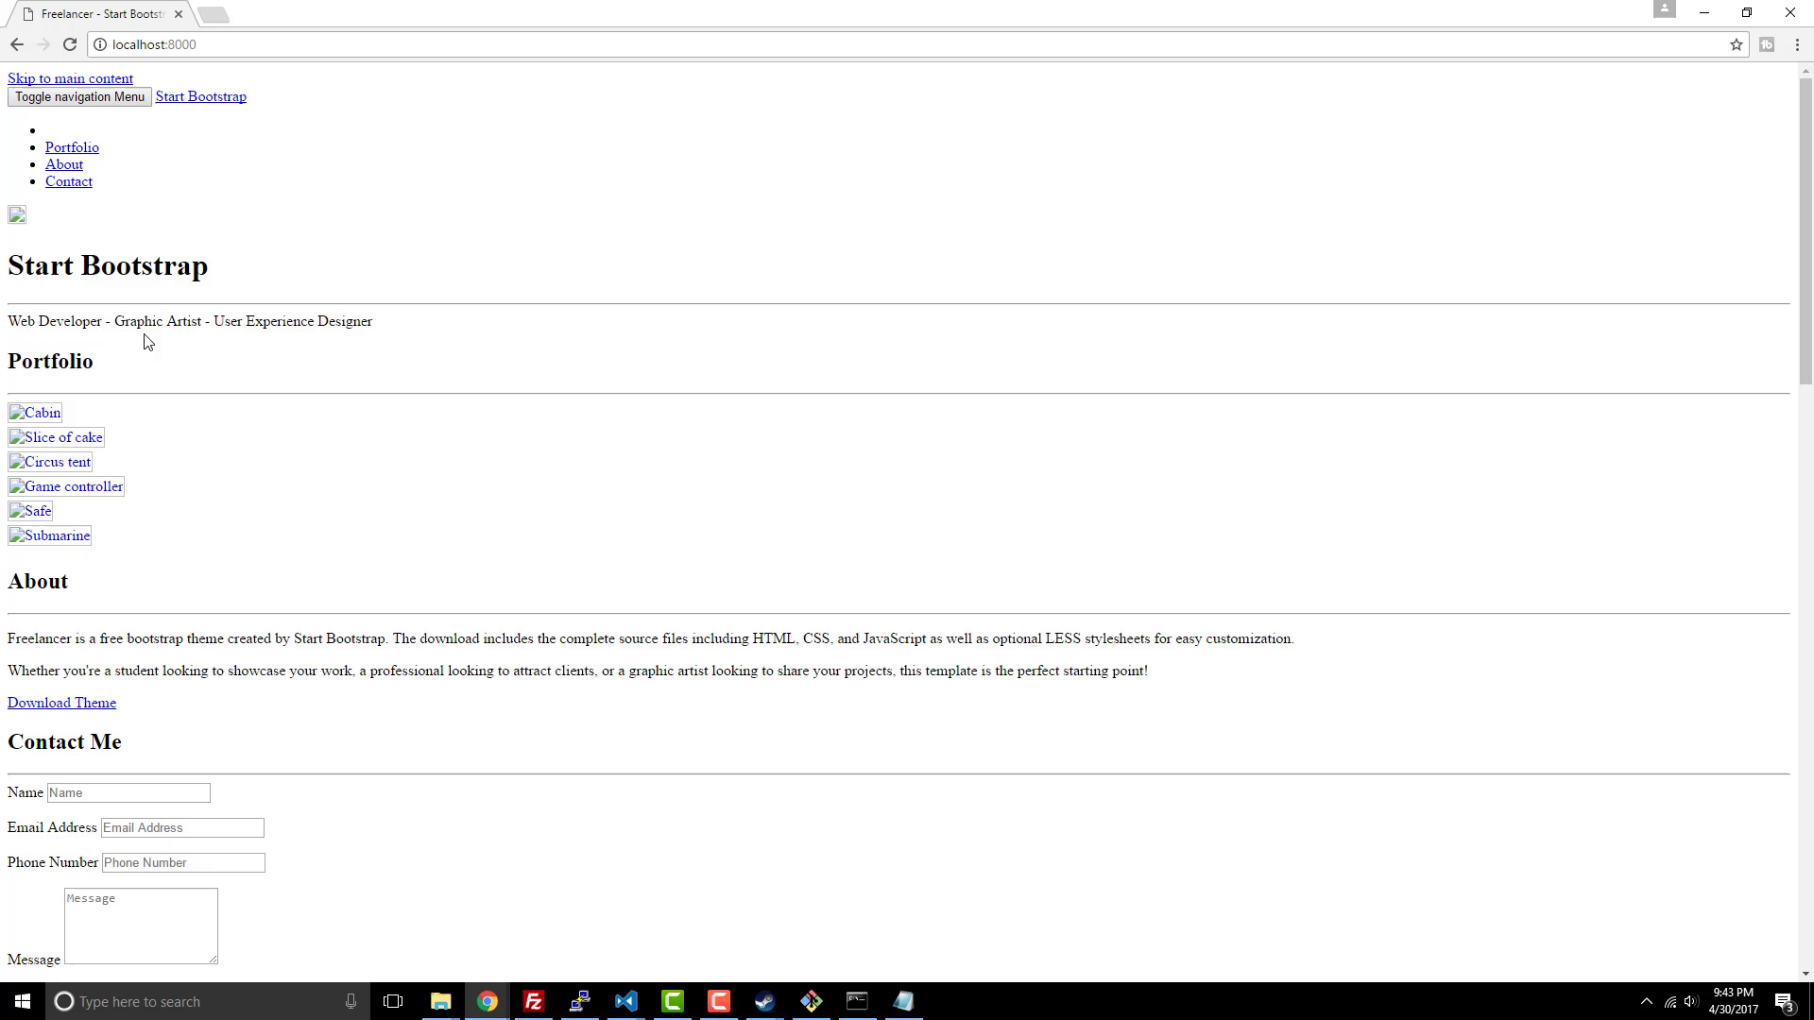
mouse_move(1701, 26)
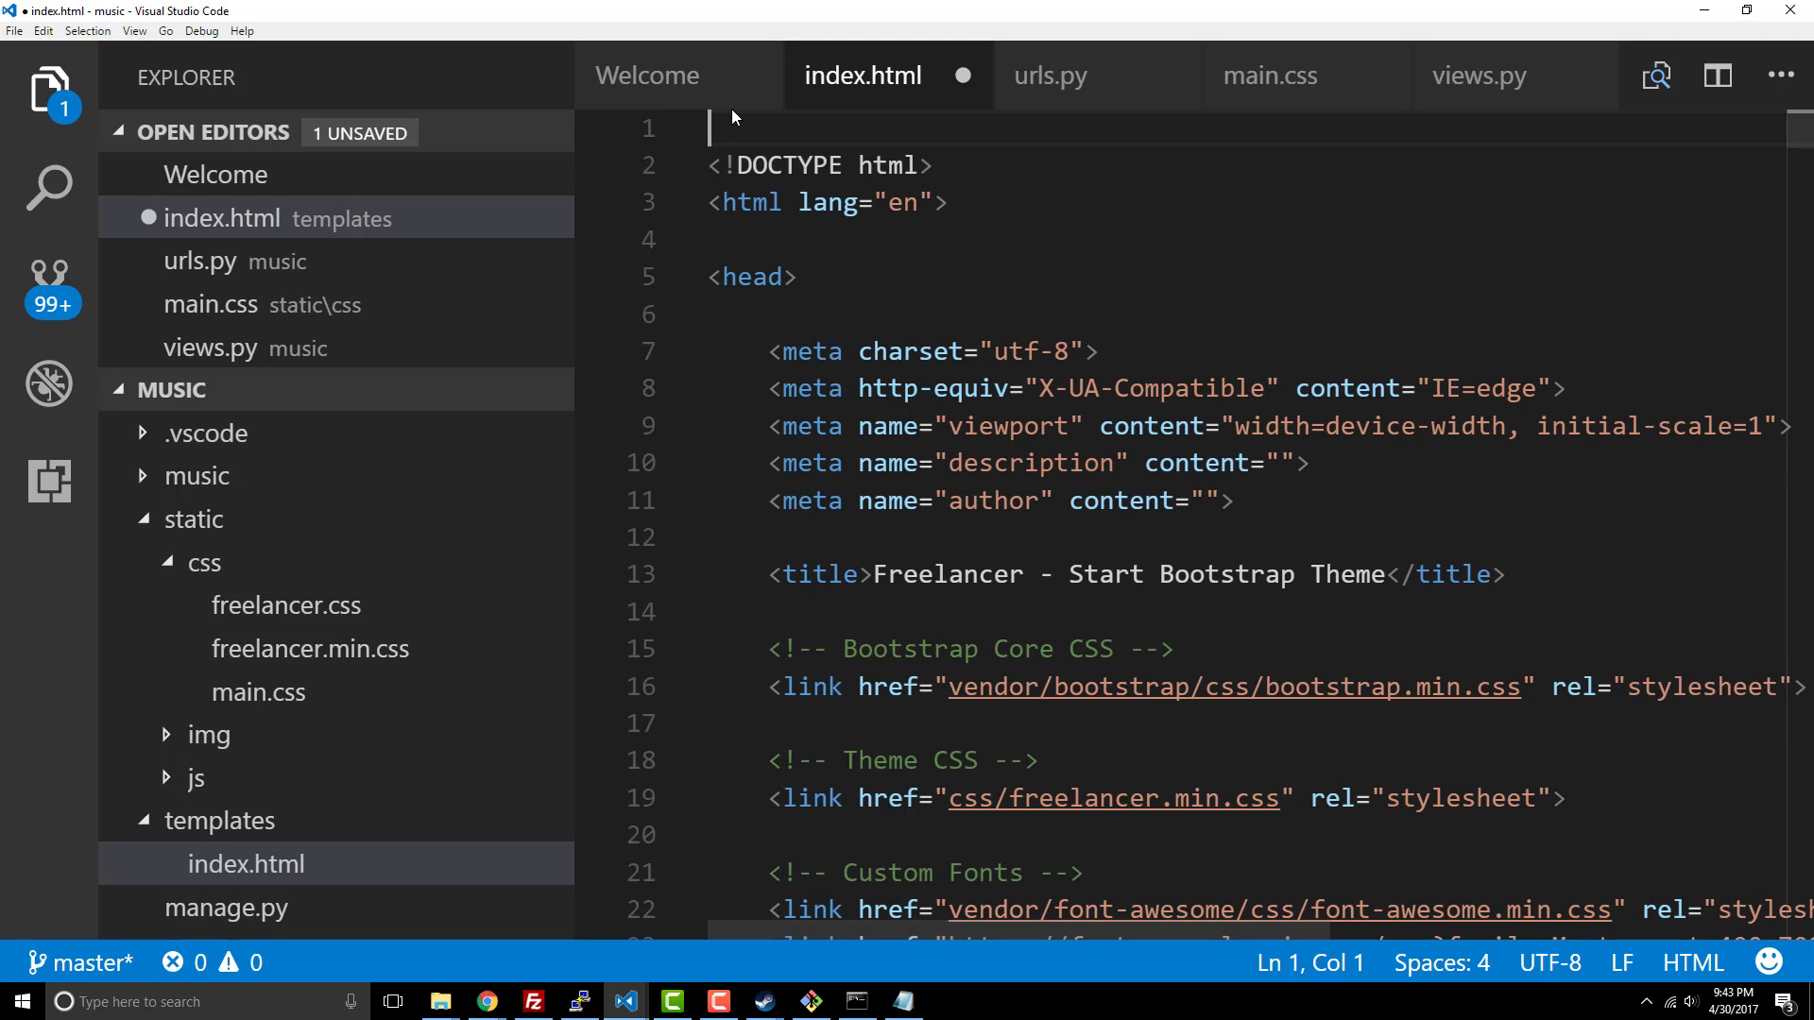
Step: Add {% load static %} as the first line of index.html and save it
type("{% load %}")
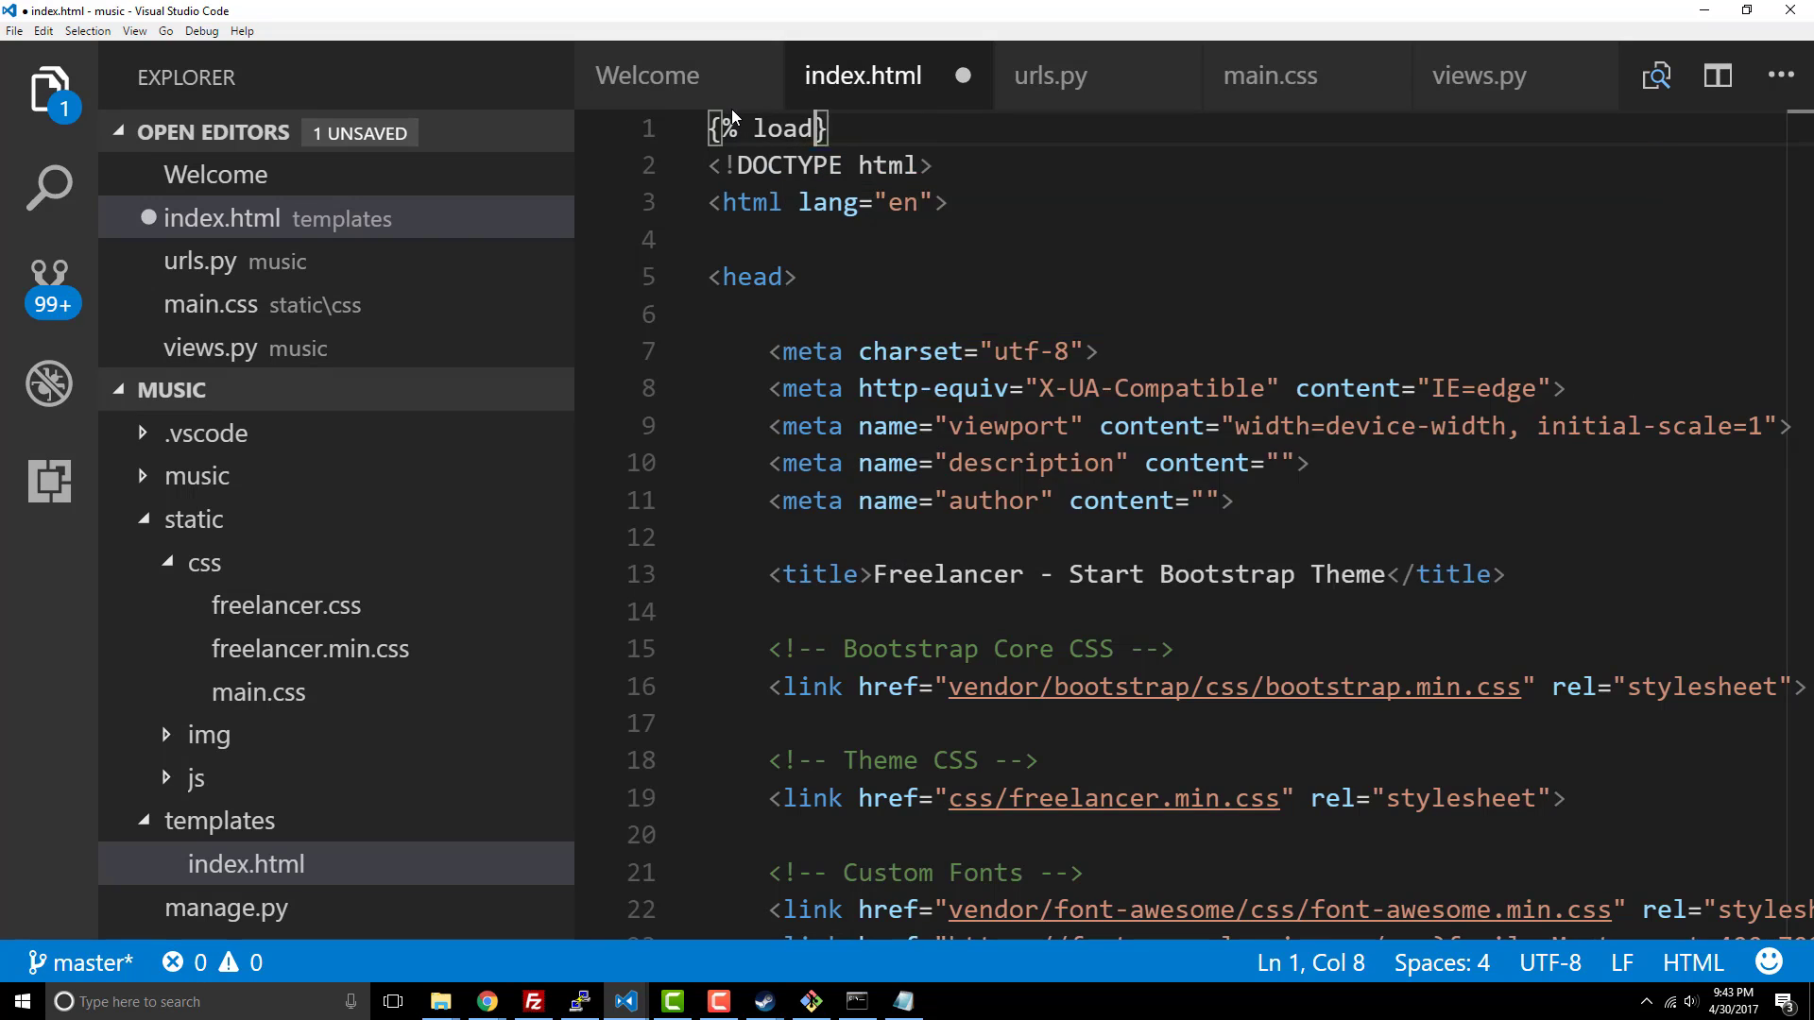
type("static %")
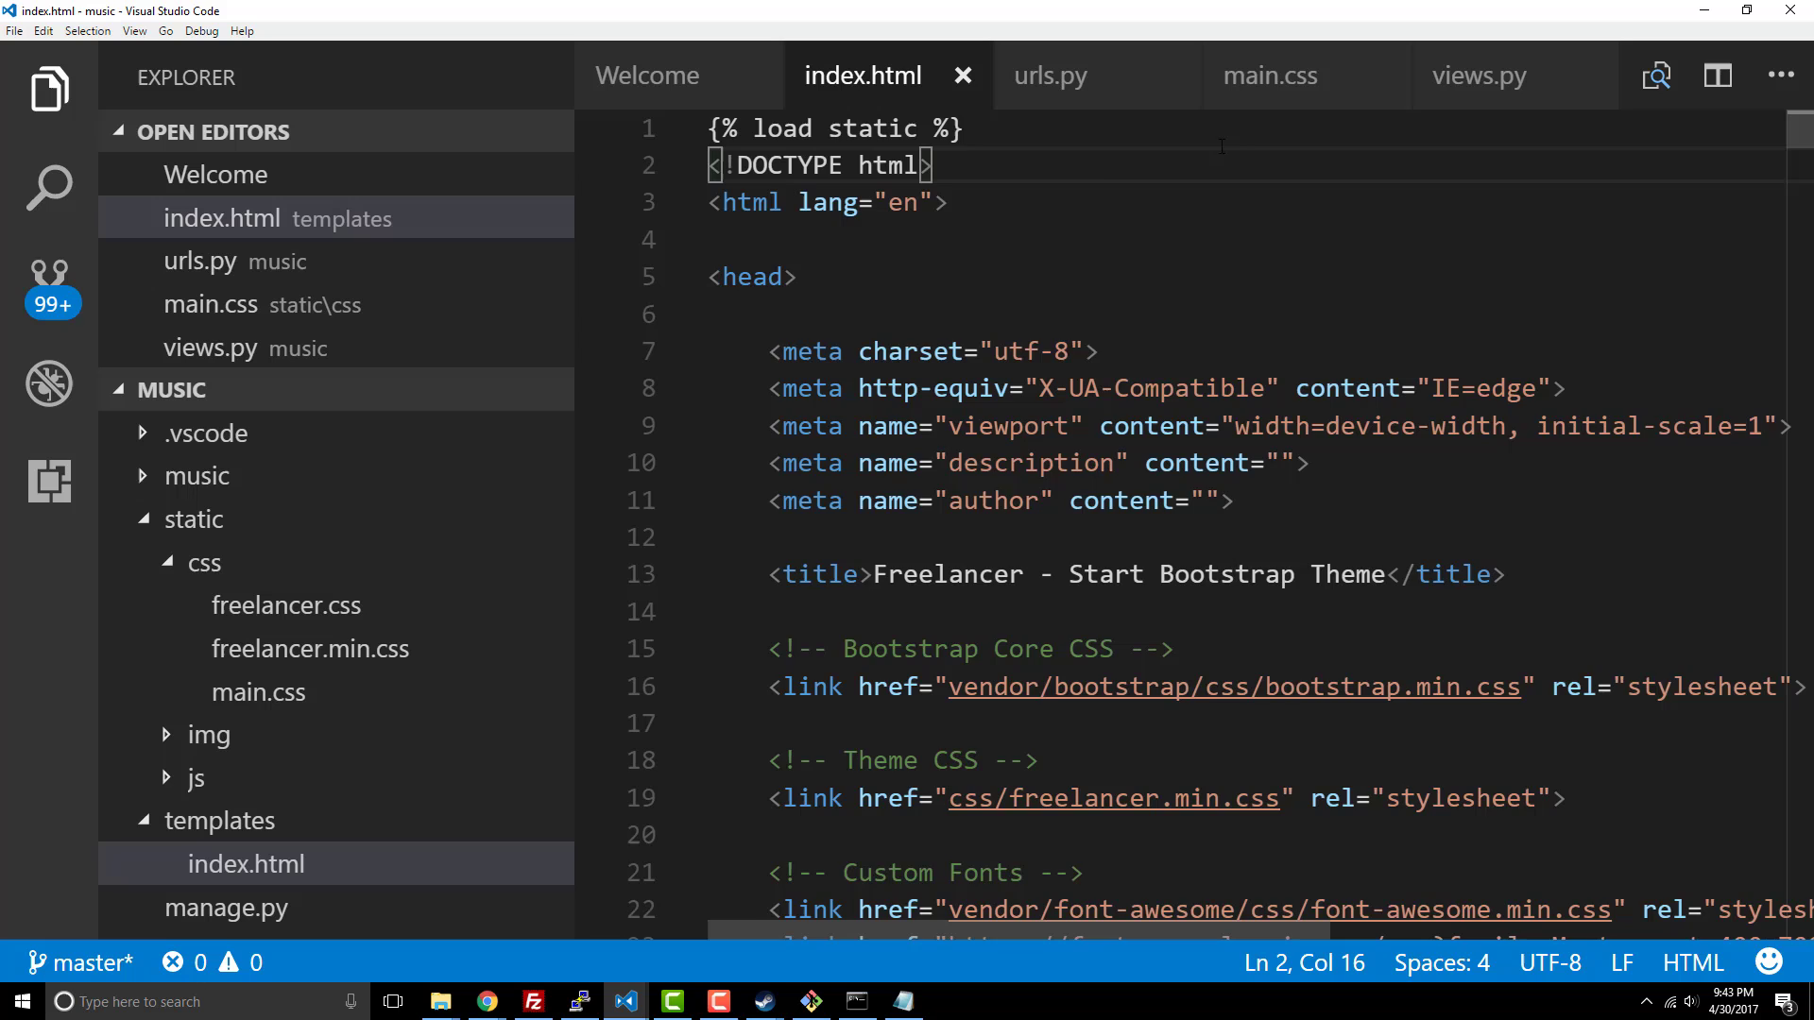
scroll("down", 3)
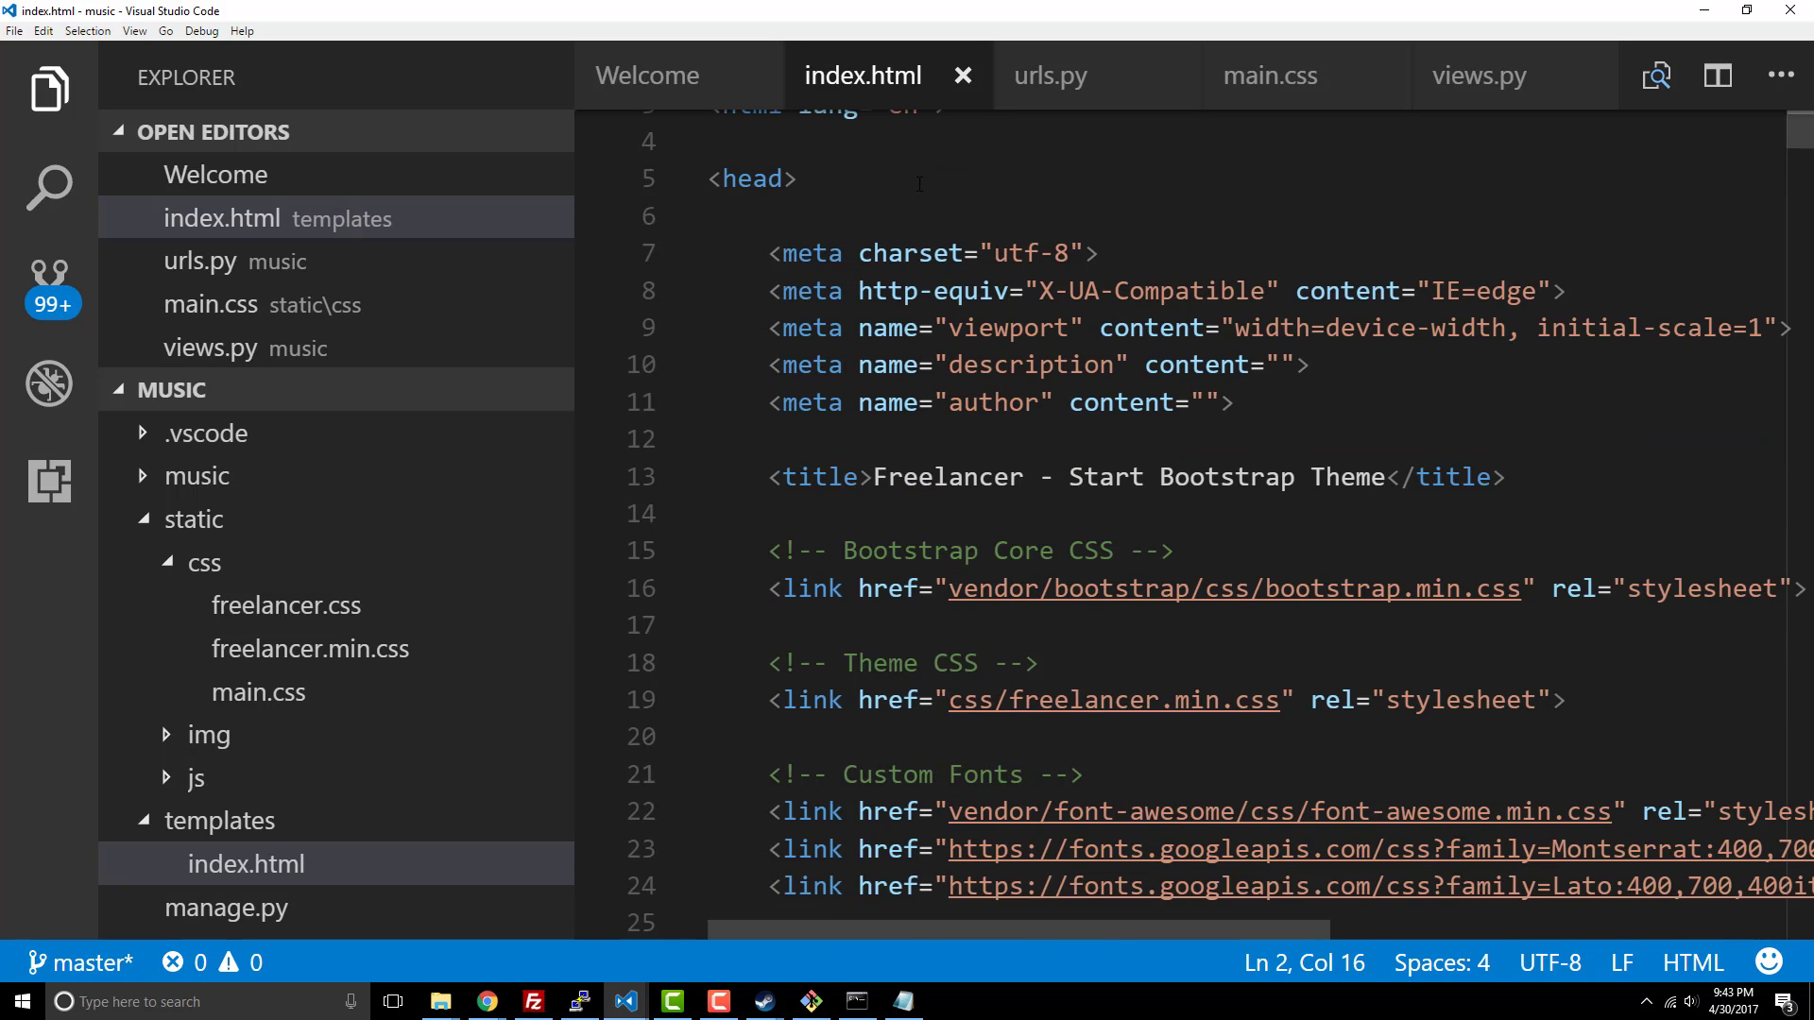
scroll("down", 3)
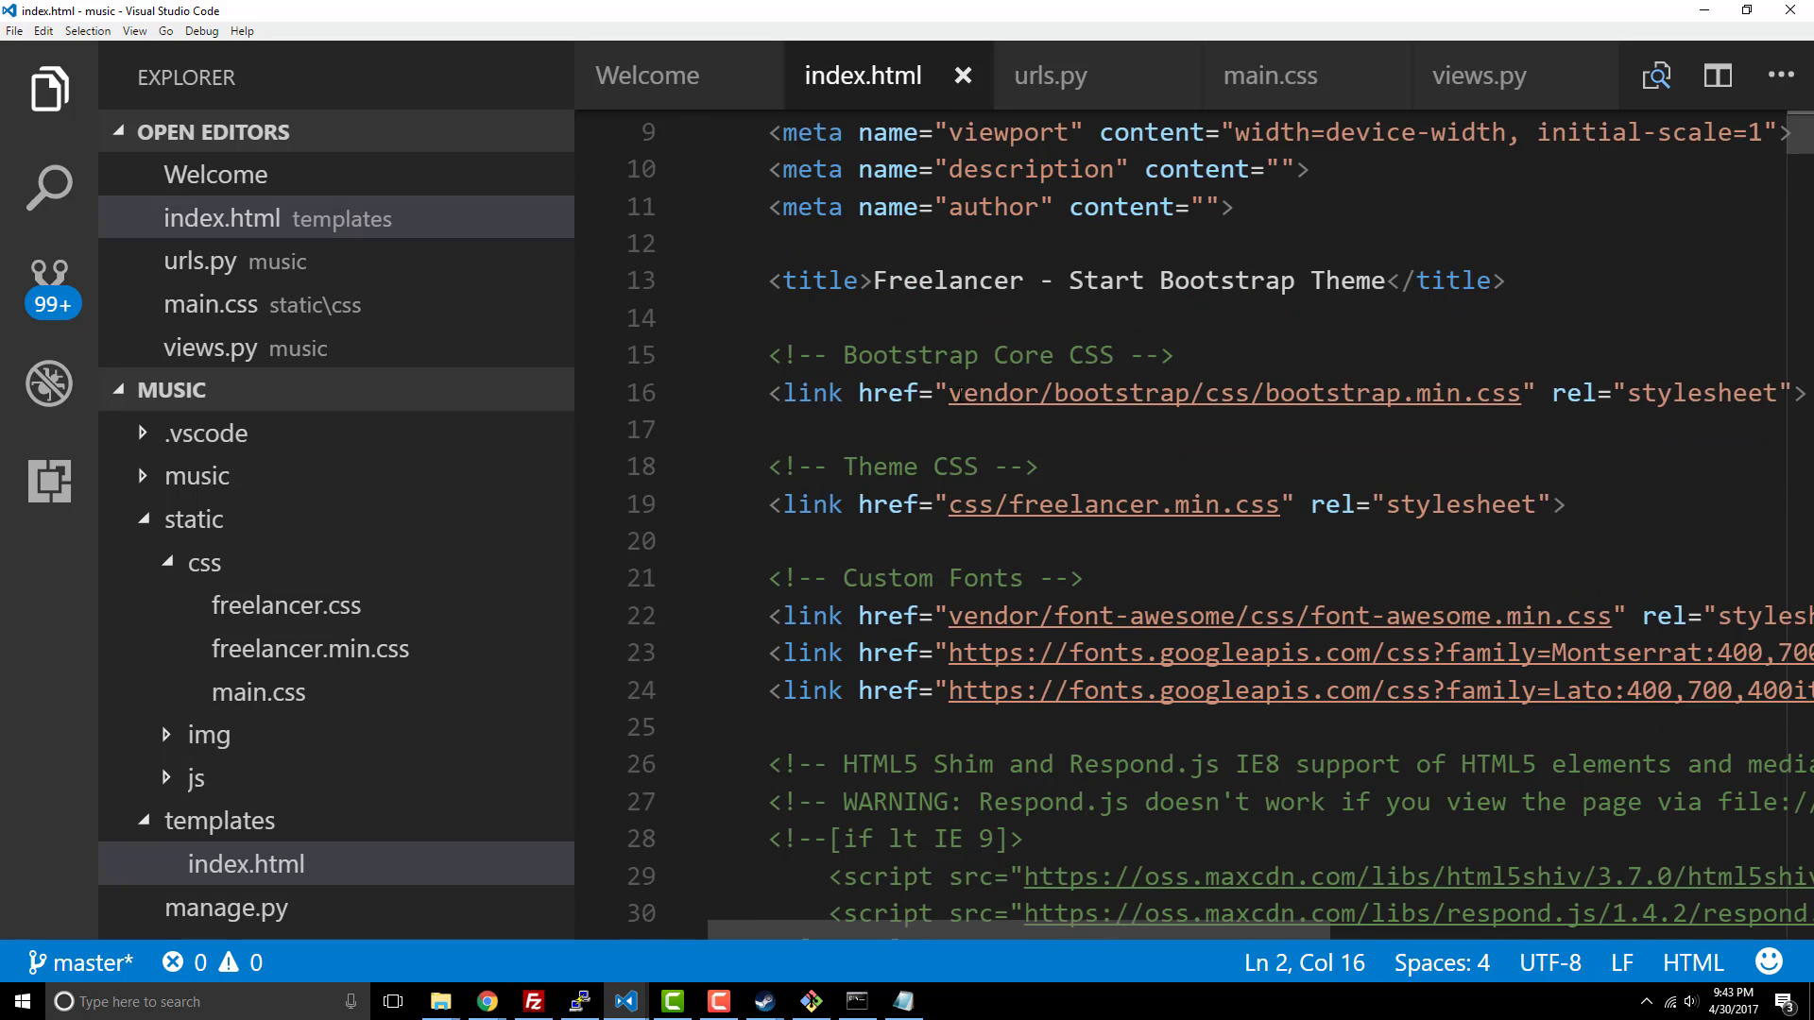
double_click(992, 393)
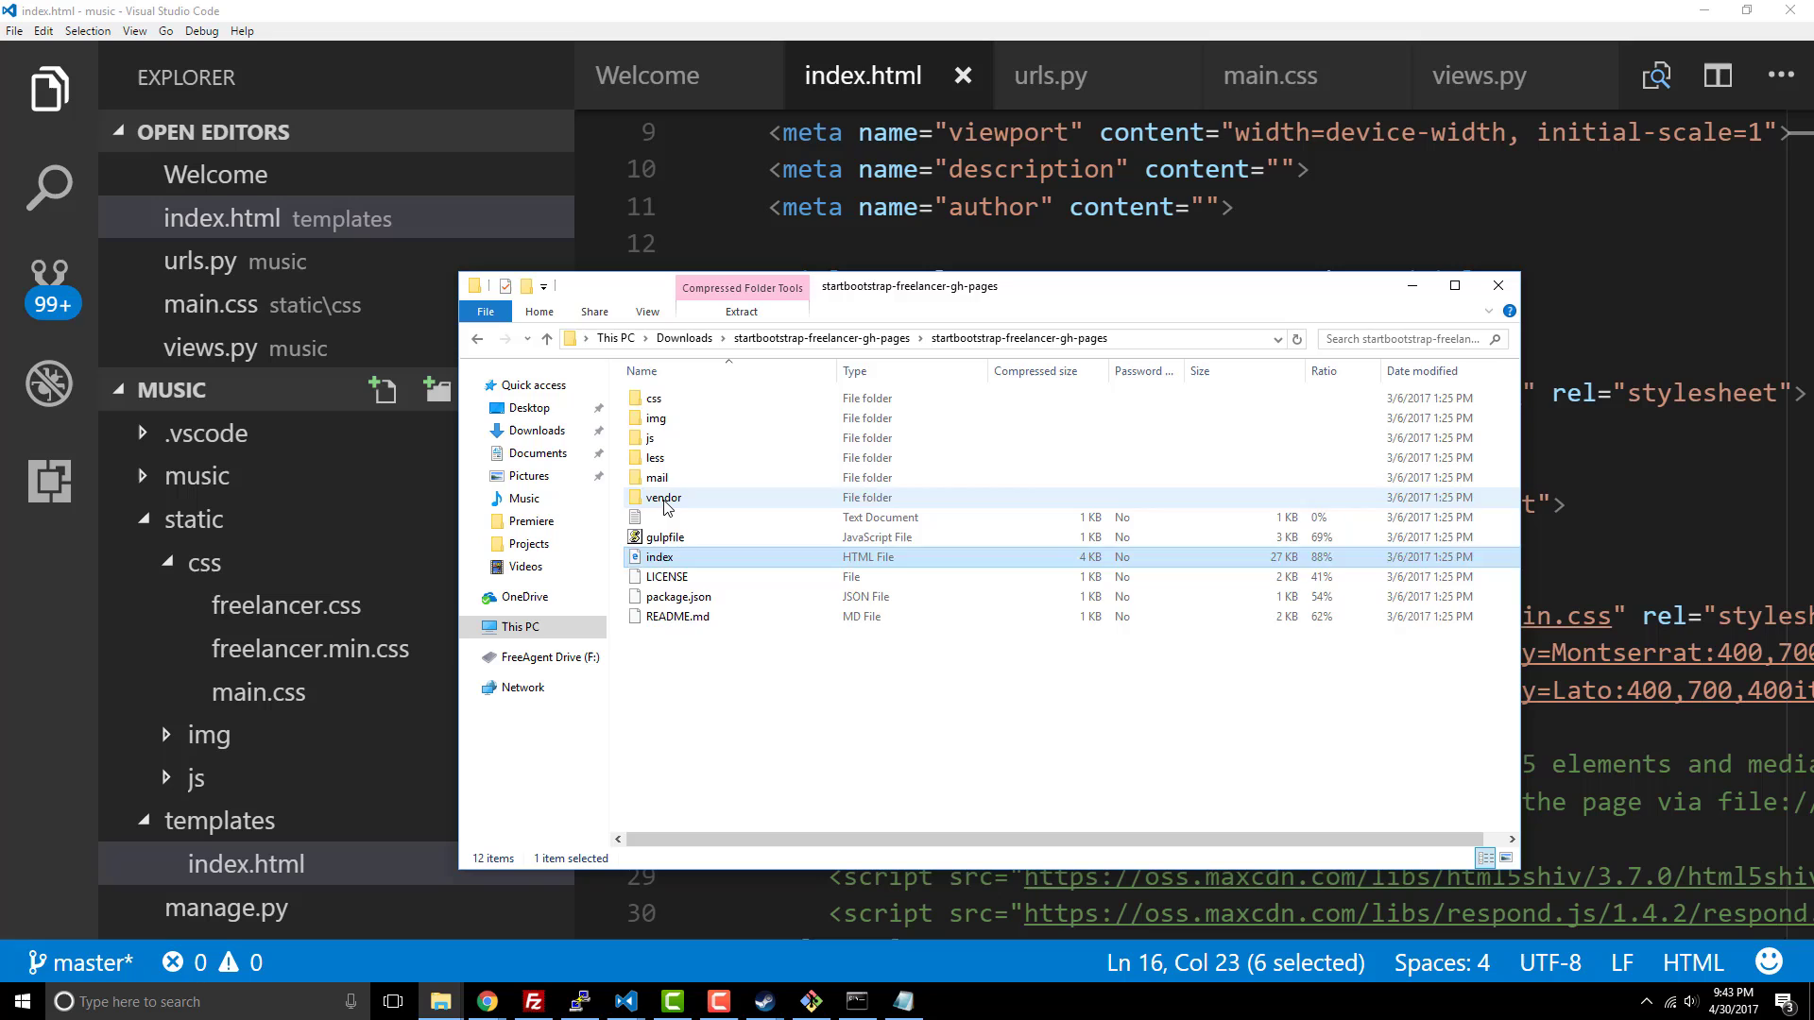
Step: Copy the startbootstrap-freelancer vendor folder into music/static
double_click(663, 497)
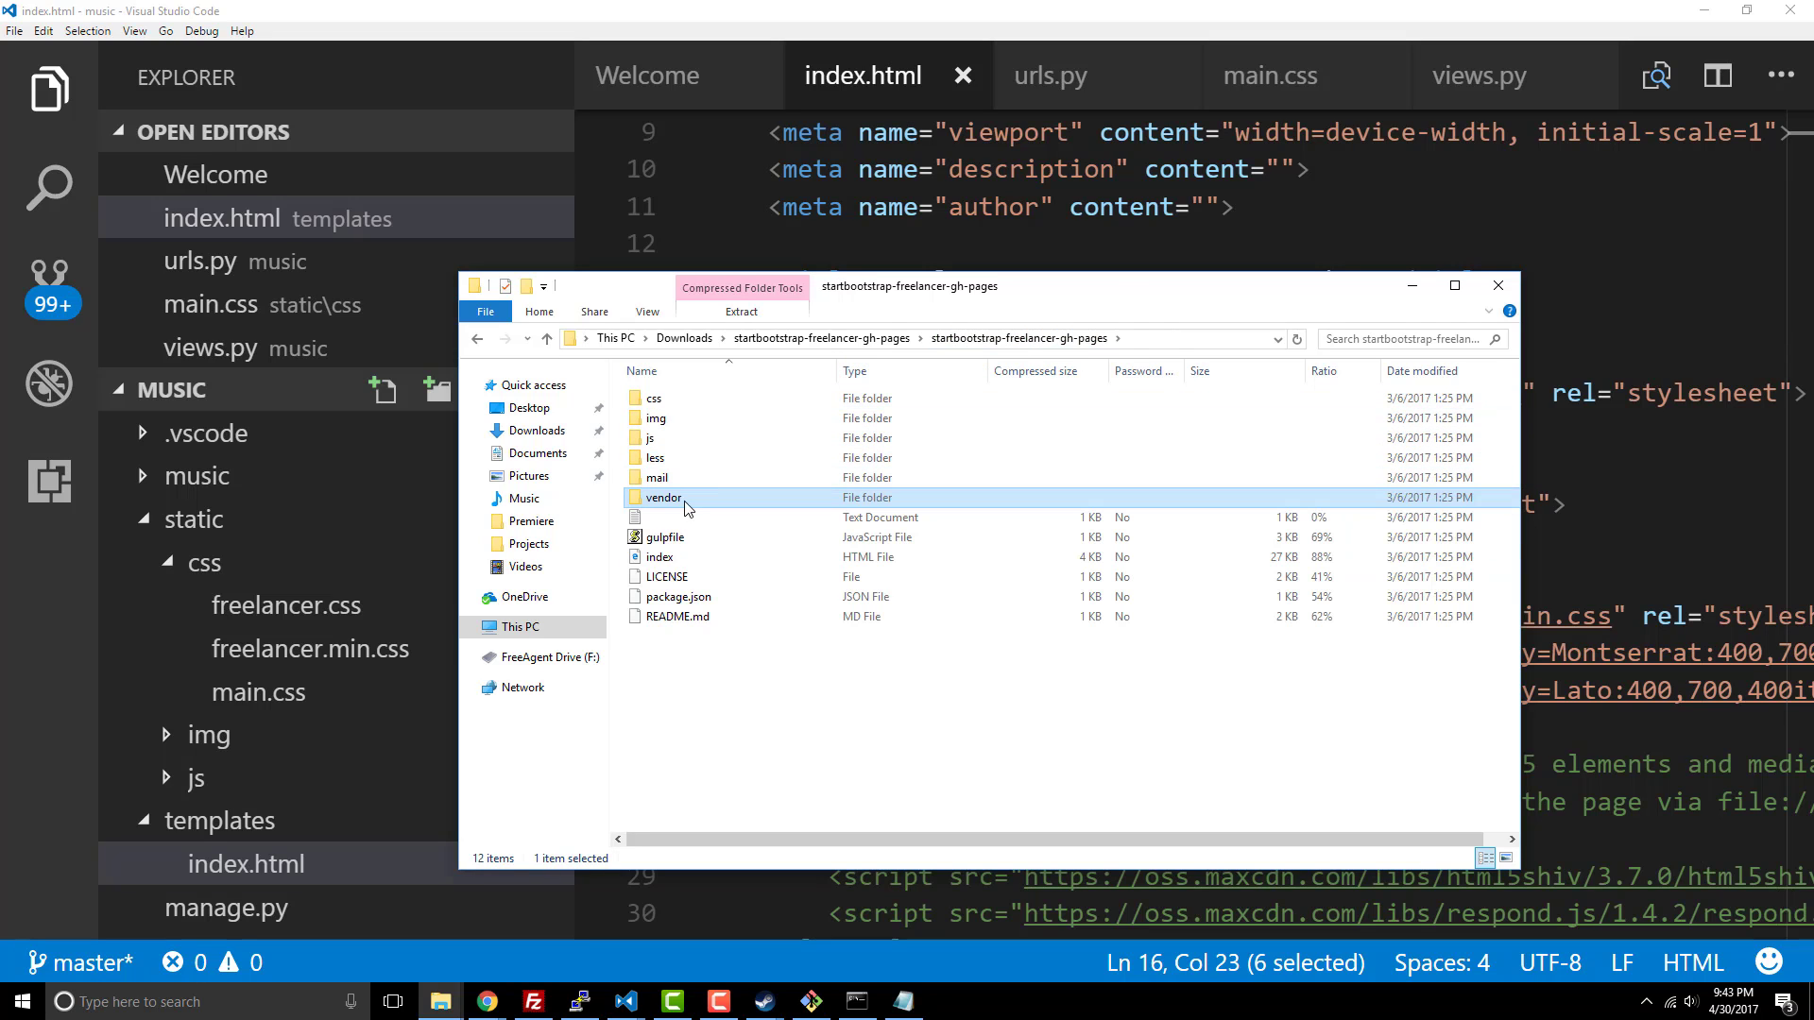
mouse_move(875, 338)
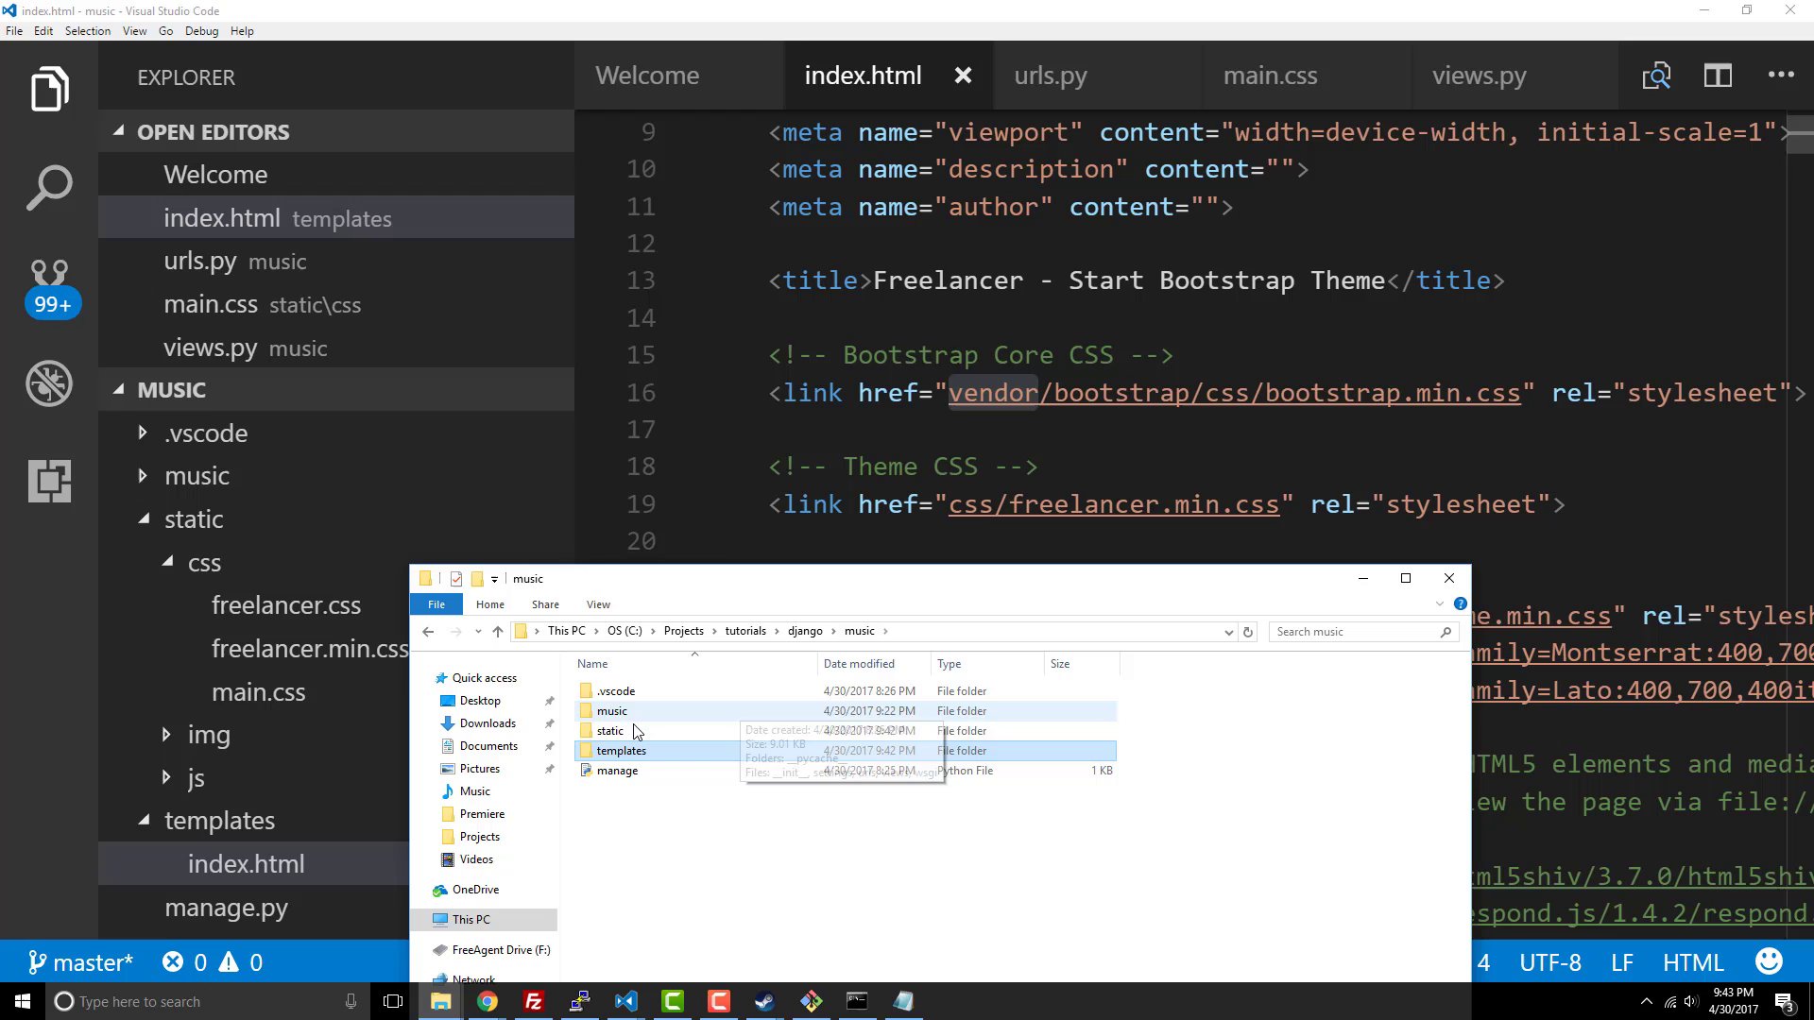
double_click(611, 730)
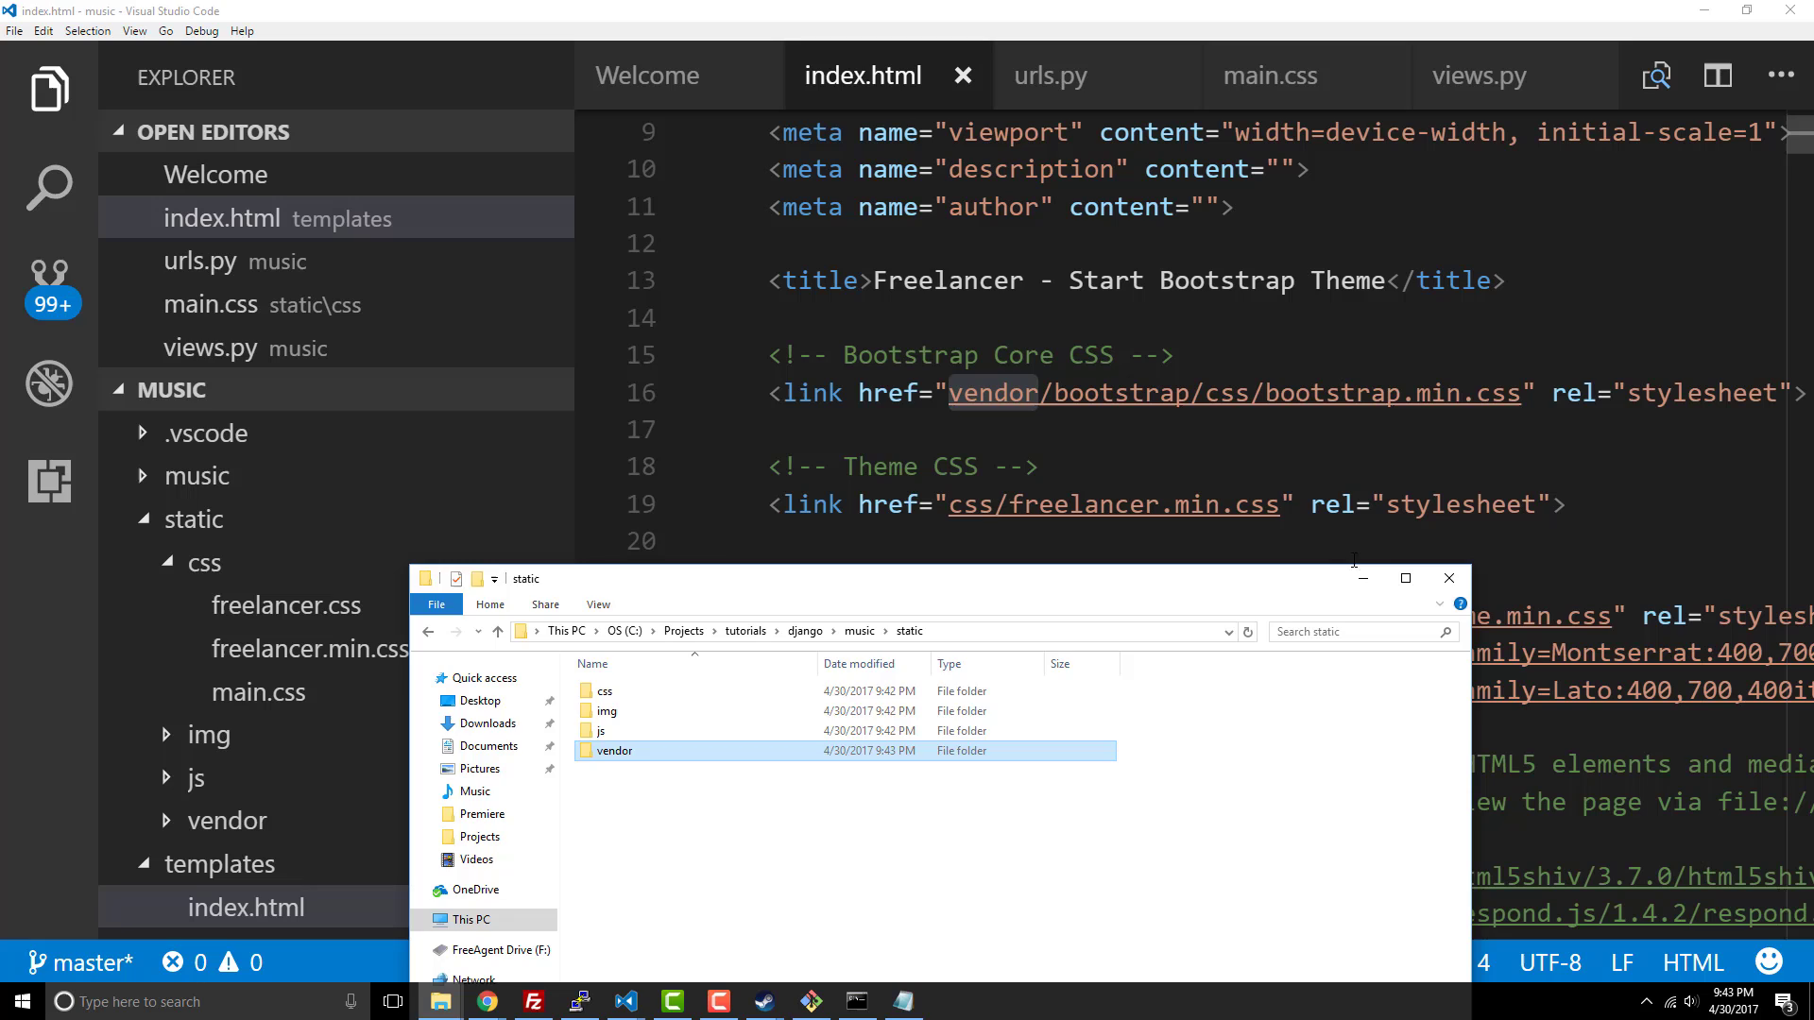
left_click(1450, 578)
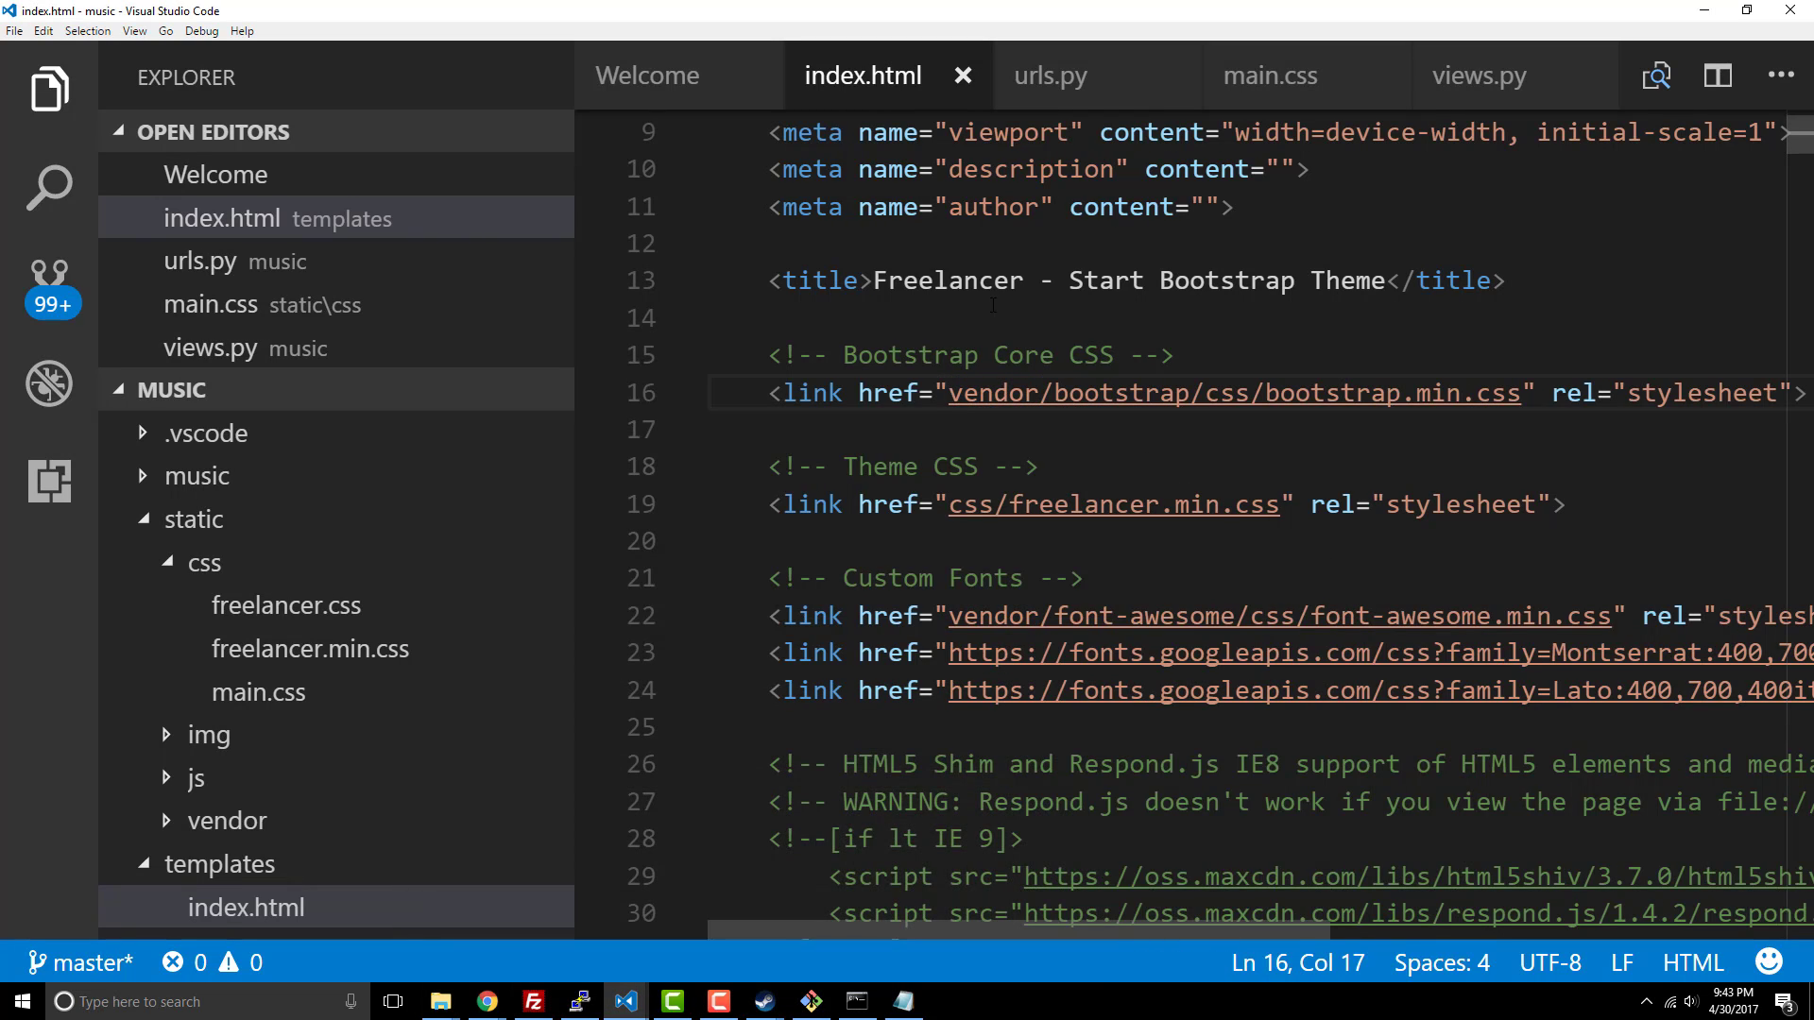
Step: Wrap the bootstrap.min.css, freelancer.min.css and font-awesome.min.css hrefs in {% static %} tags
type("{% static '")
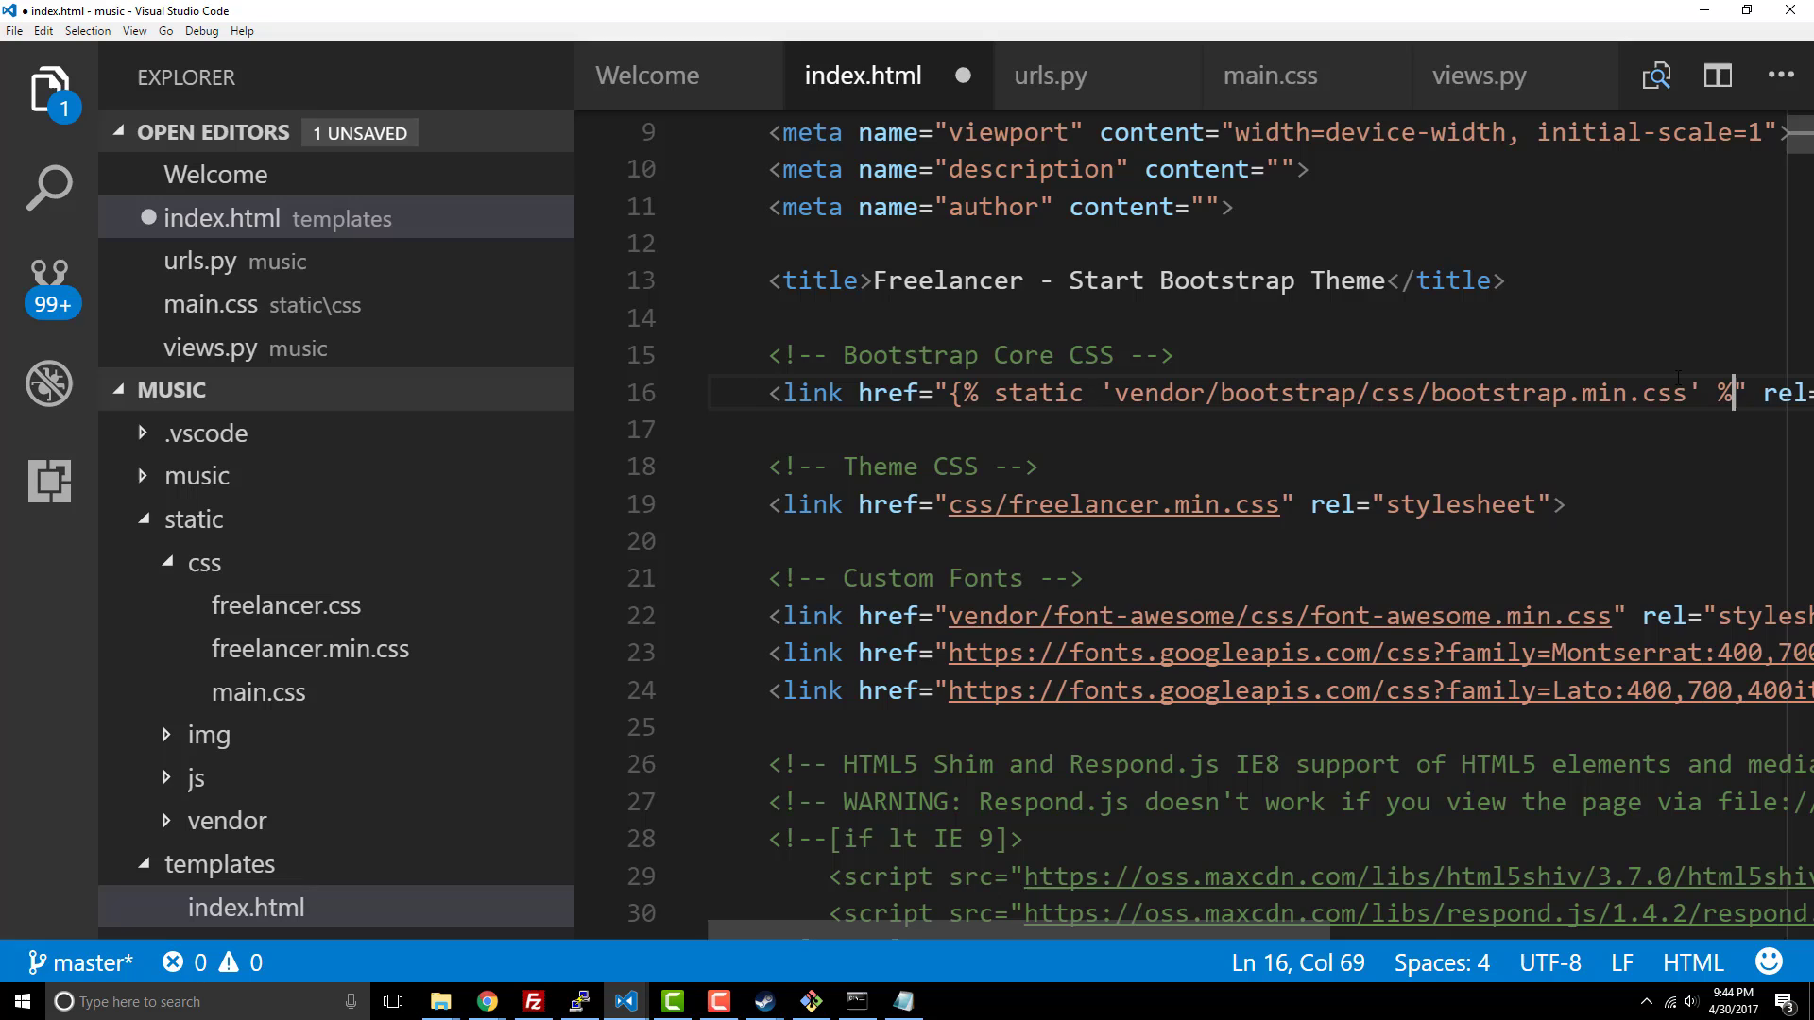
type("}")
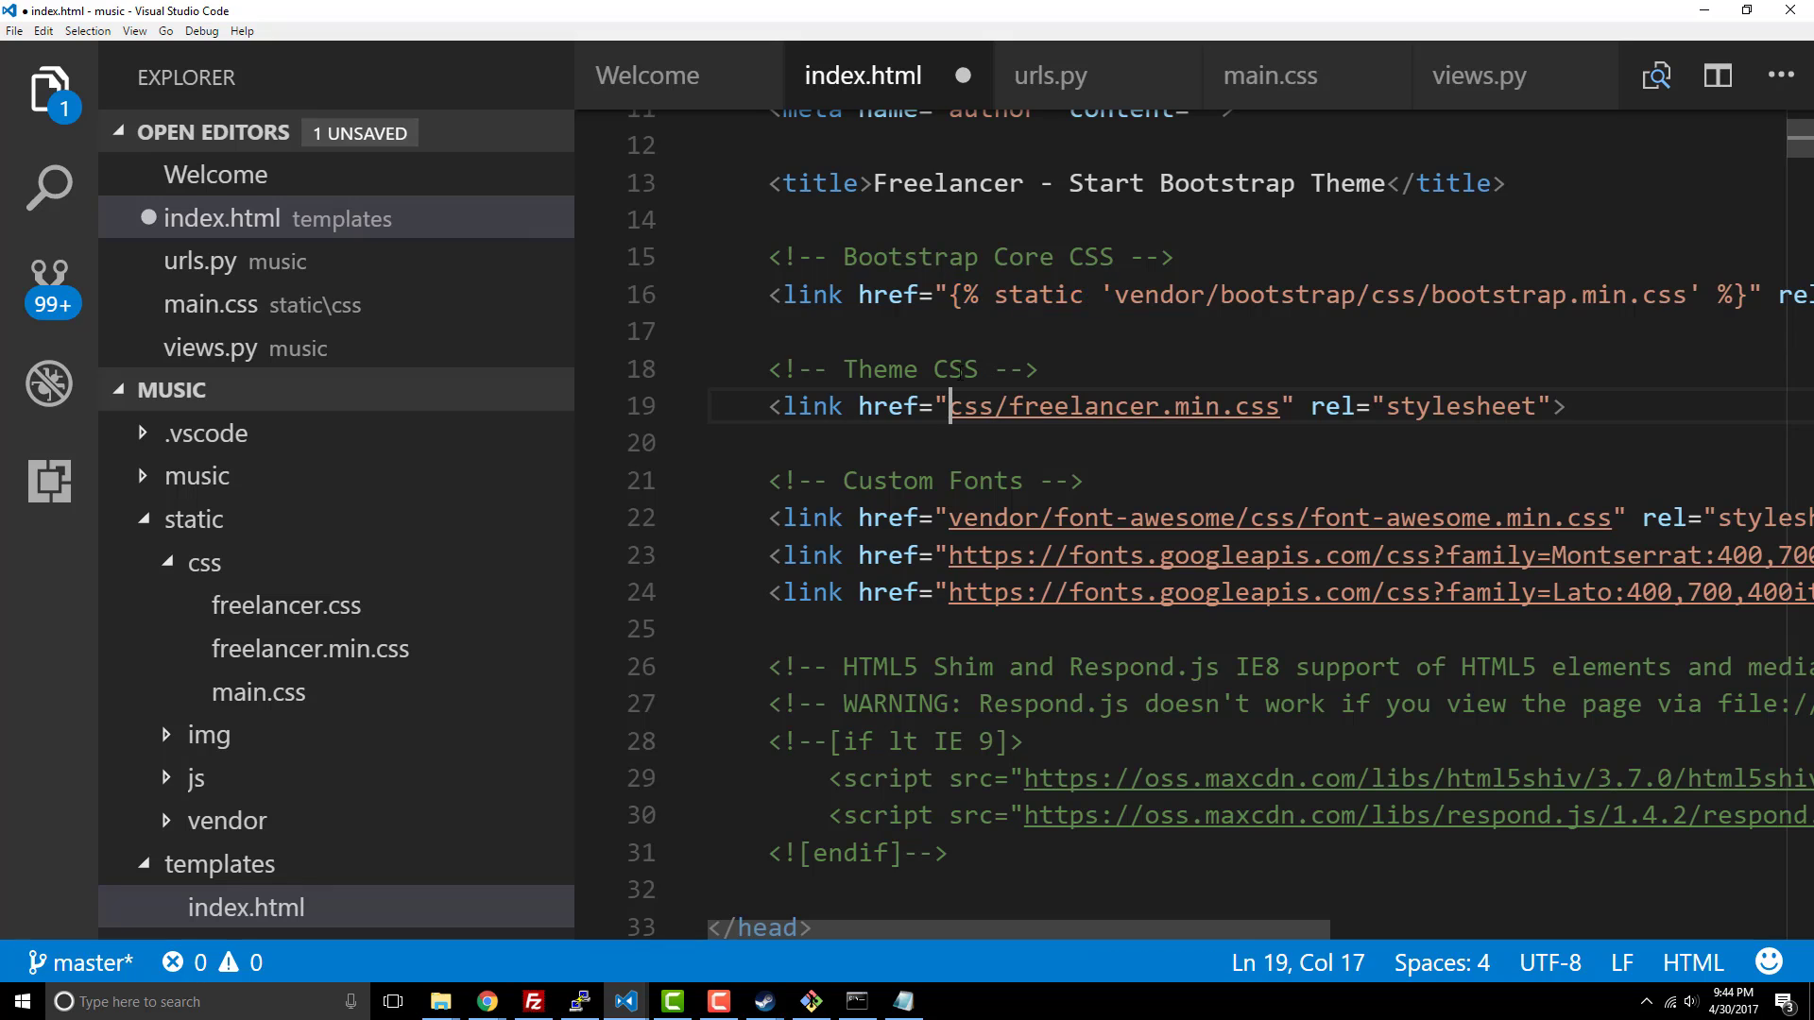
type("{% static '")
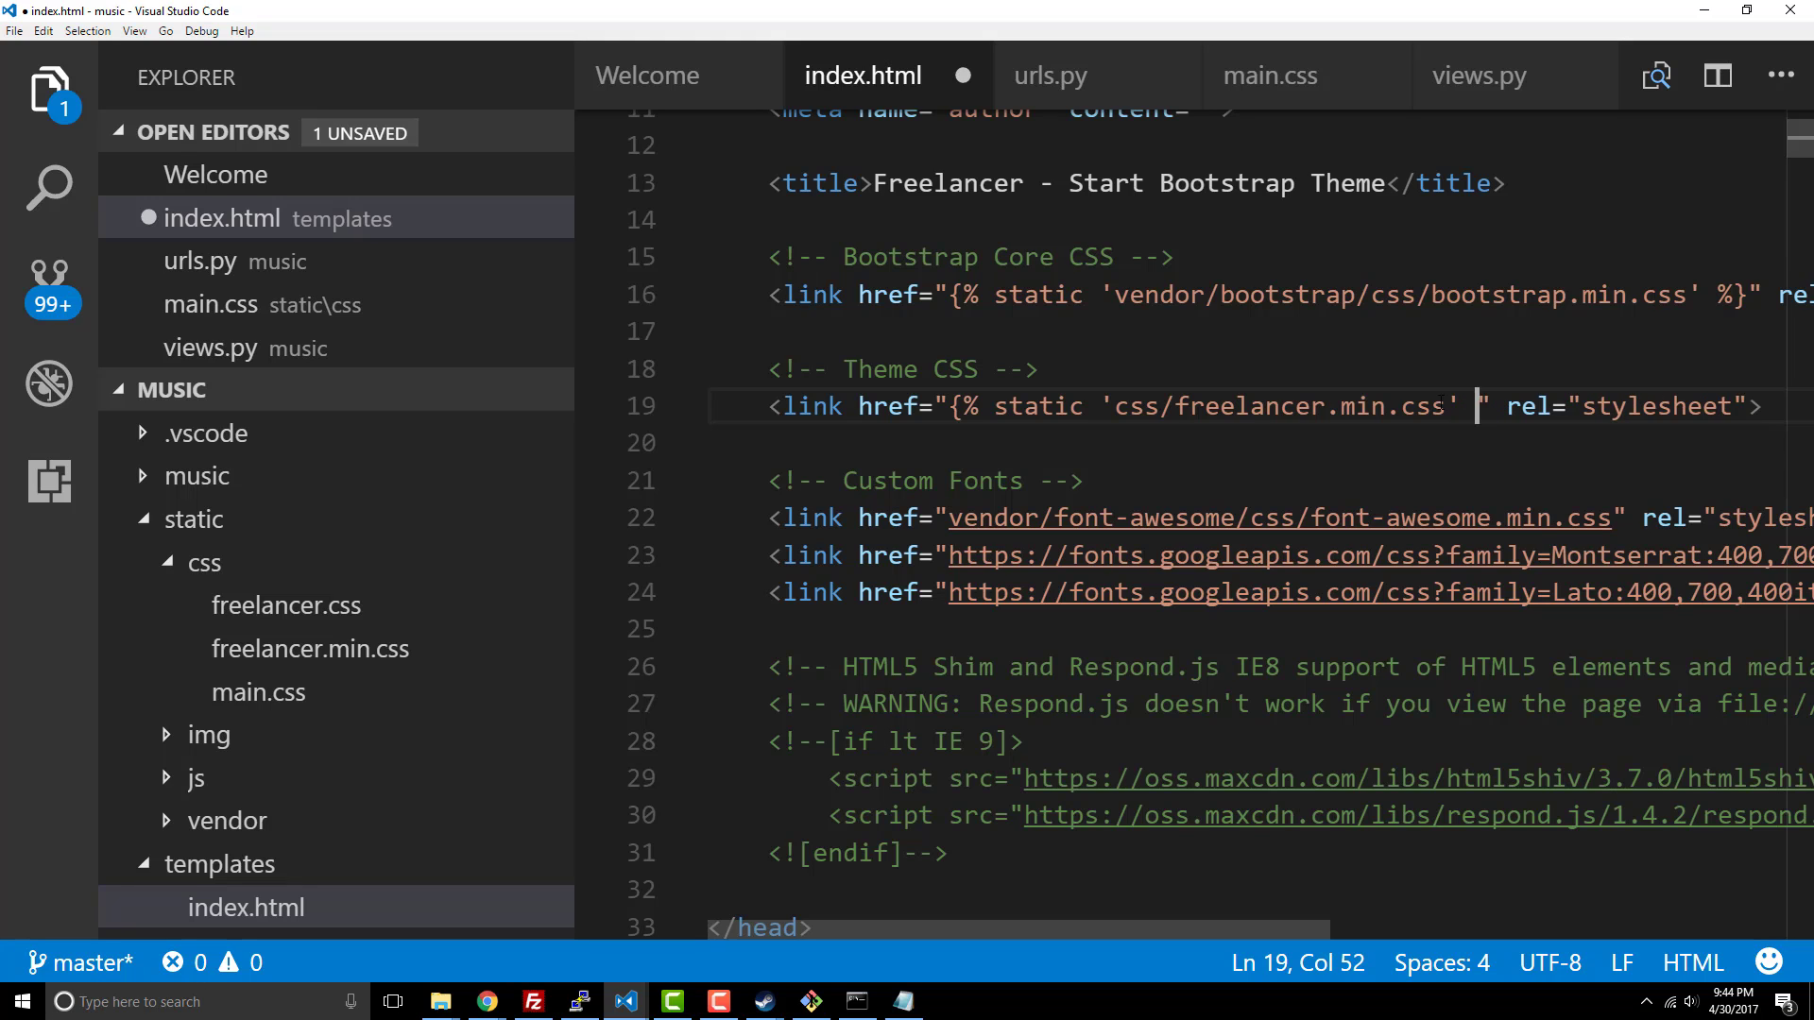
type("%}")
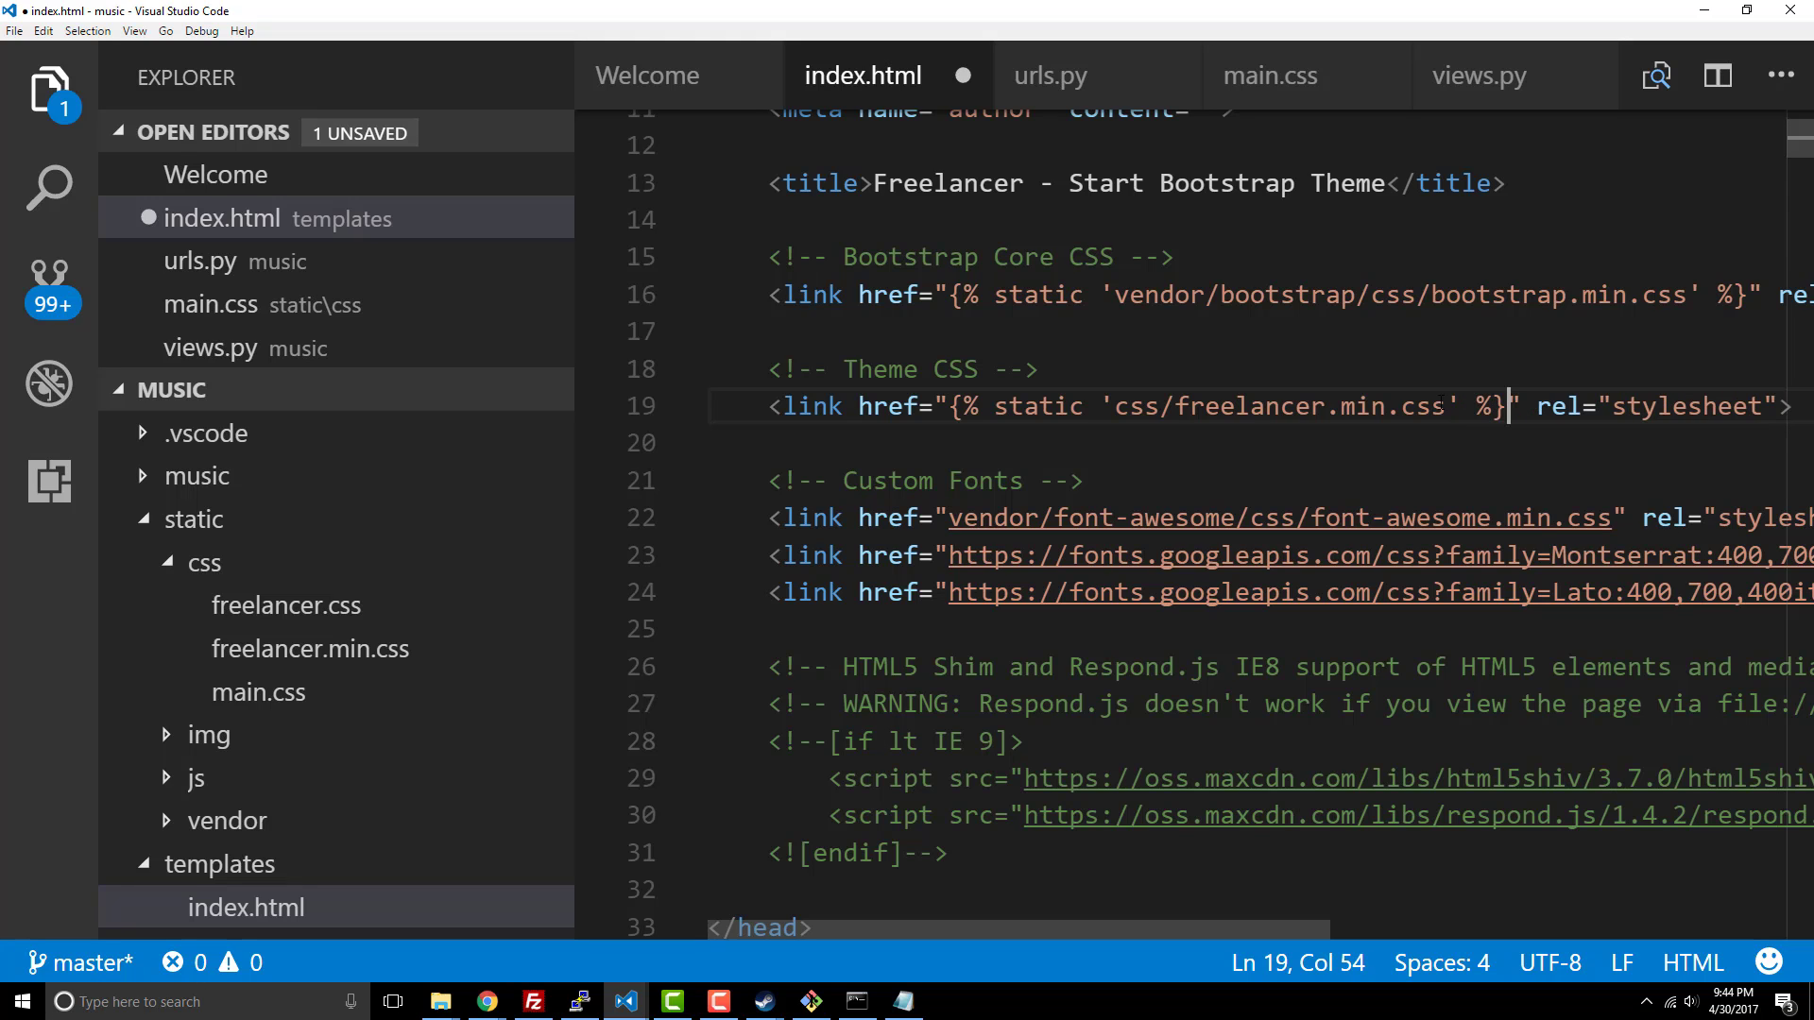
scroll("down", 3)
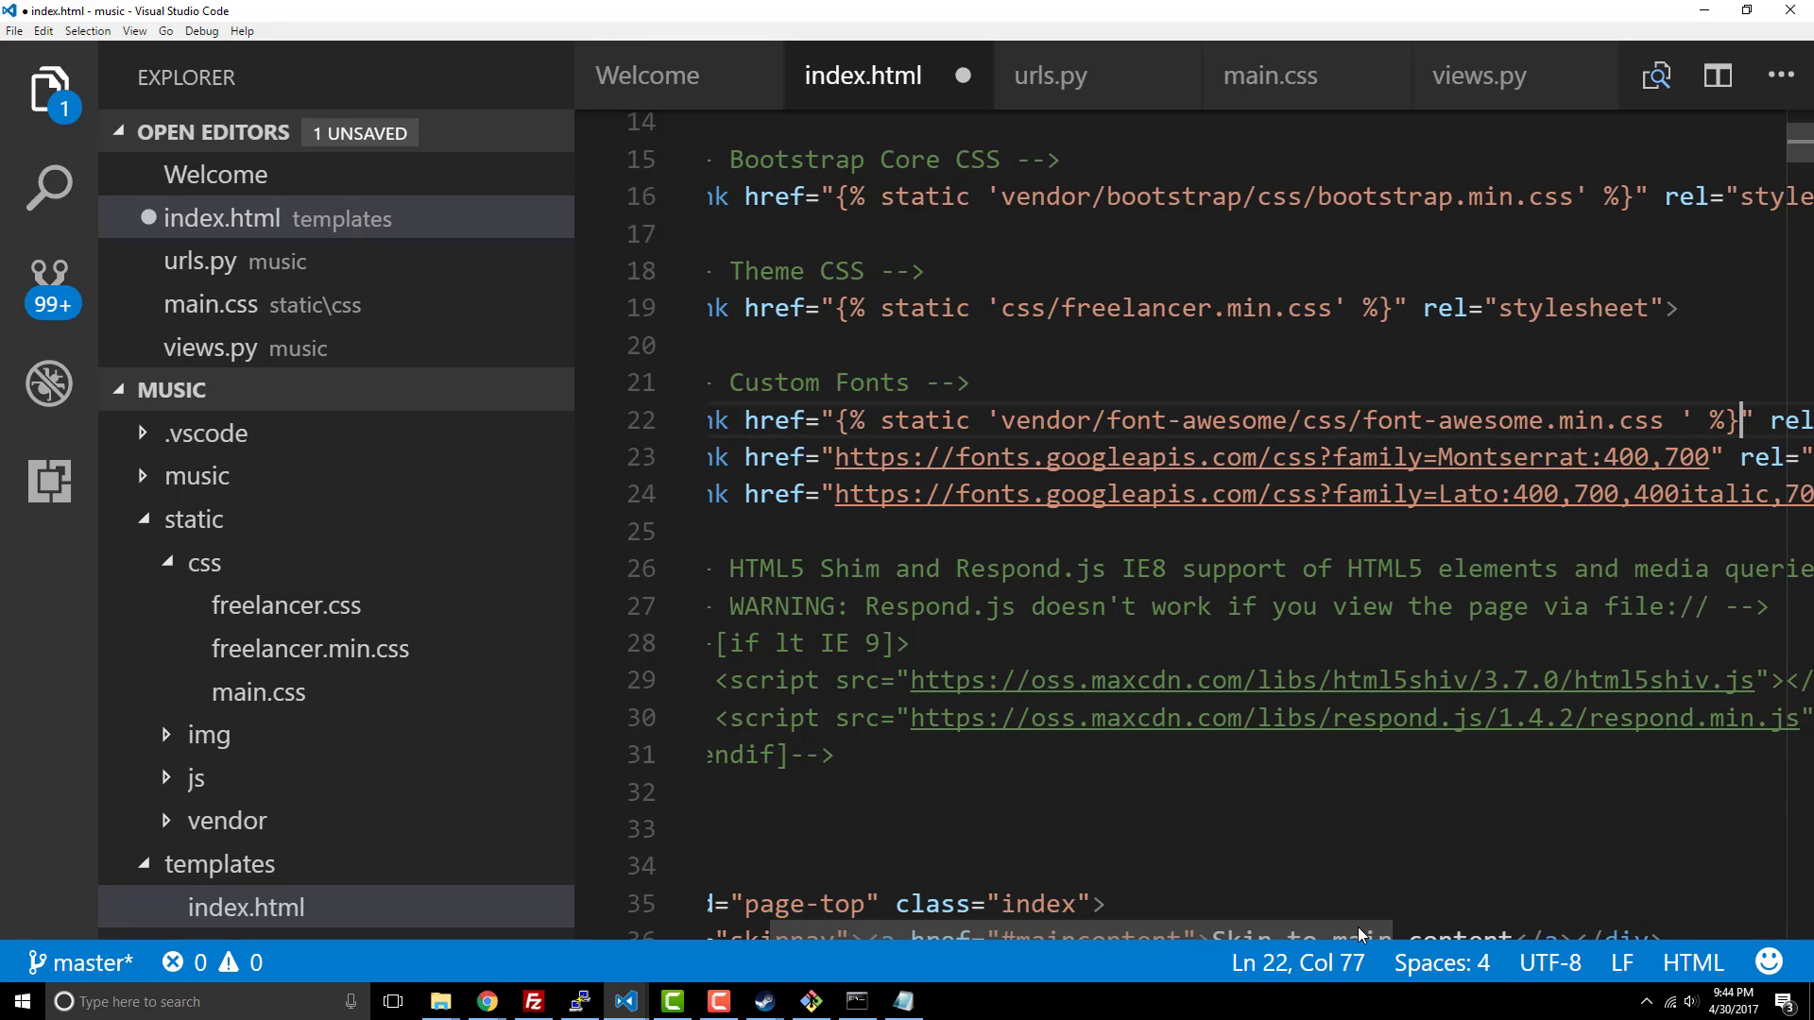
scroll("down", 3)
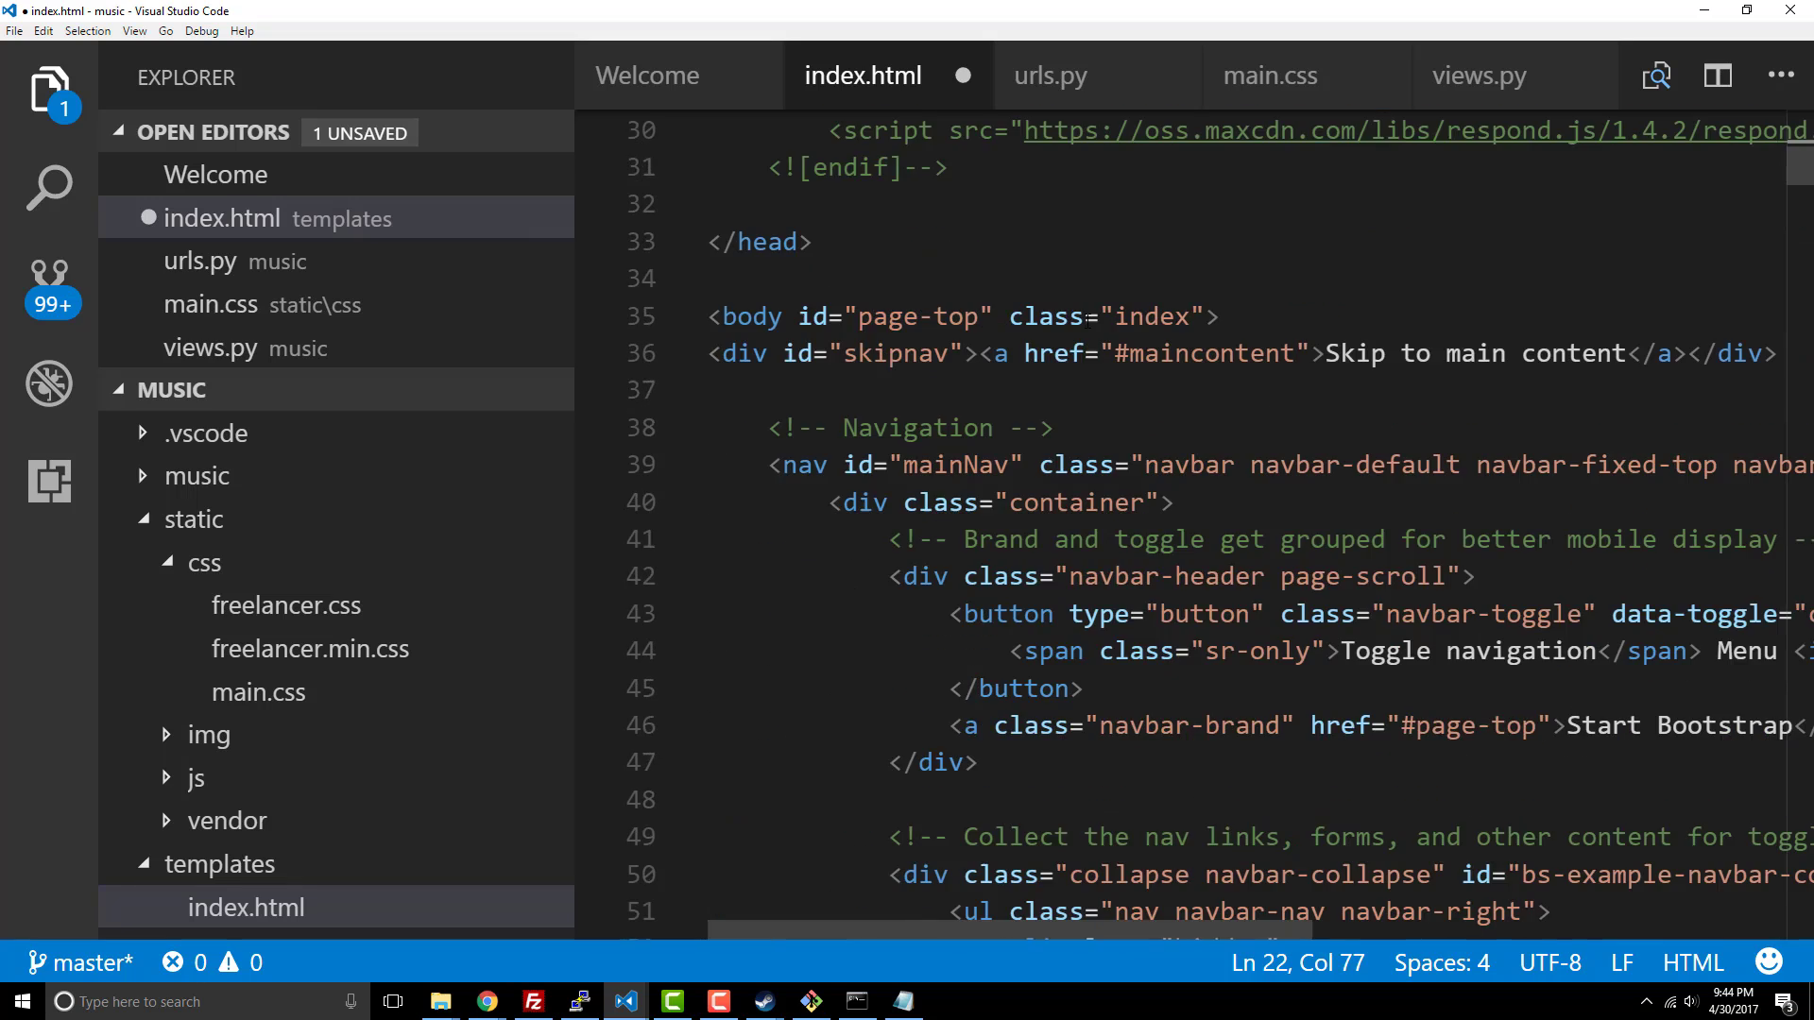
scroll("down", 3)
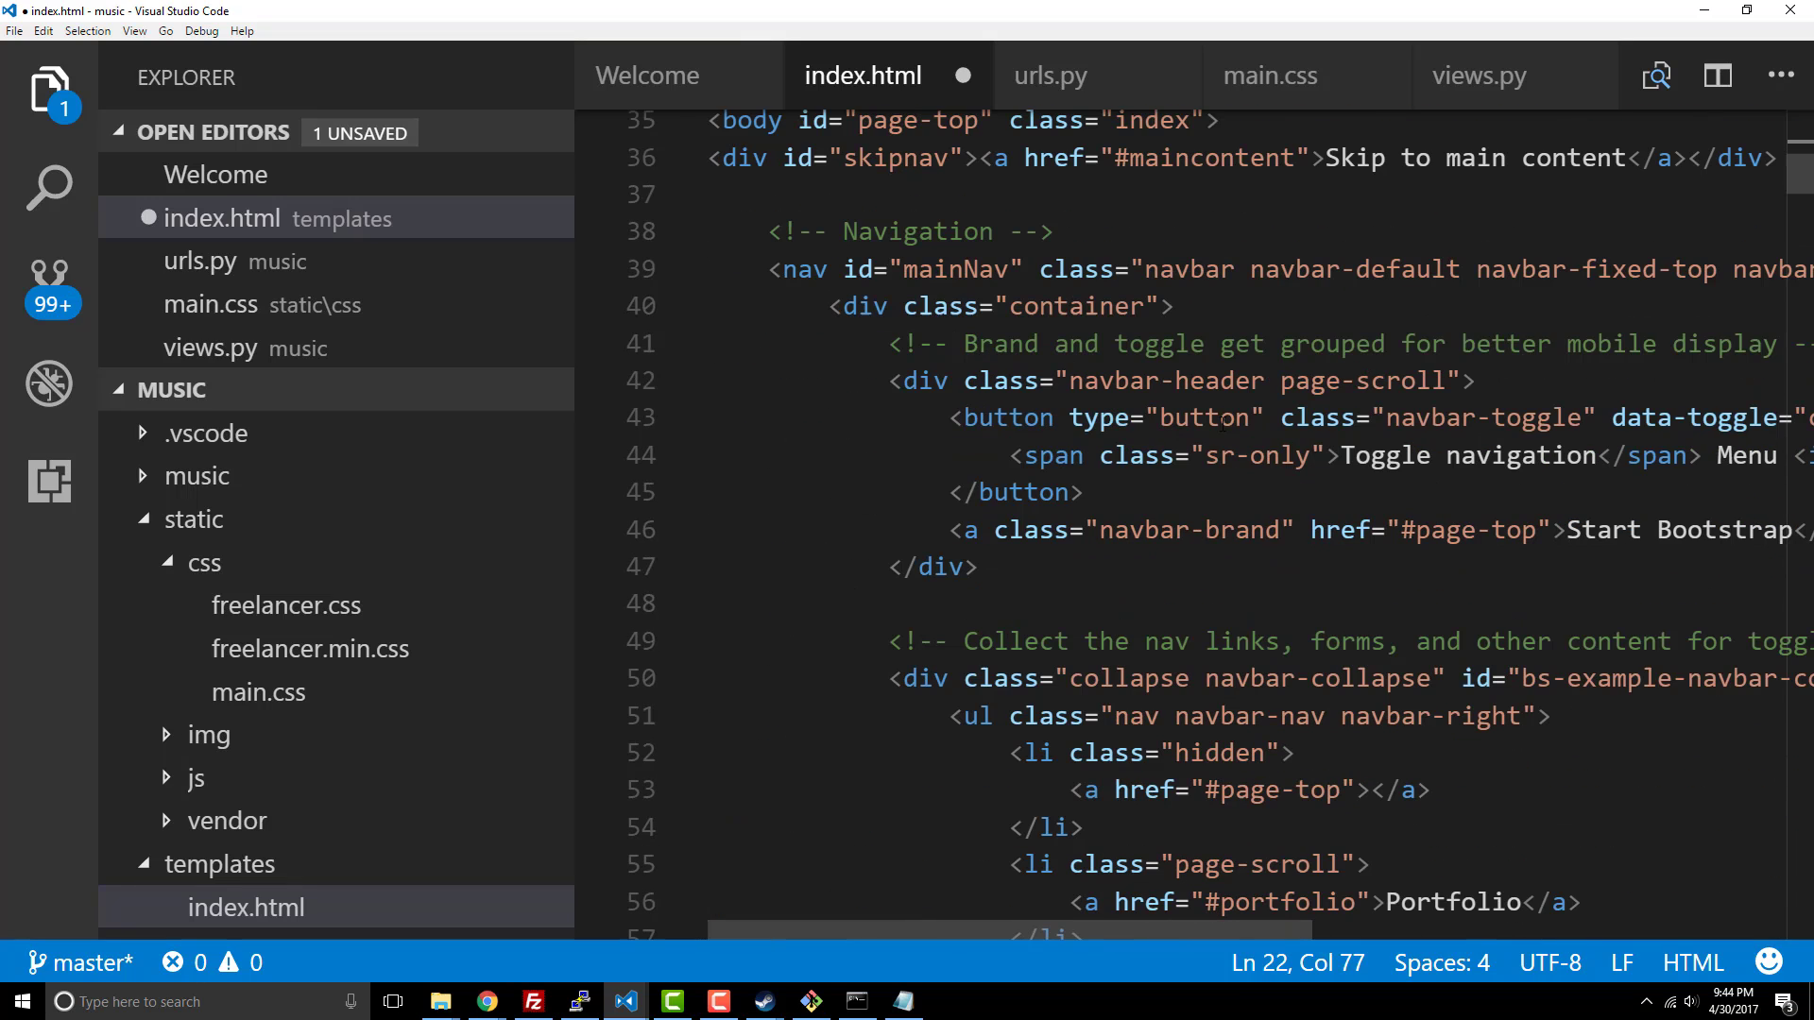
scroll("right", 3)
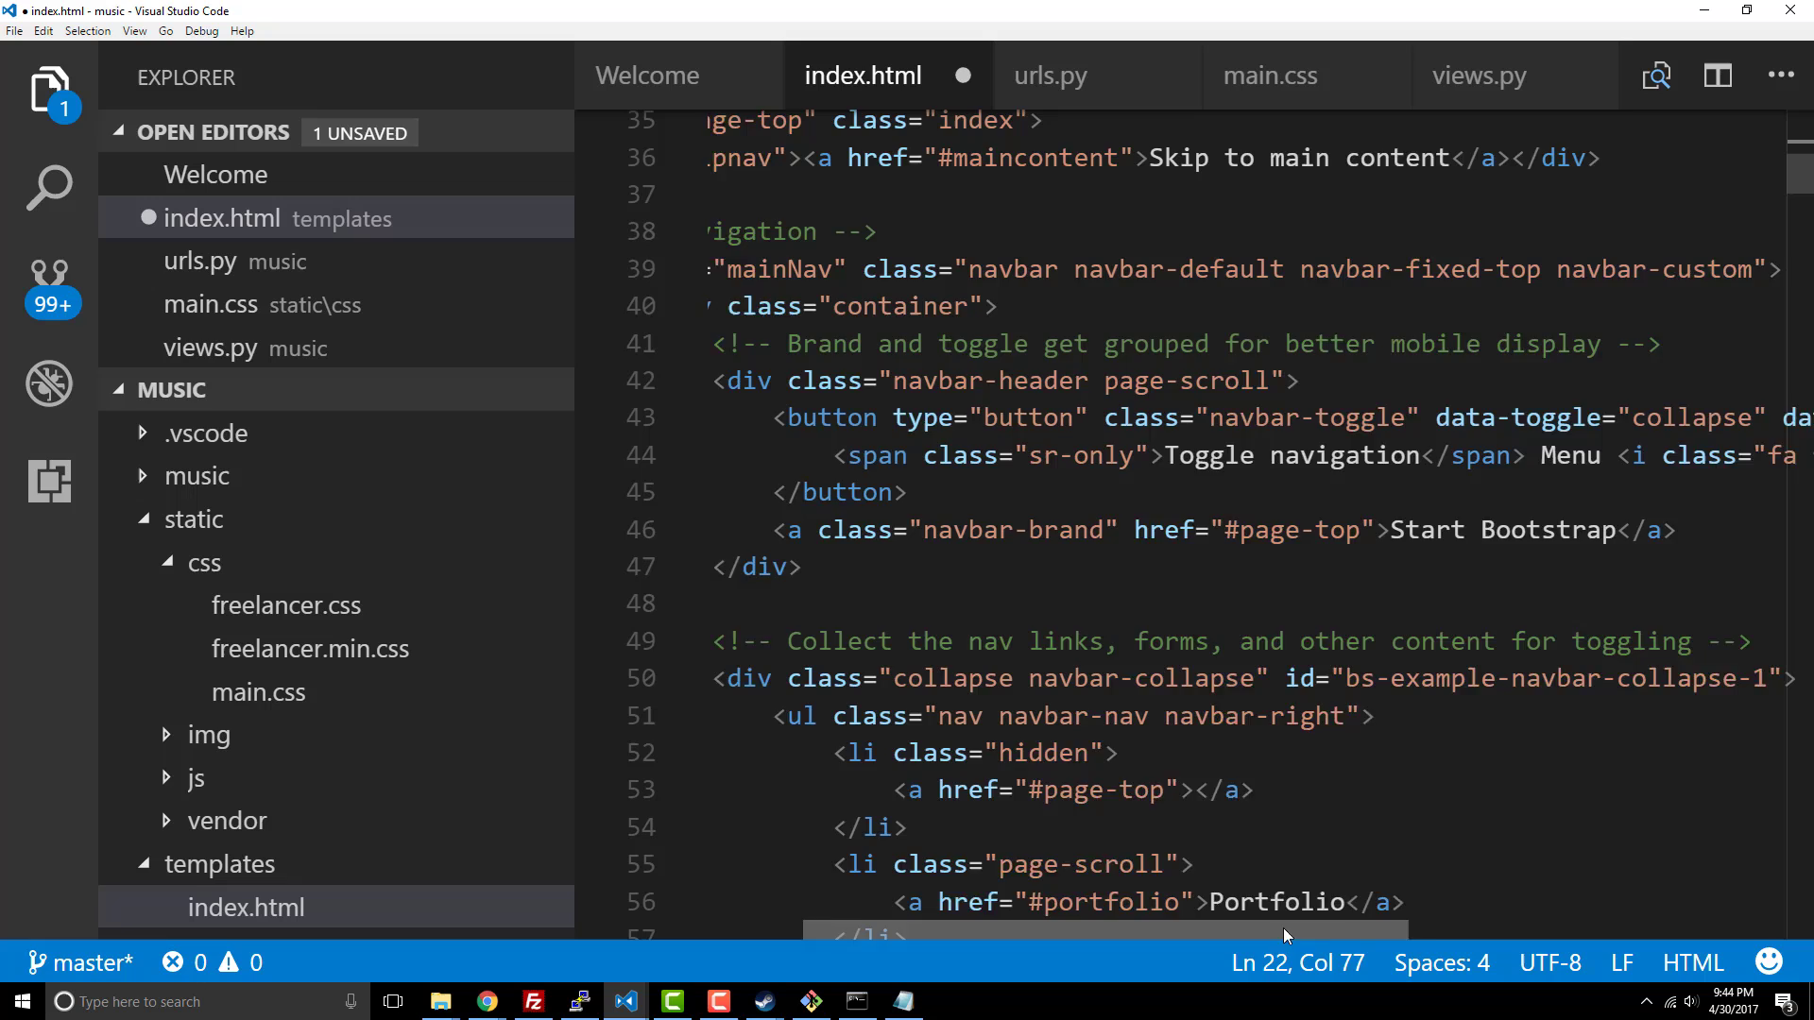
Step: Wrap the img/profile.png src path in a {% static %} tag
scroll("down", 3)
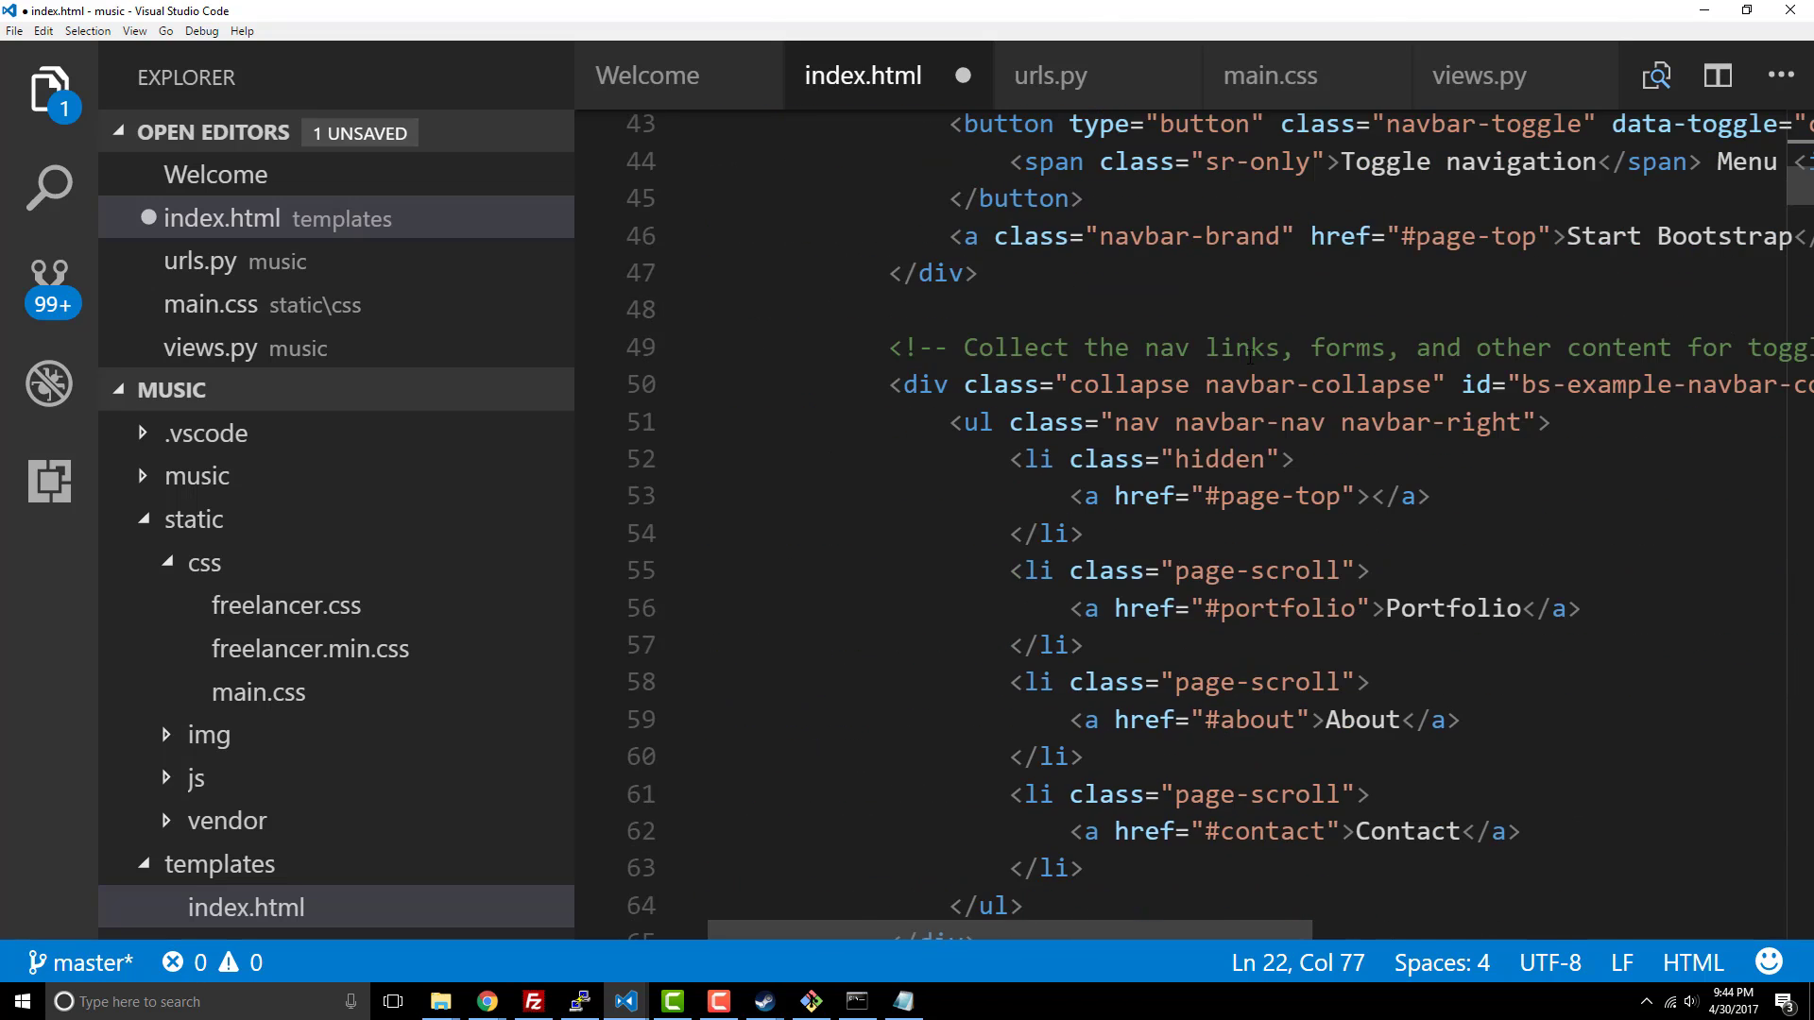
scroll("down", 3)
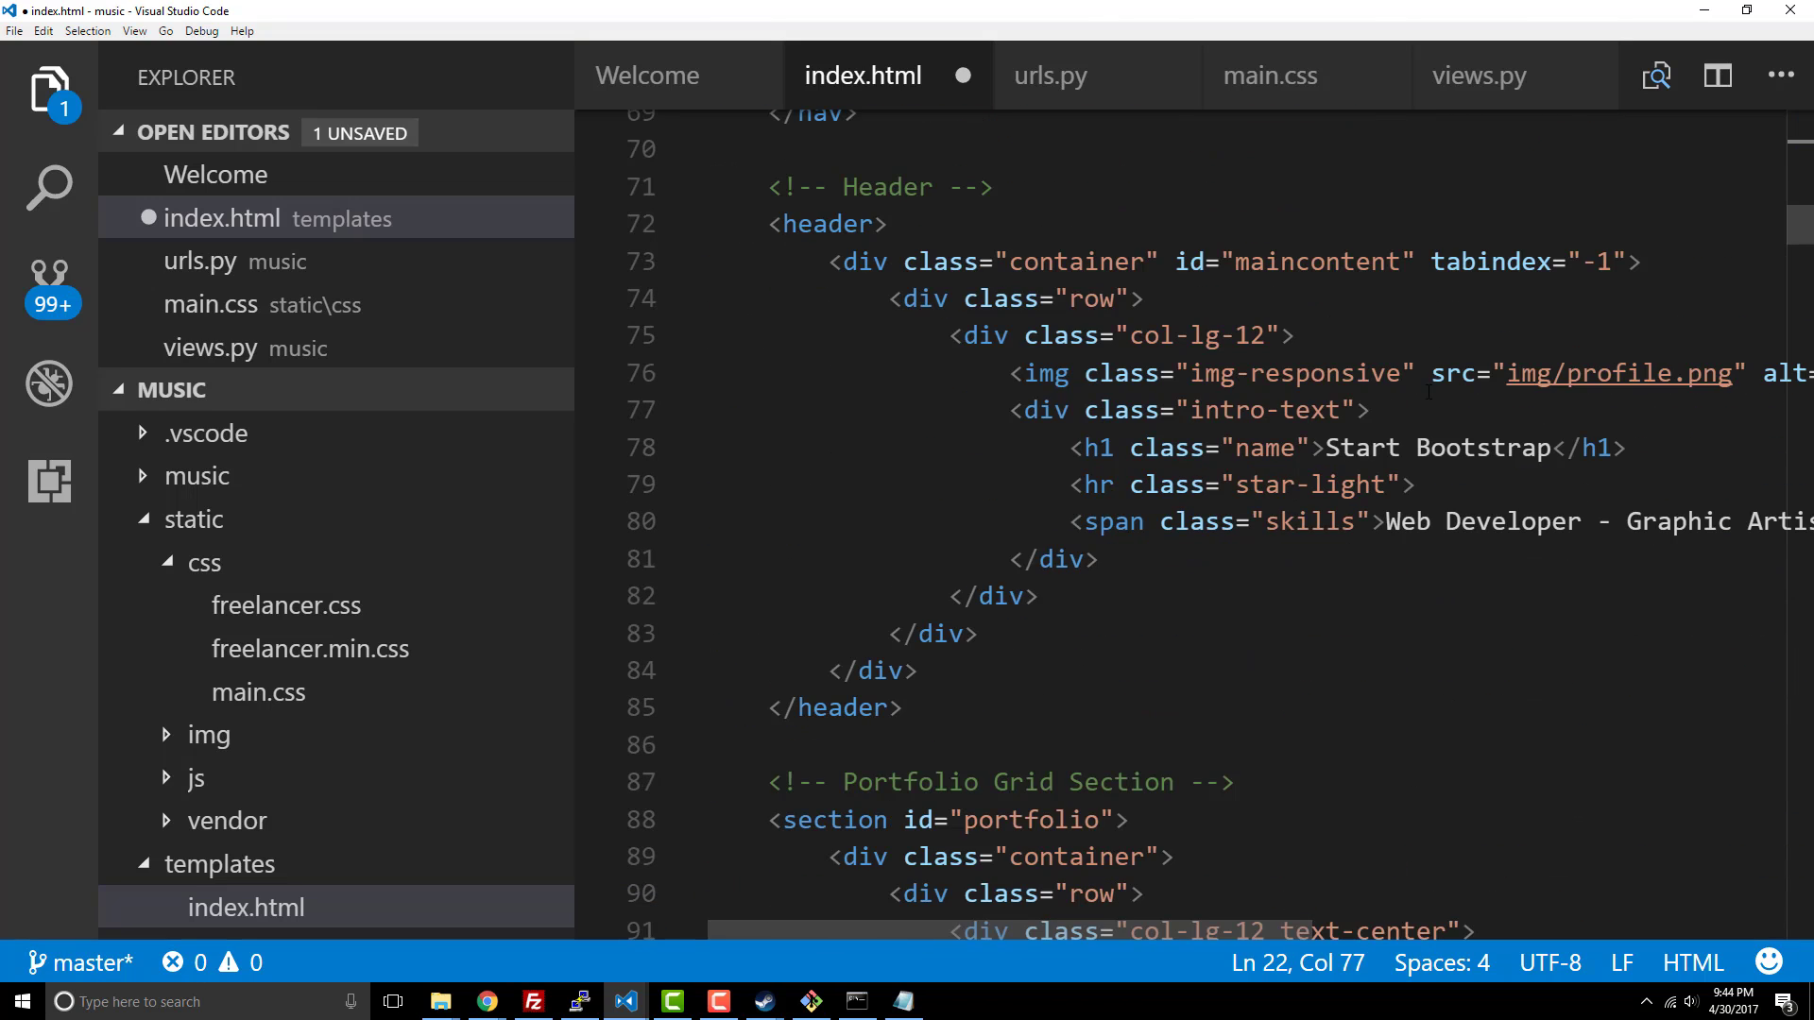
left_click(1428, 374)
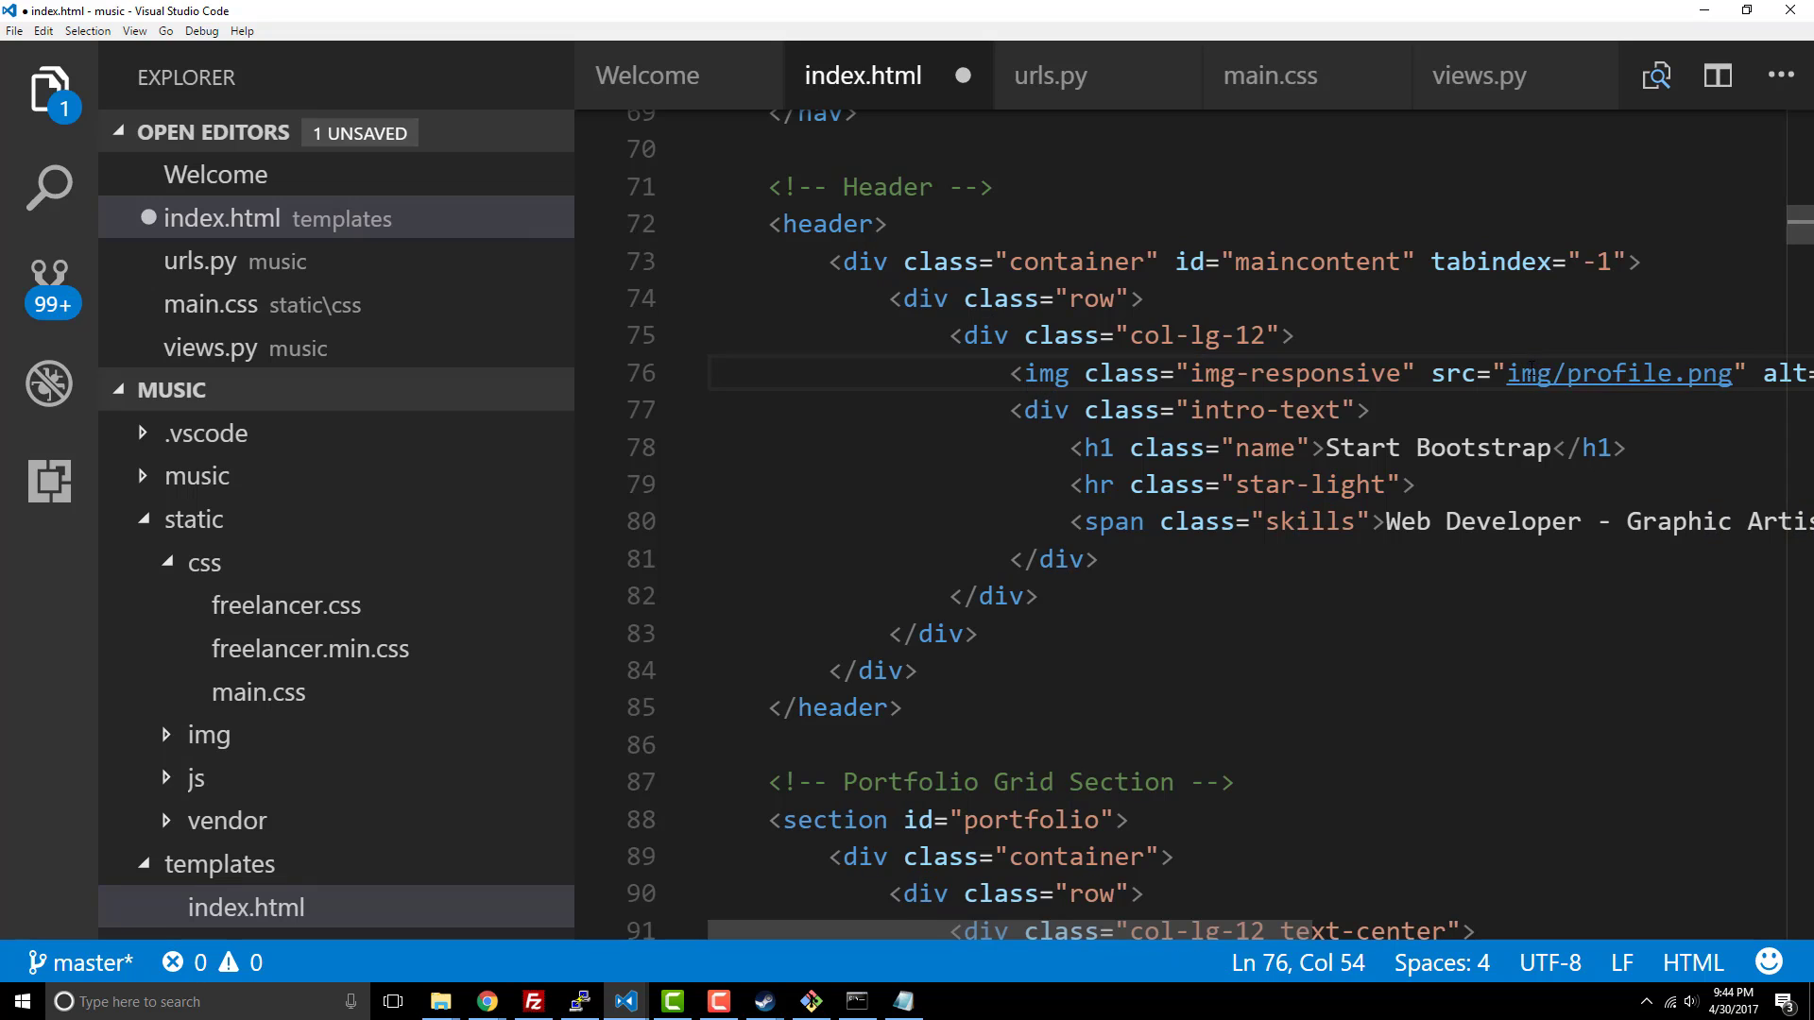
type("{% static '")
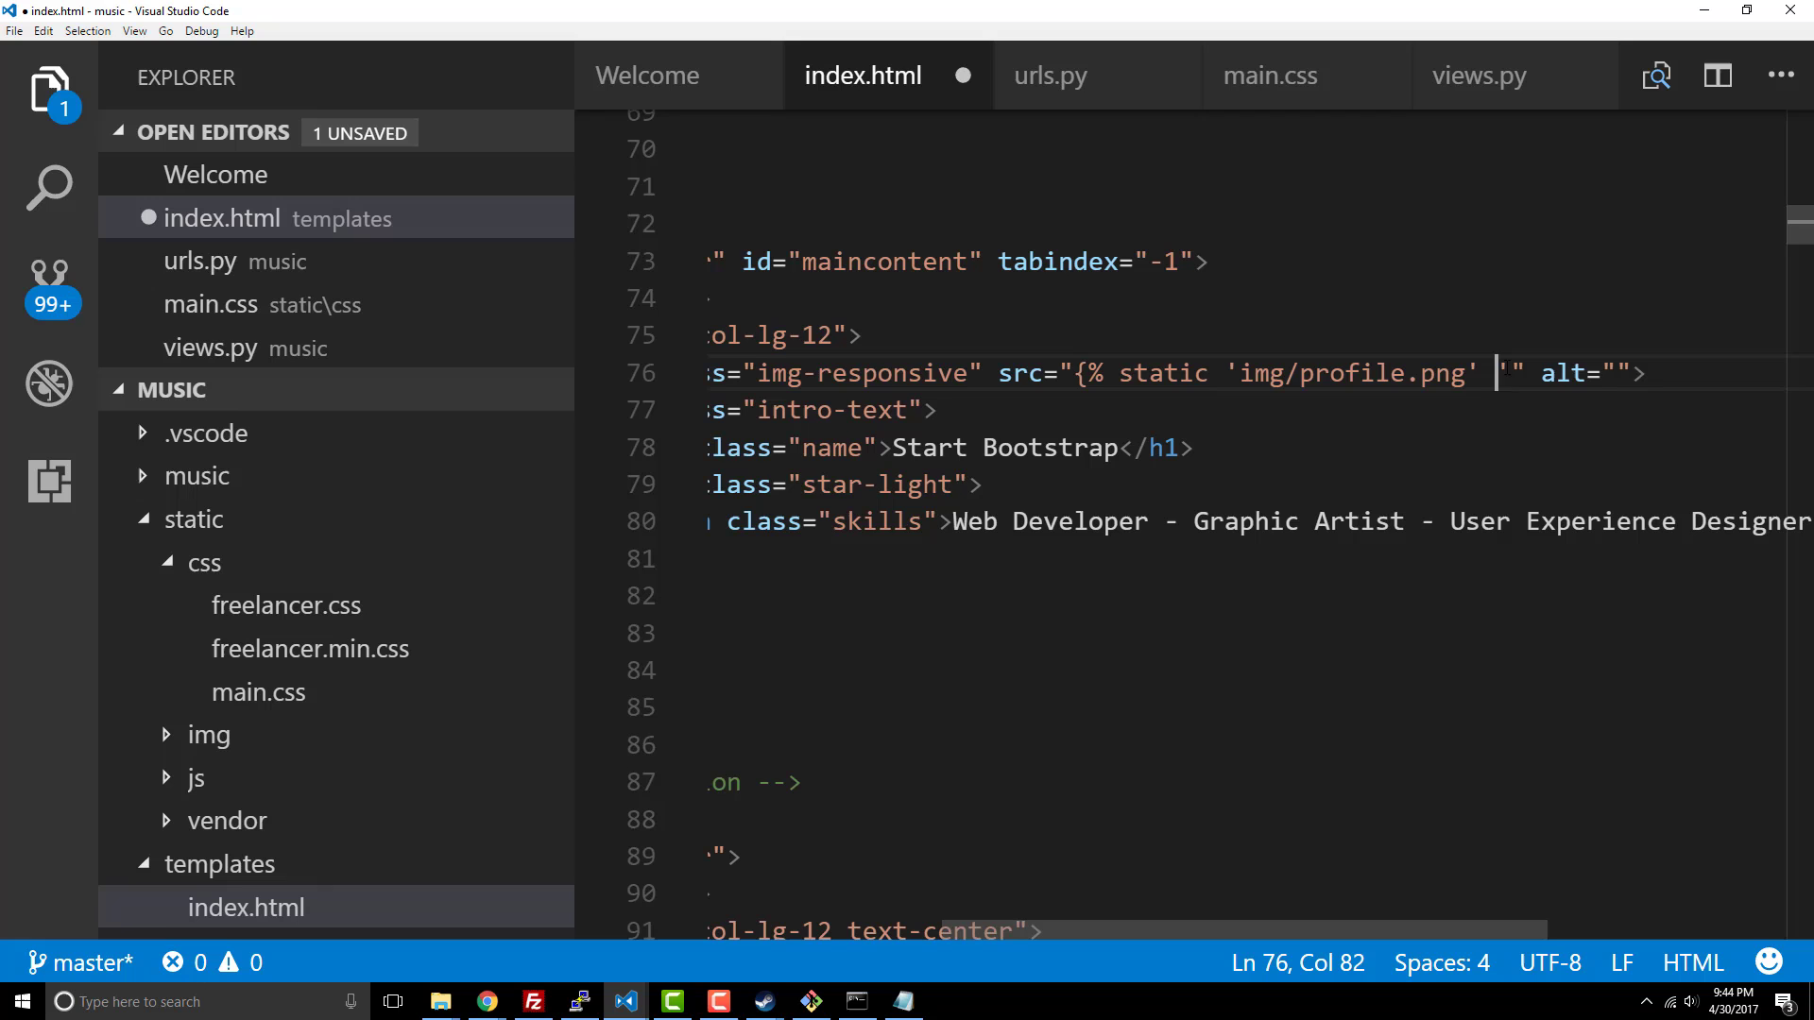
type("%}")
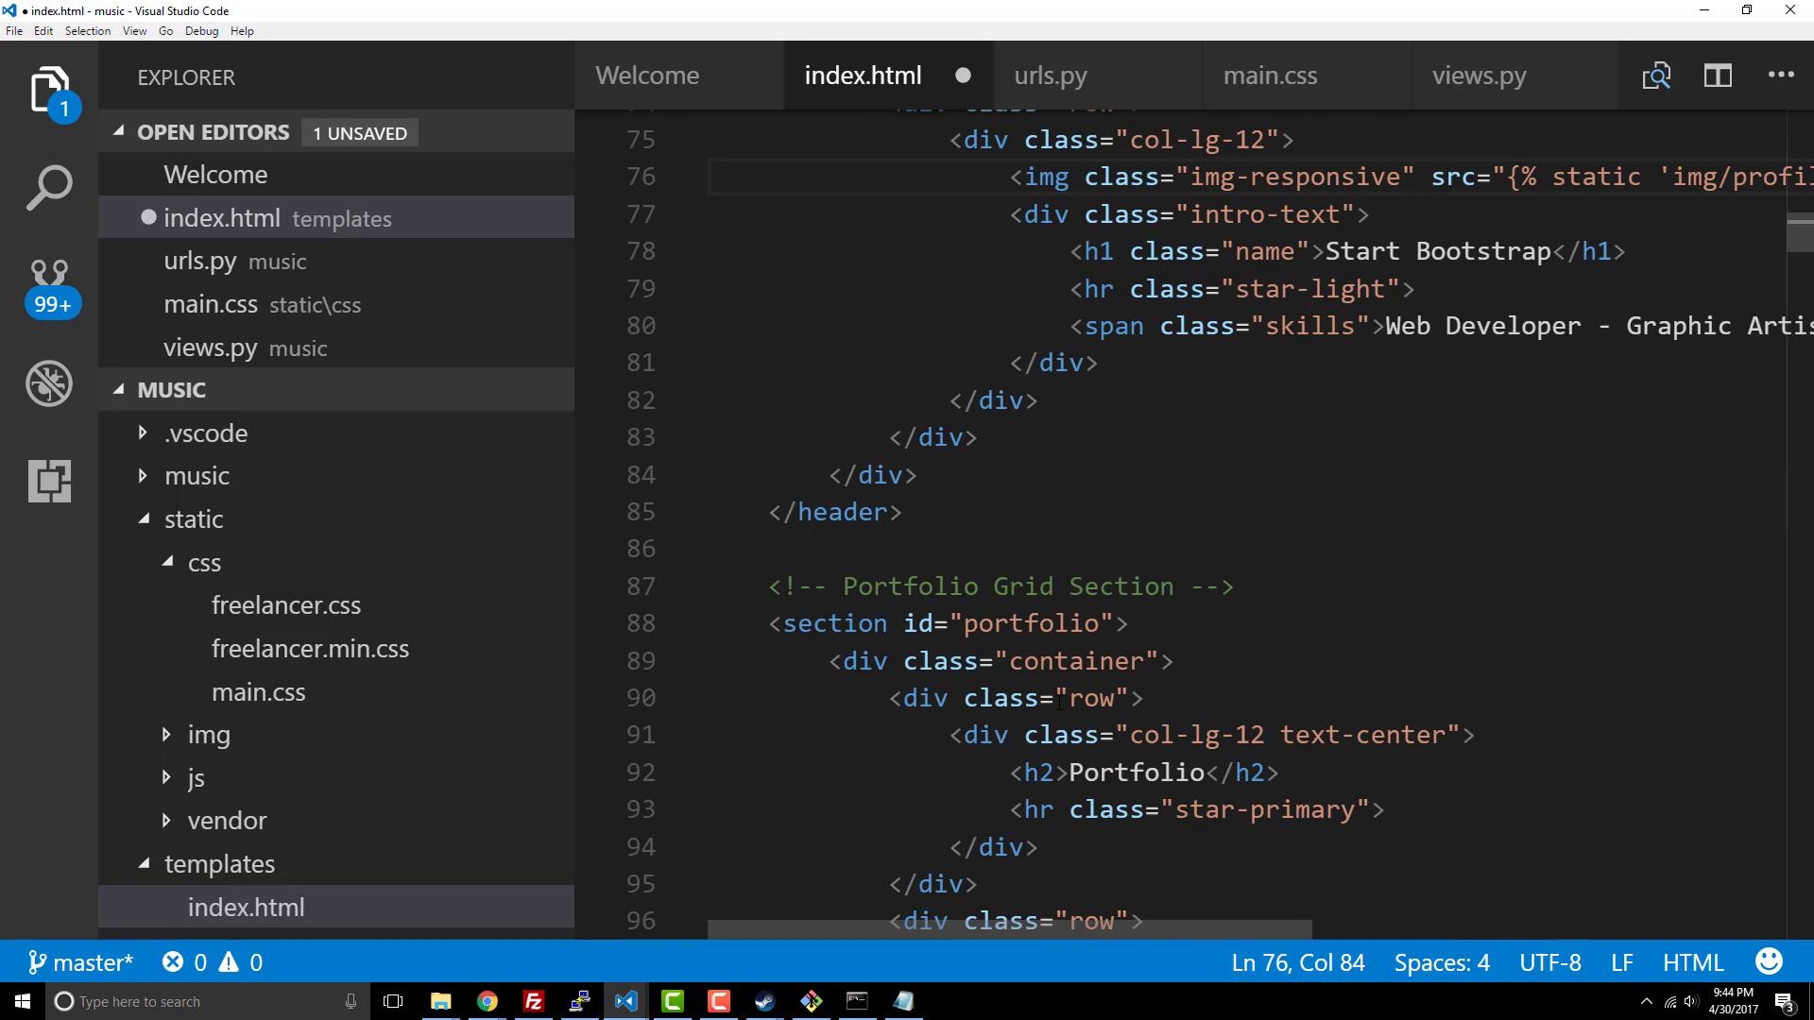
Step: Wrap the cabin.png and cake.png image paths in static tags and remove later portfolio items
scroll("down", 3)
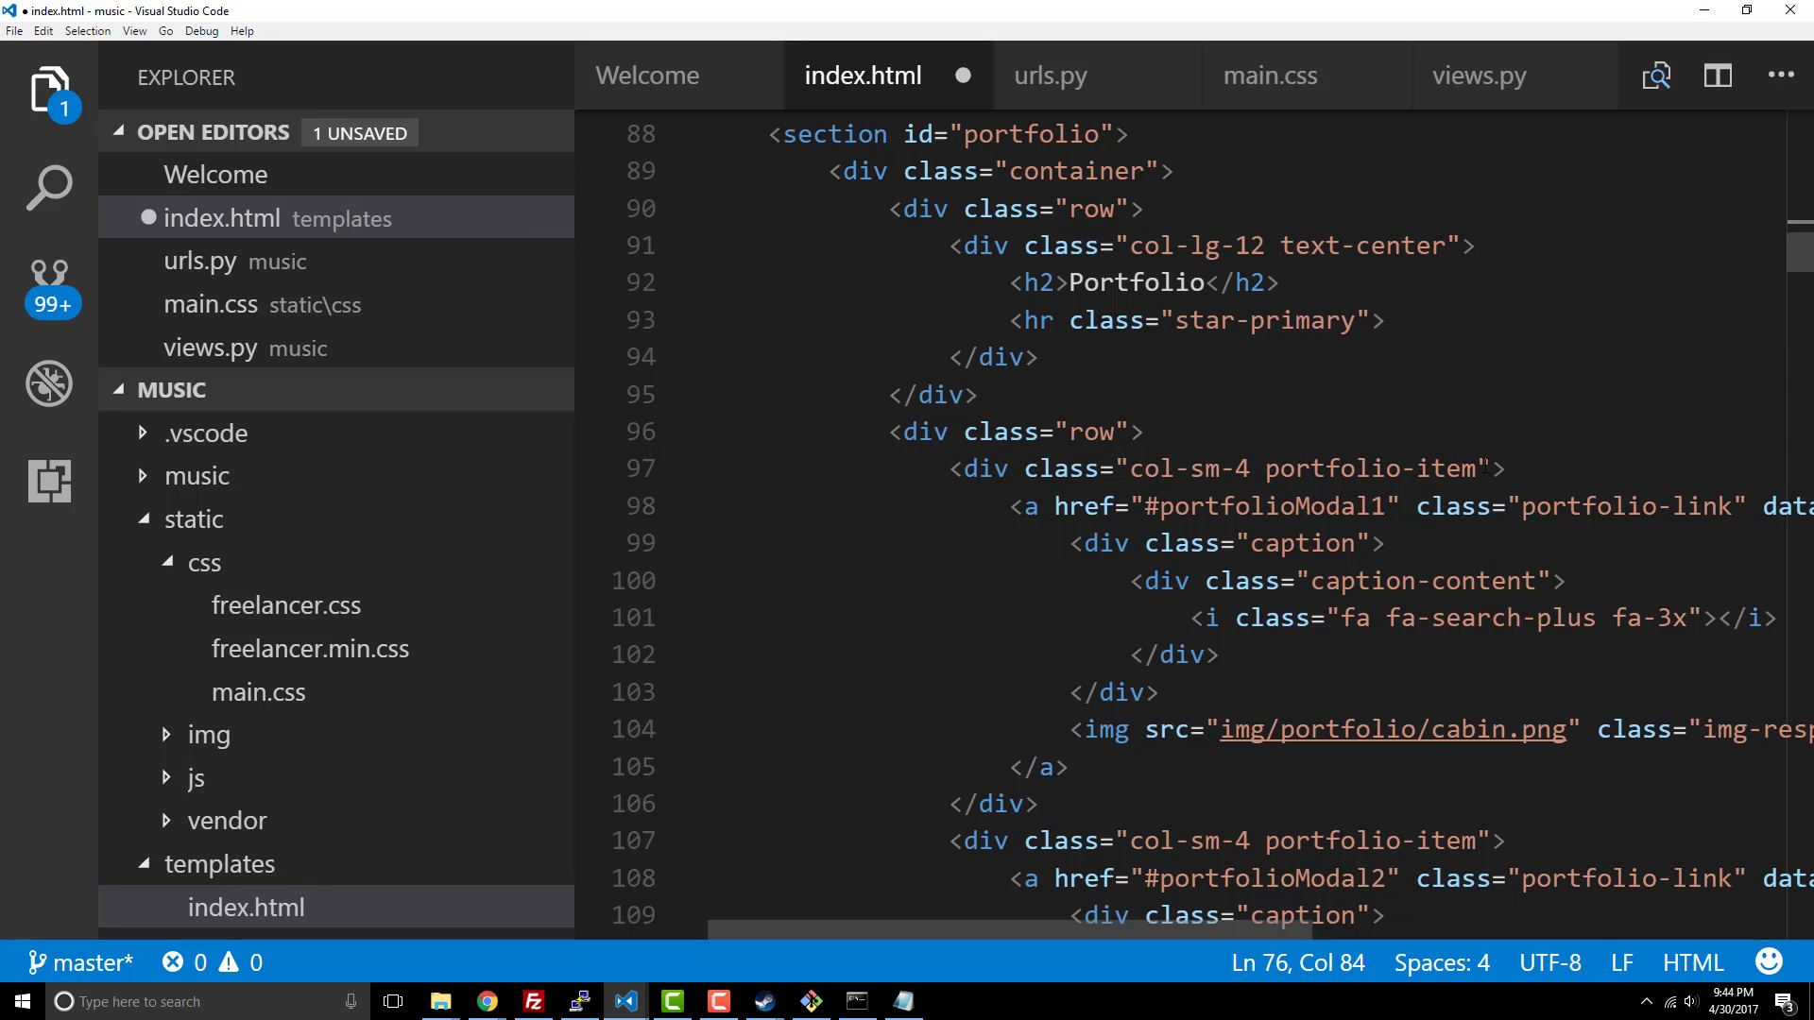
mouse_move(1251, 938)
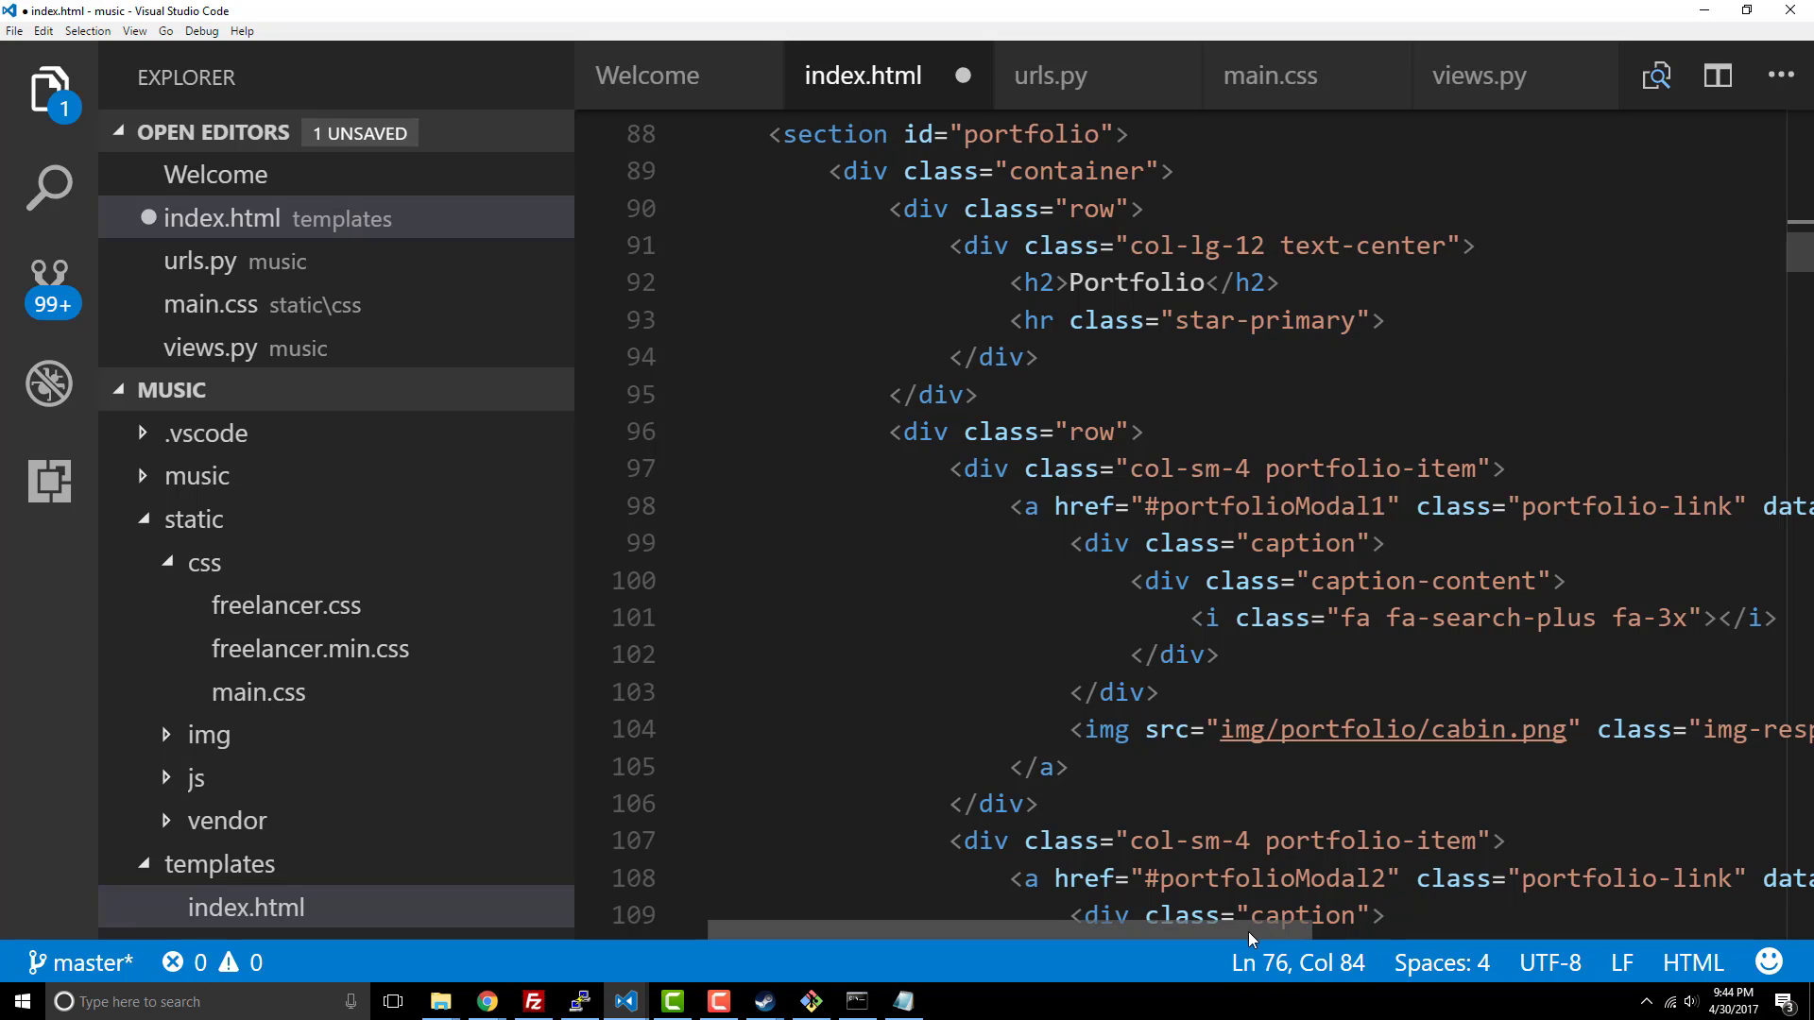
left_click(1222, 730)
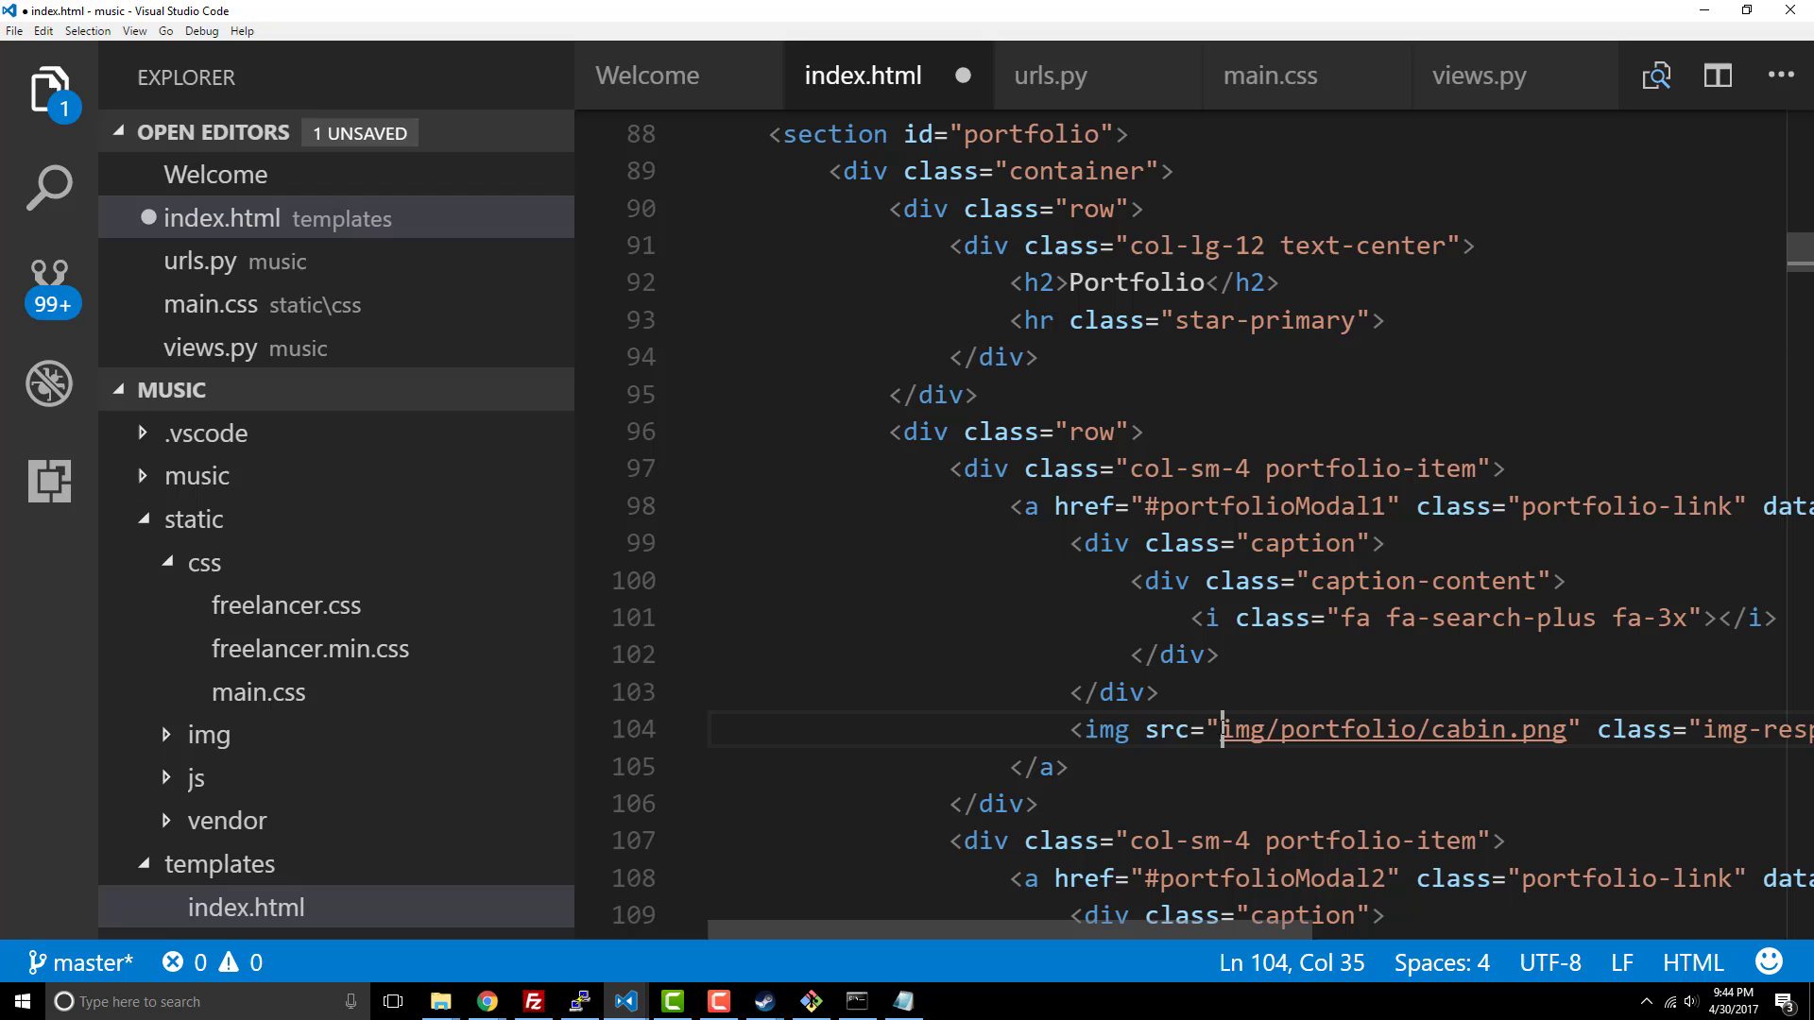
type("{% static '")
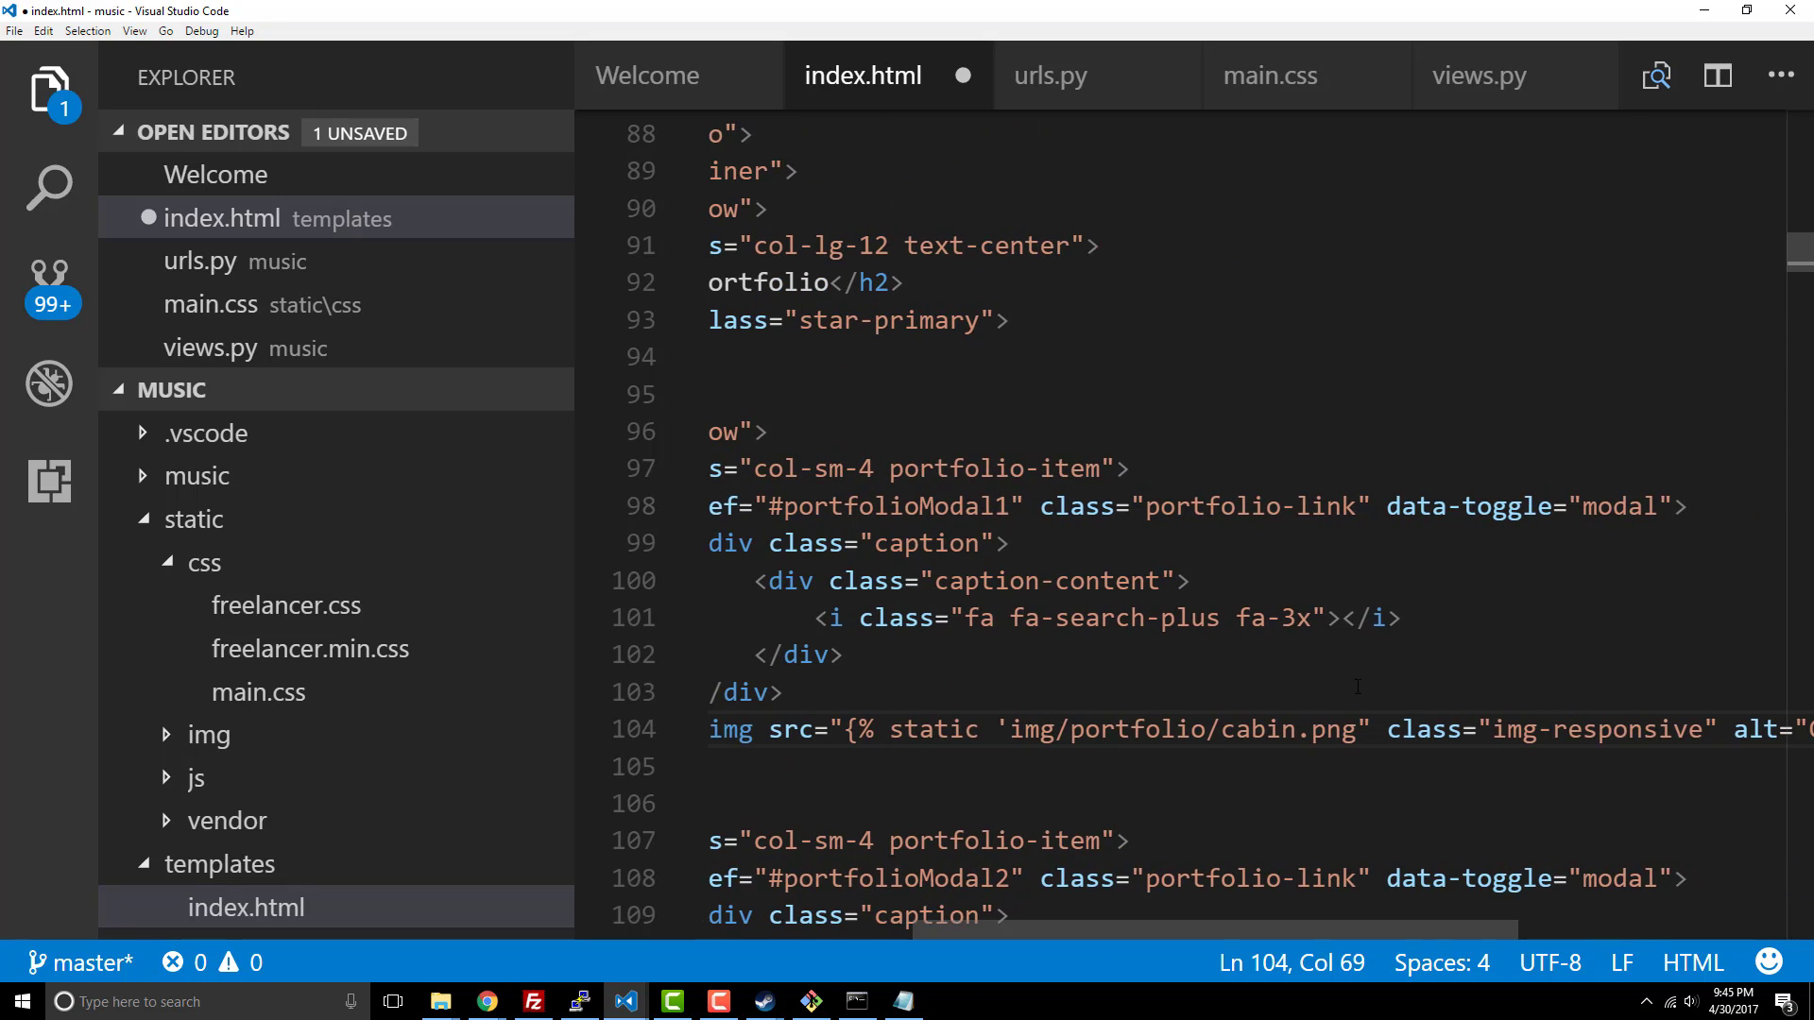
type("%}")
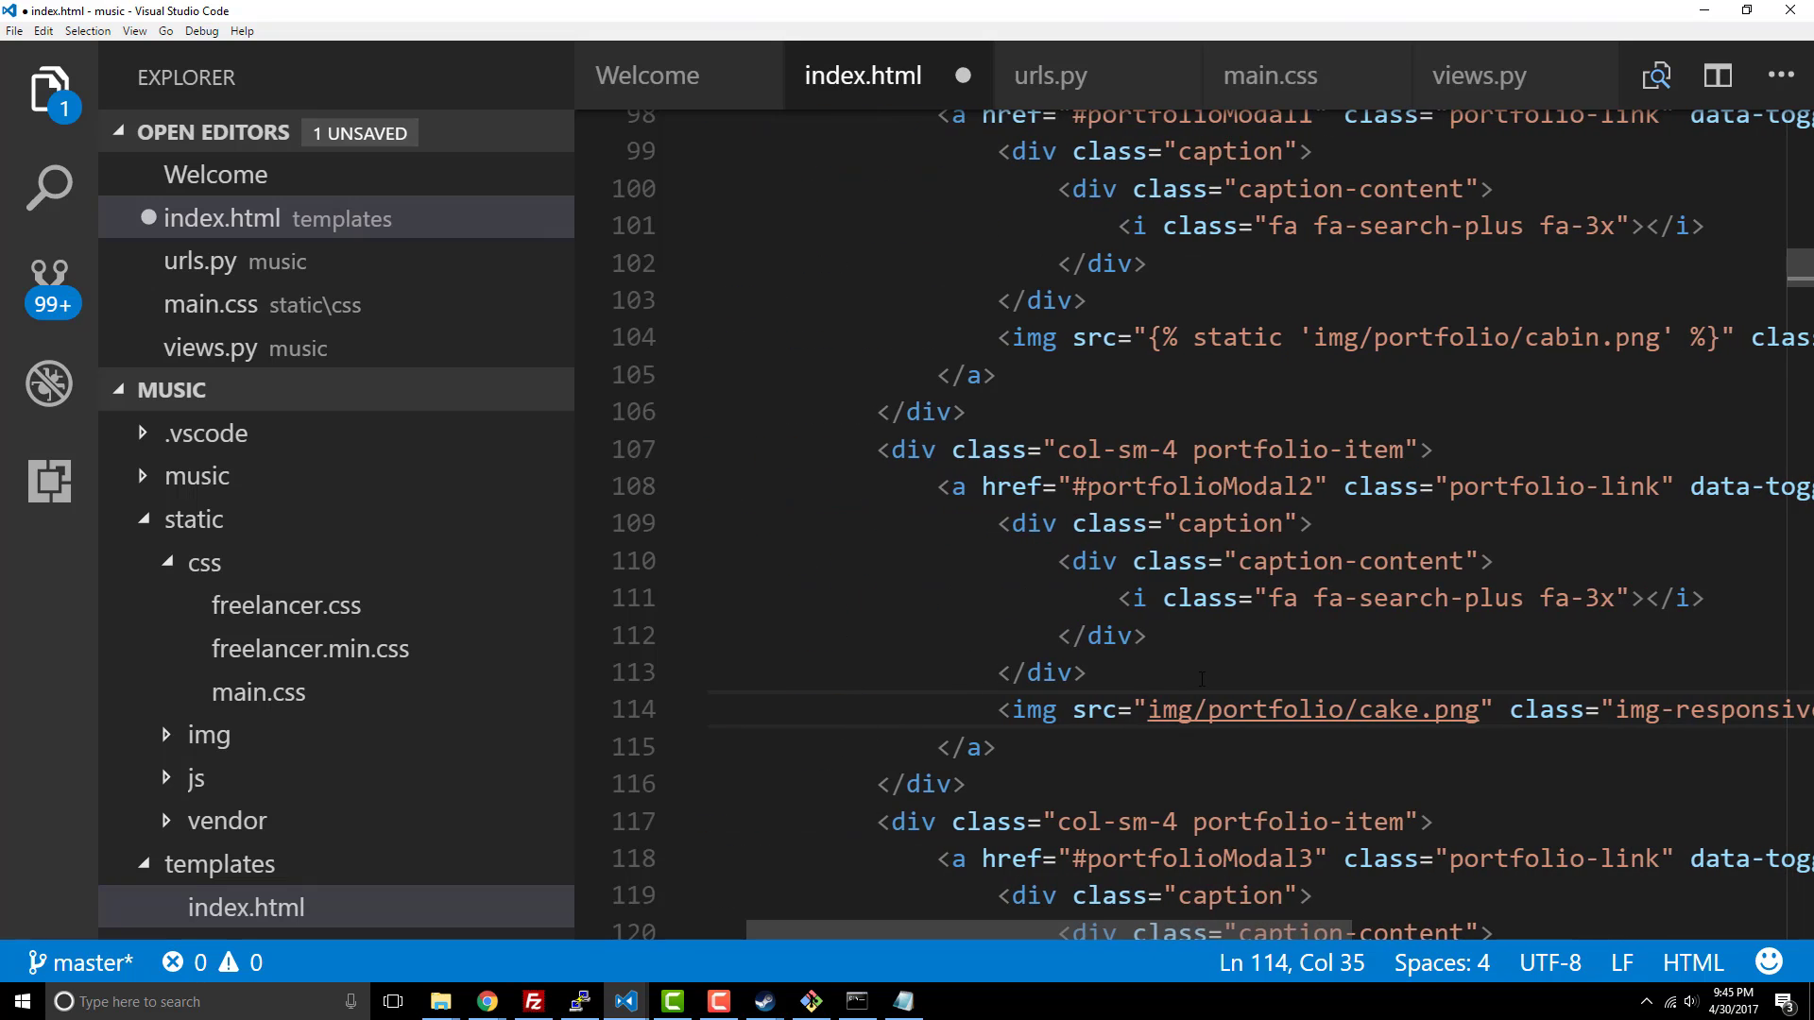
type("{% static '")
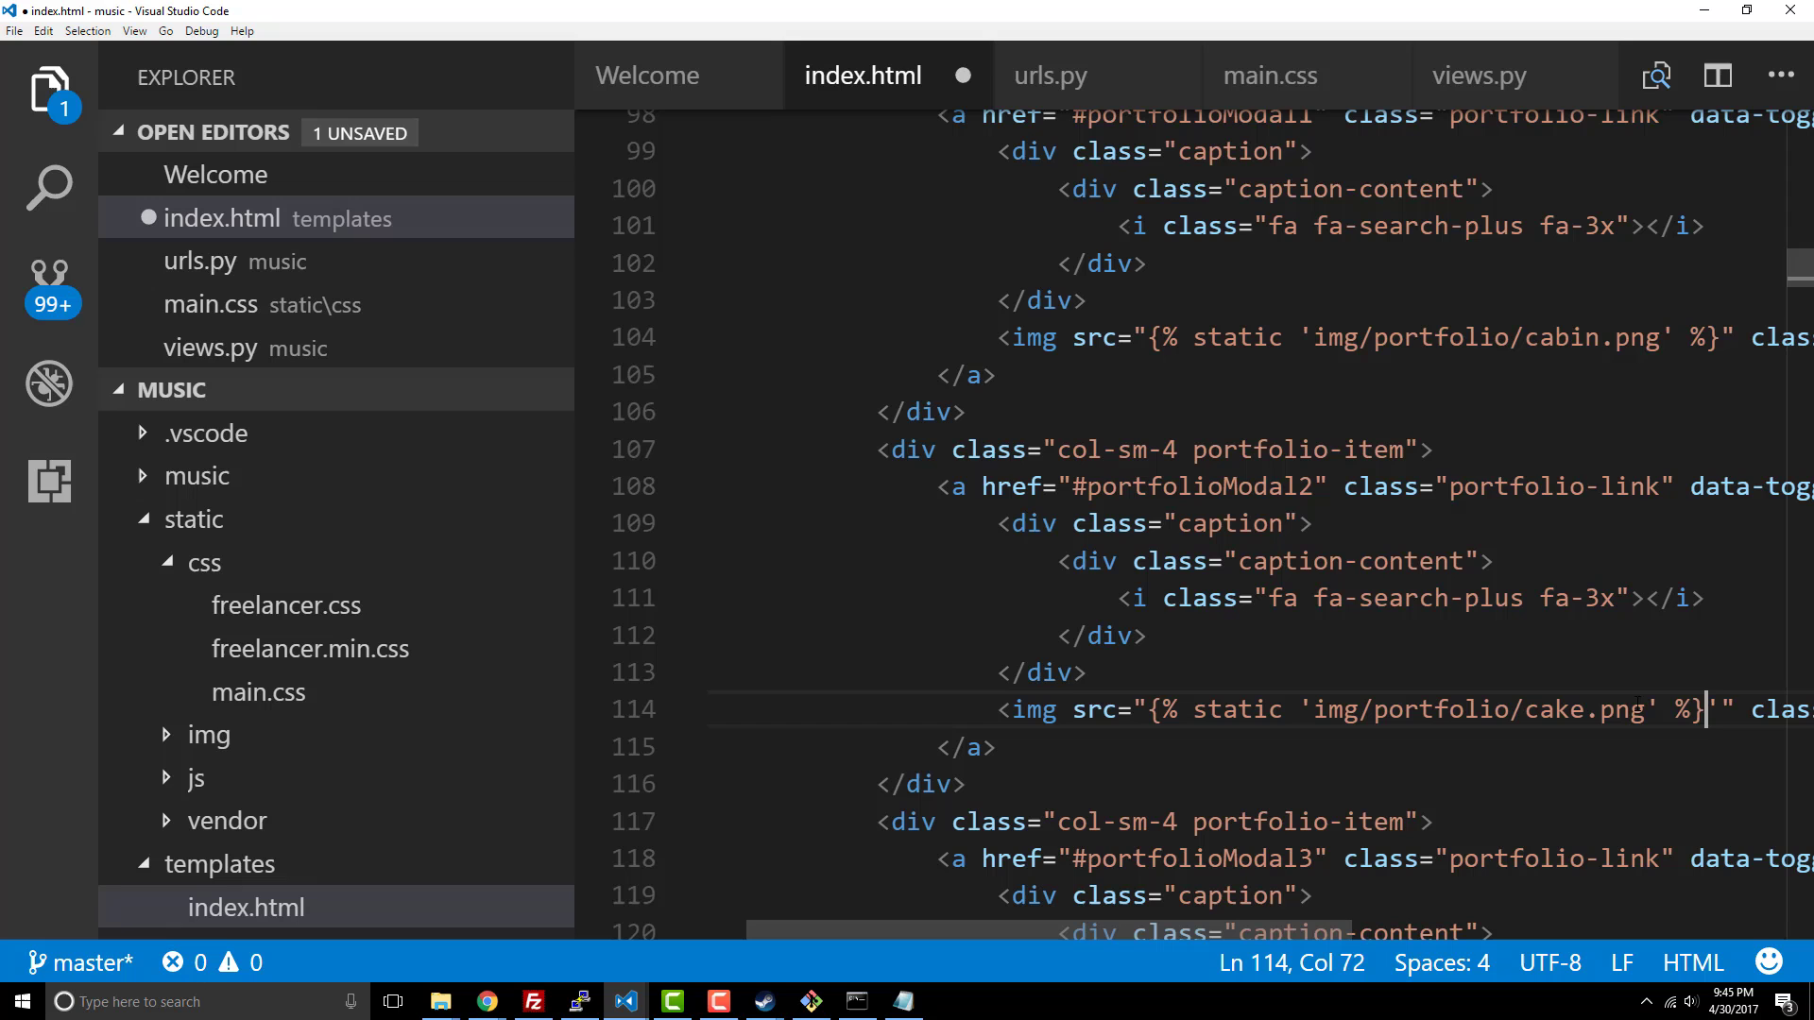
scroll("down", 3)
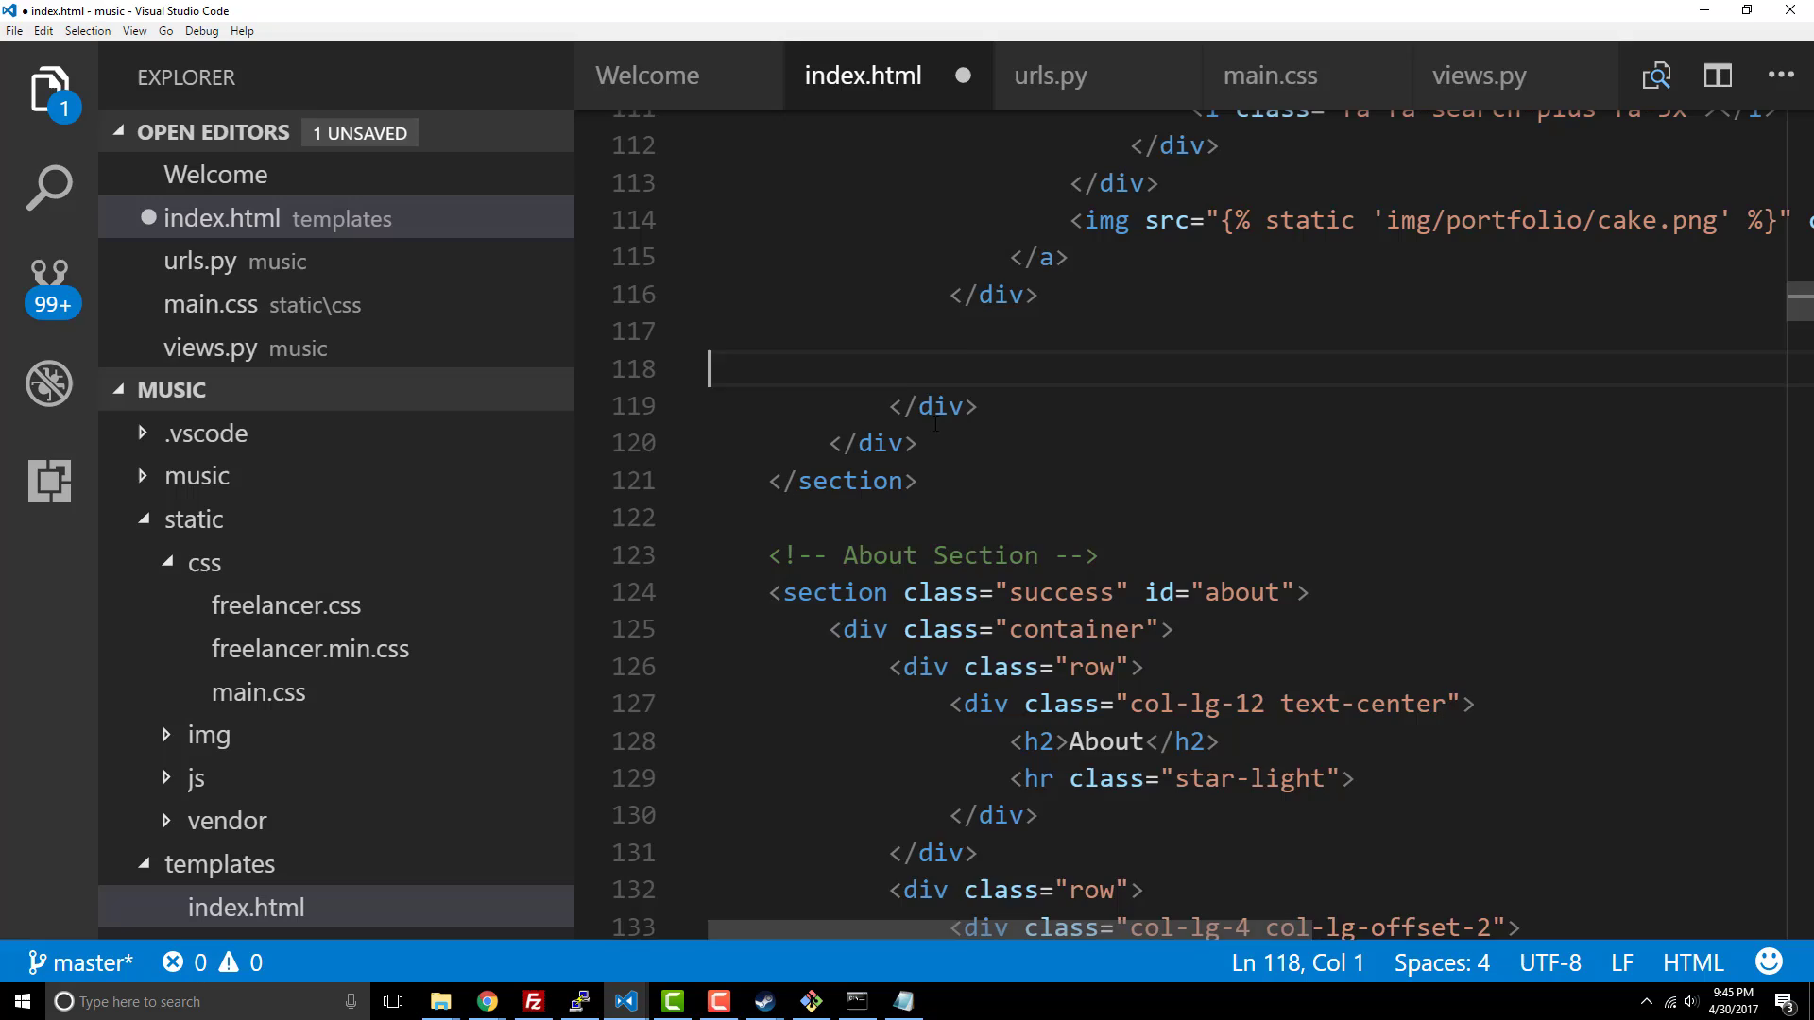
Step: Wrap the first local script src paths at the end of index.html in static tags
scroll("down", 3)
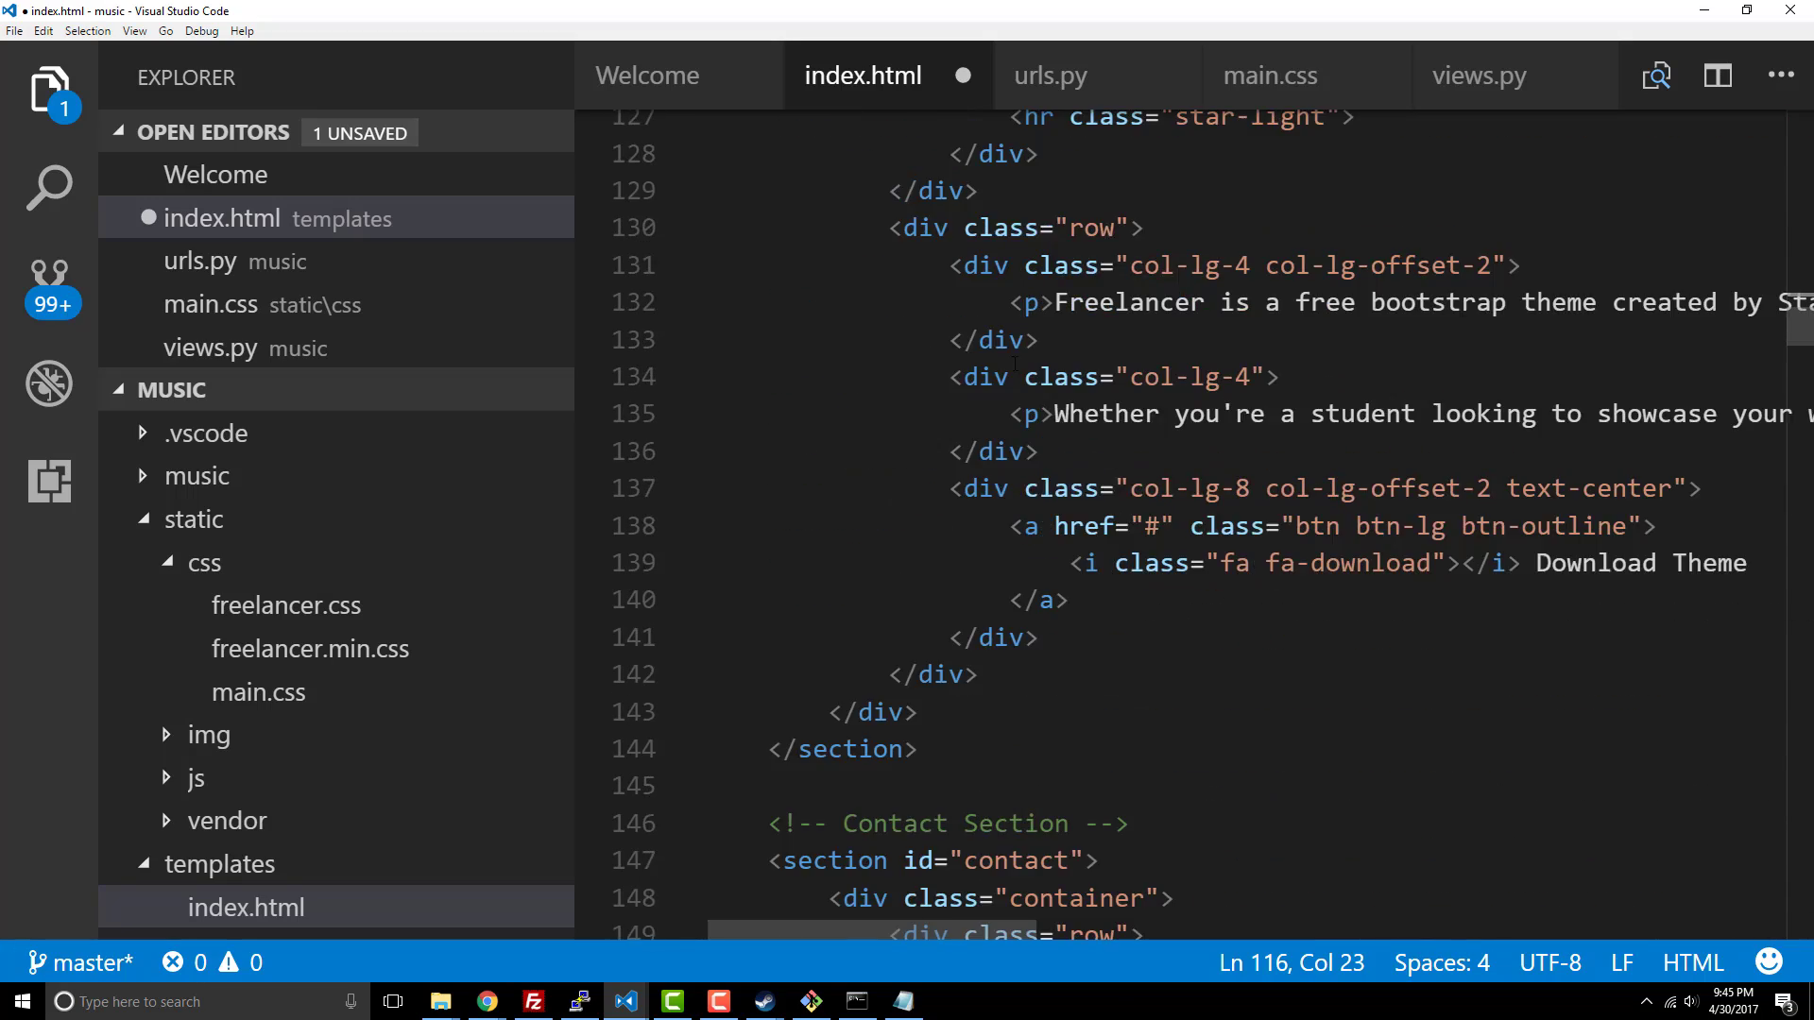
scroll("down", 3)
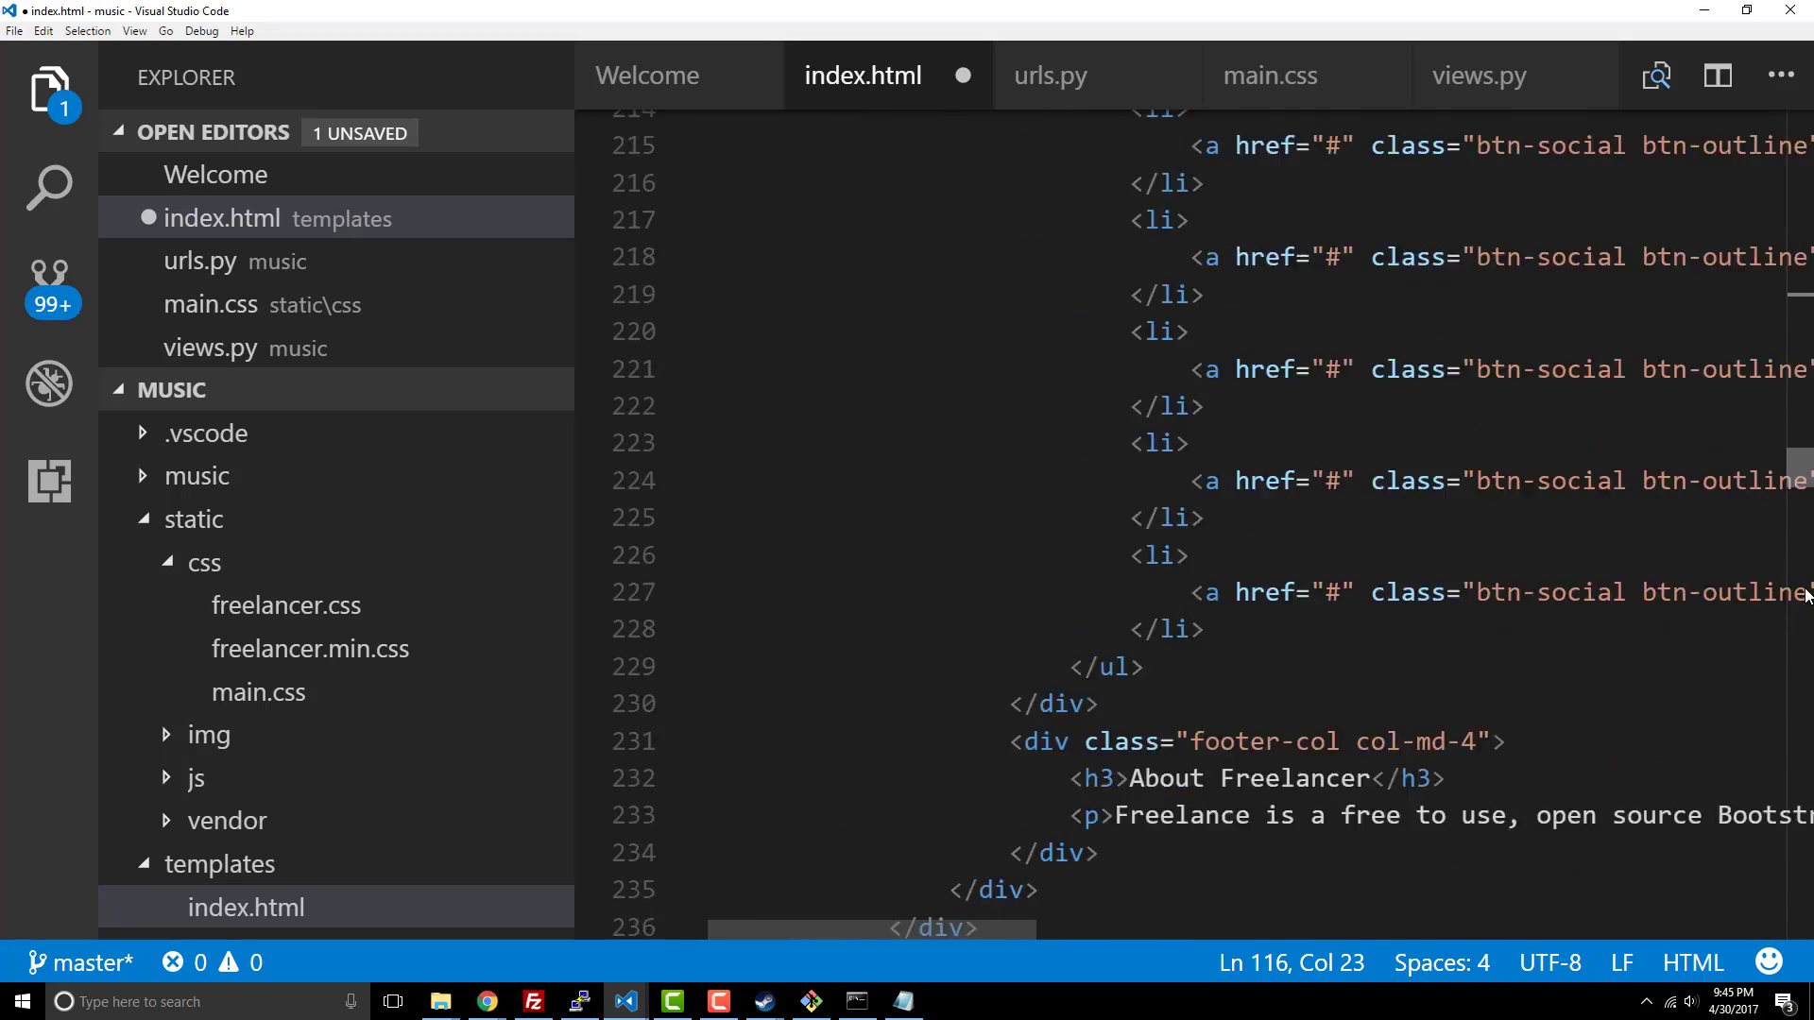
scroll("down", 3)
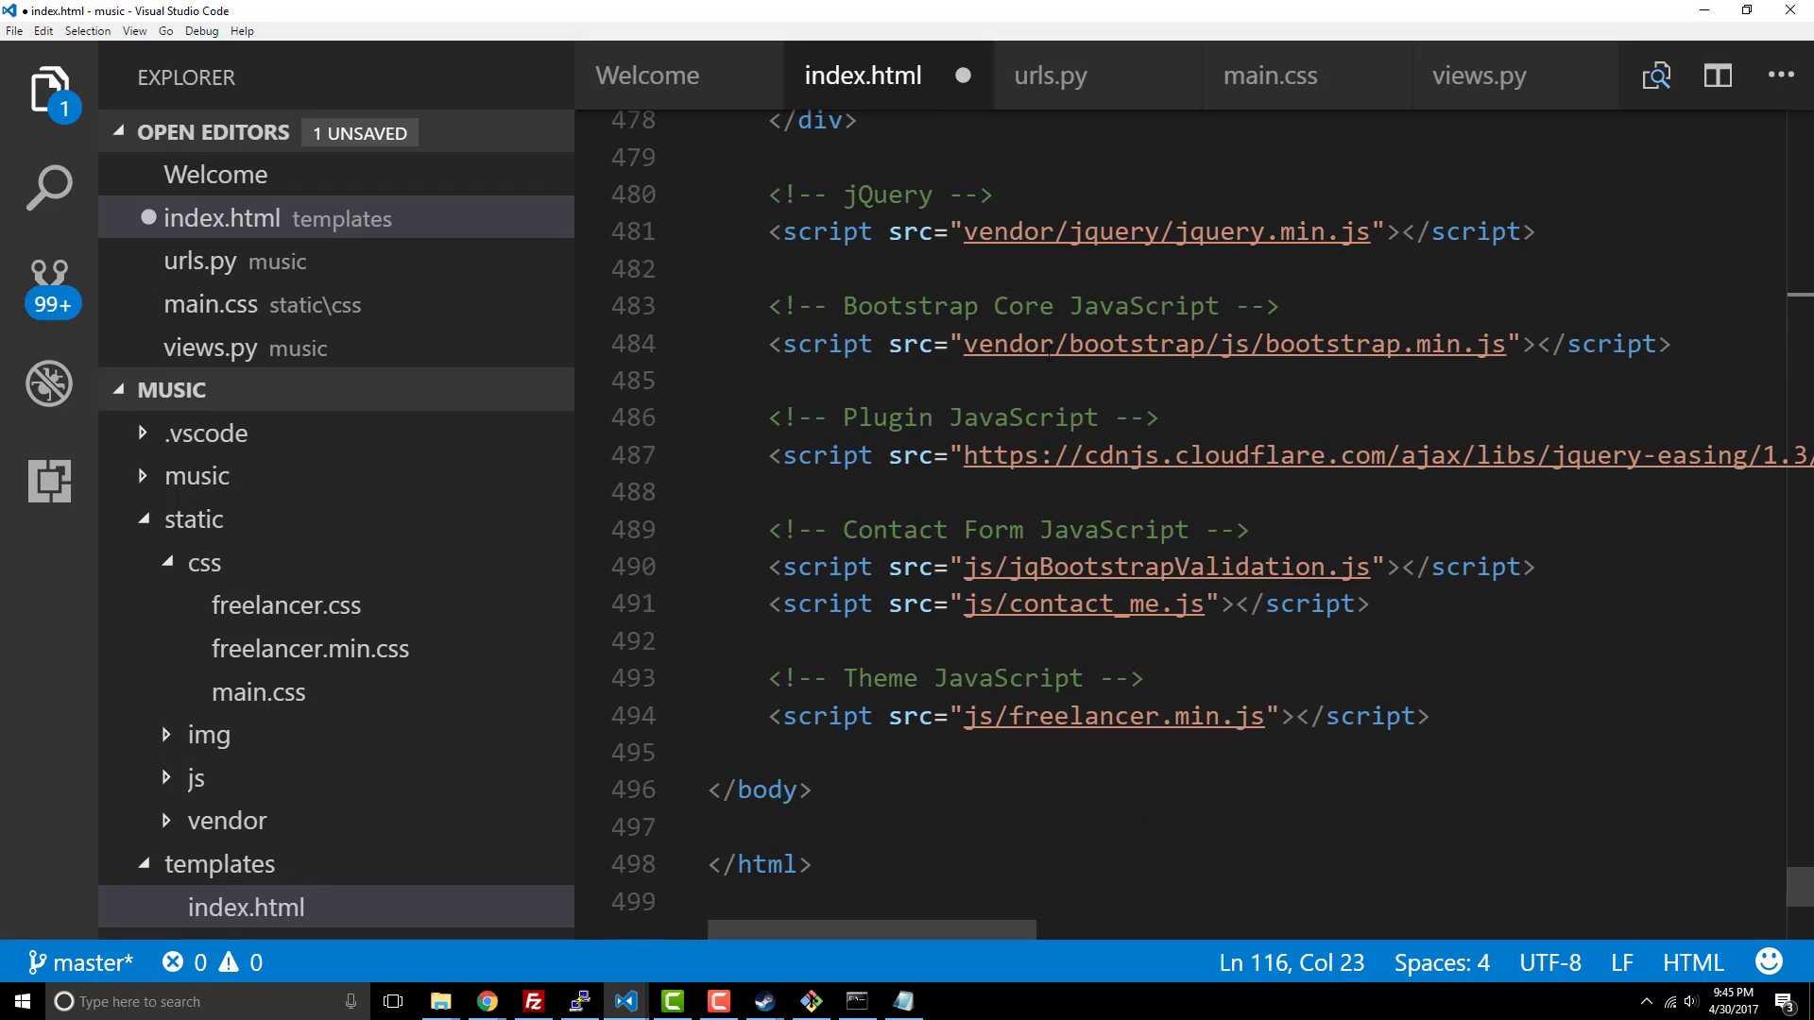
type("{% static '")
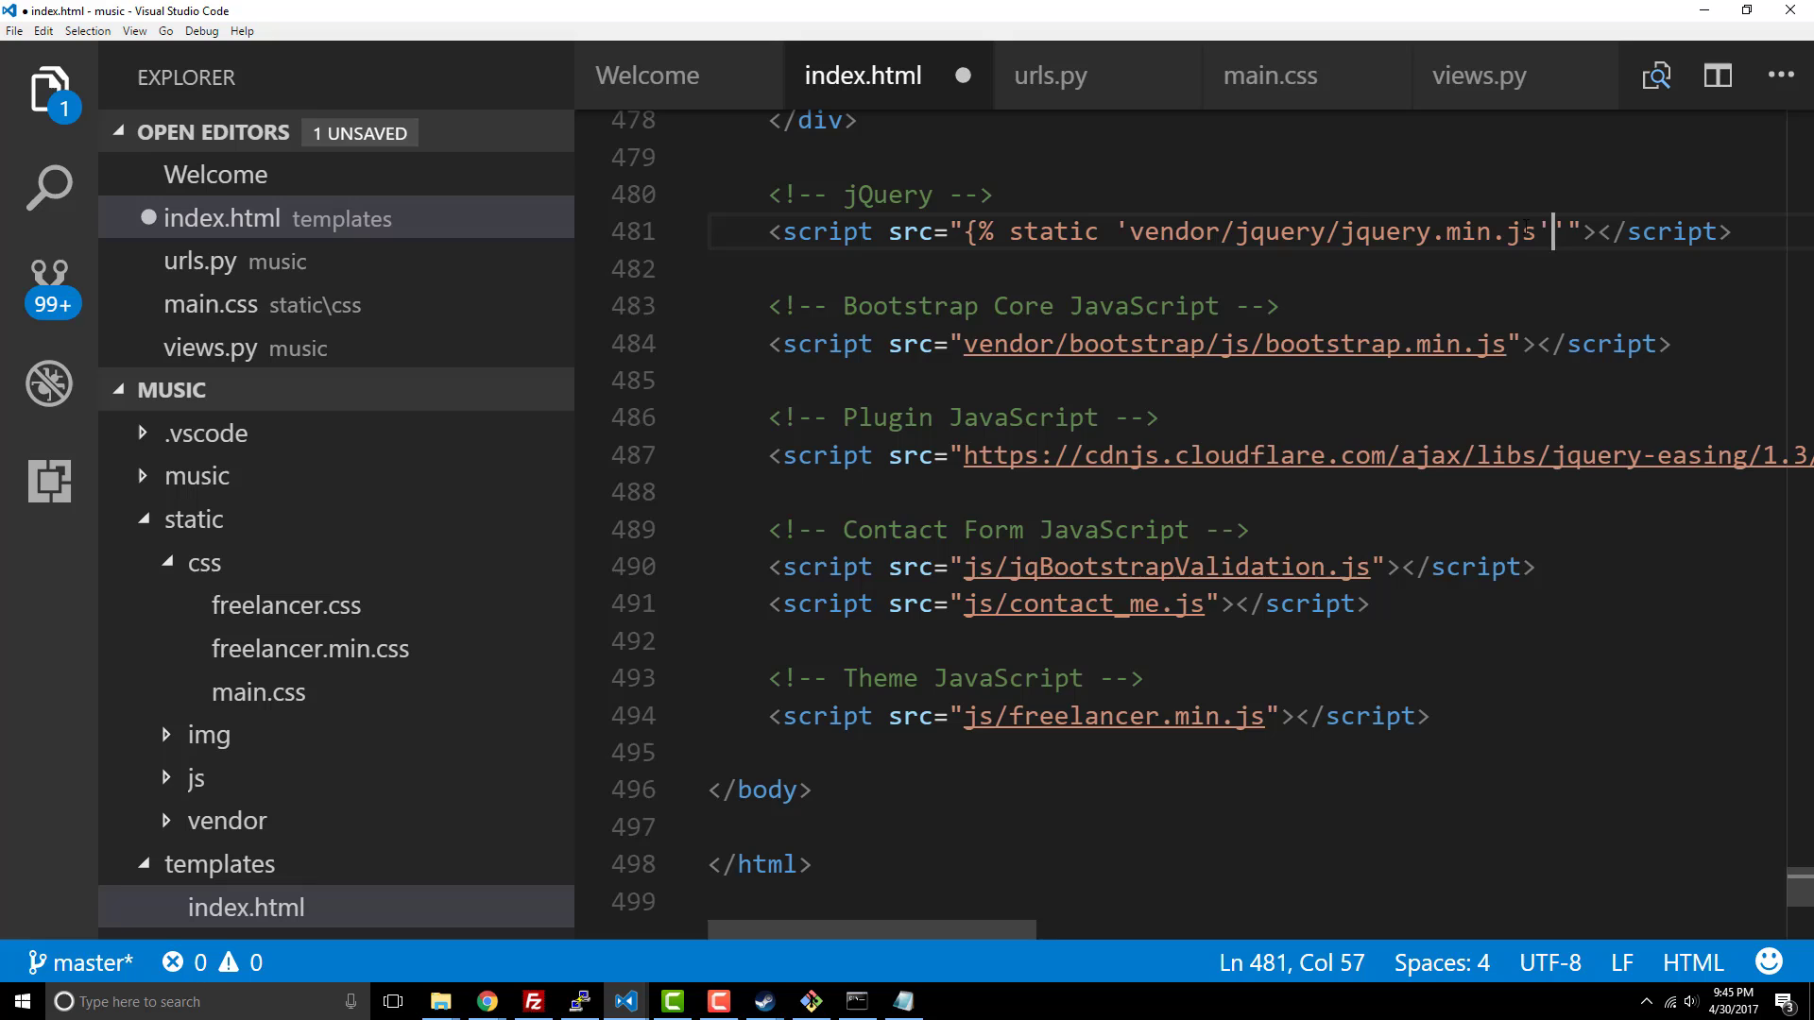
type("%}")
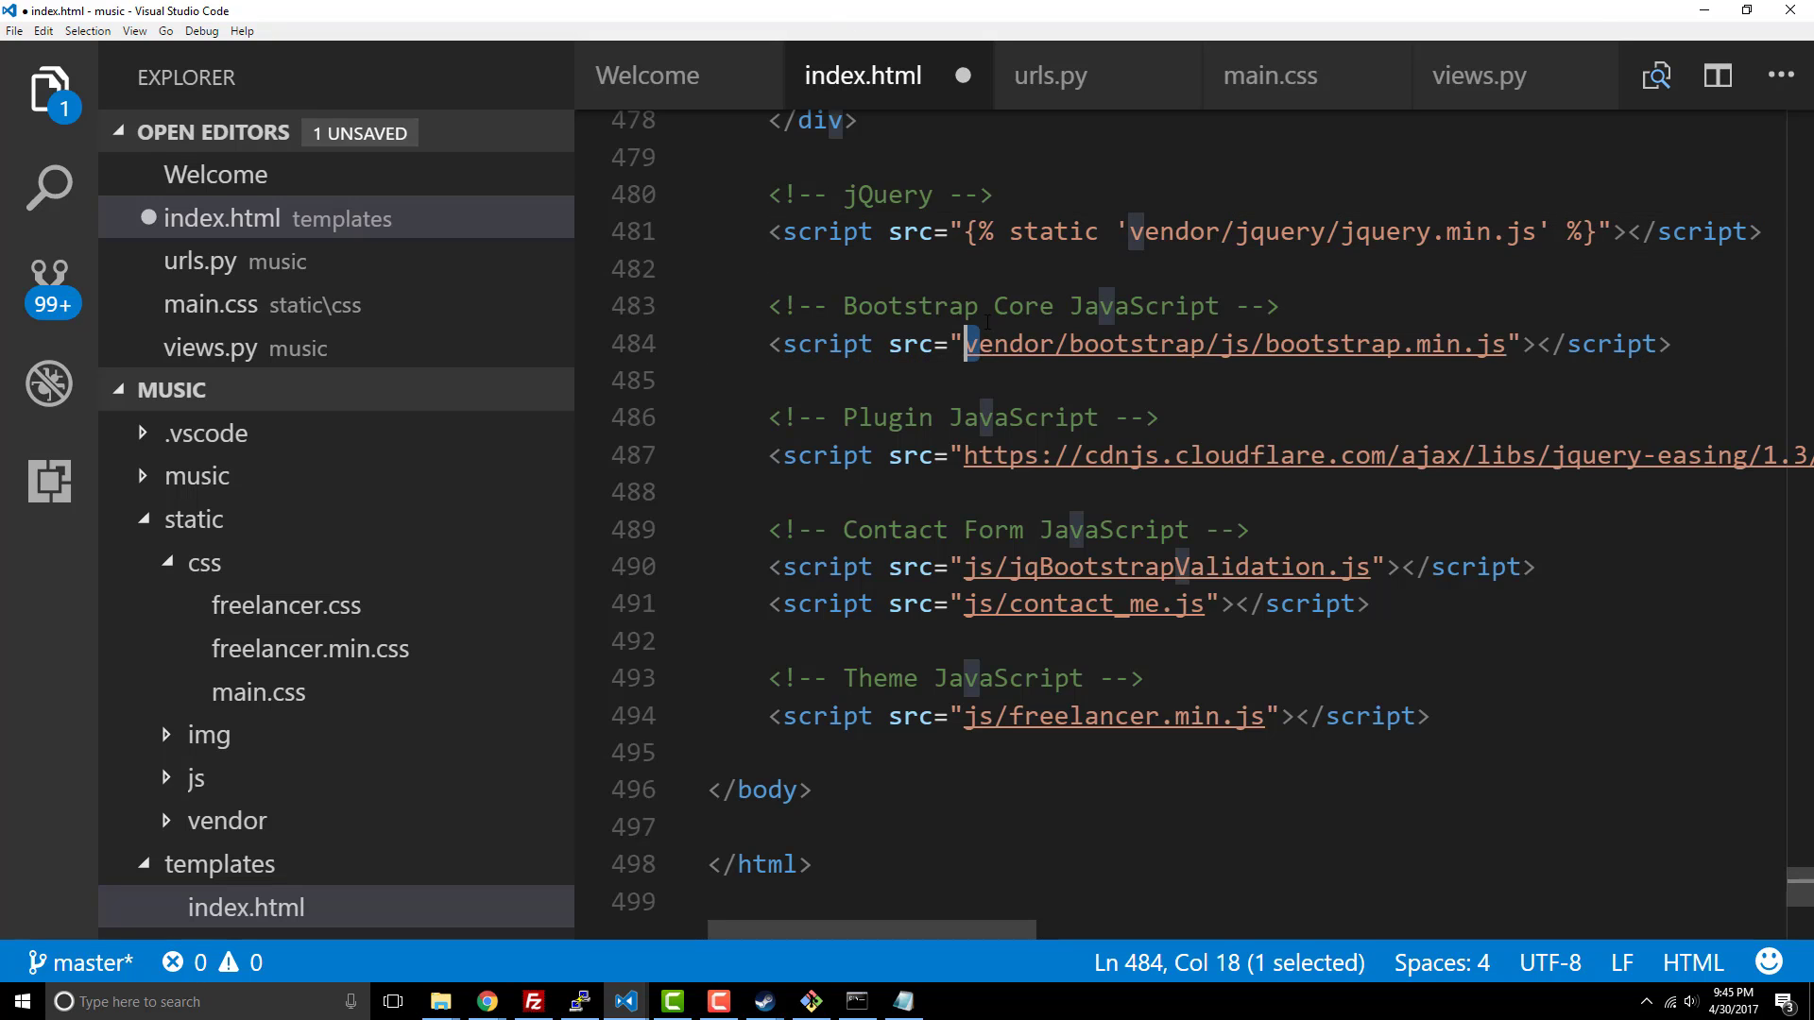
type("{% static '")
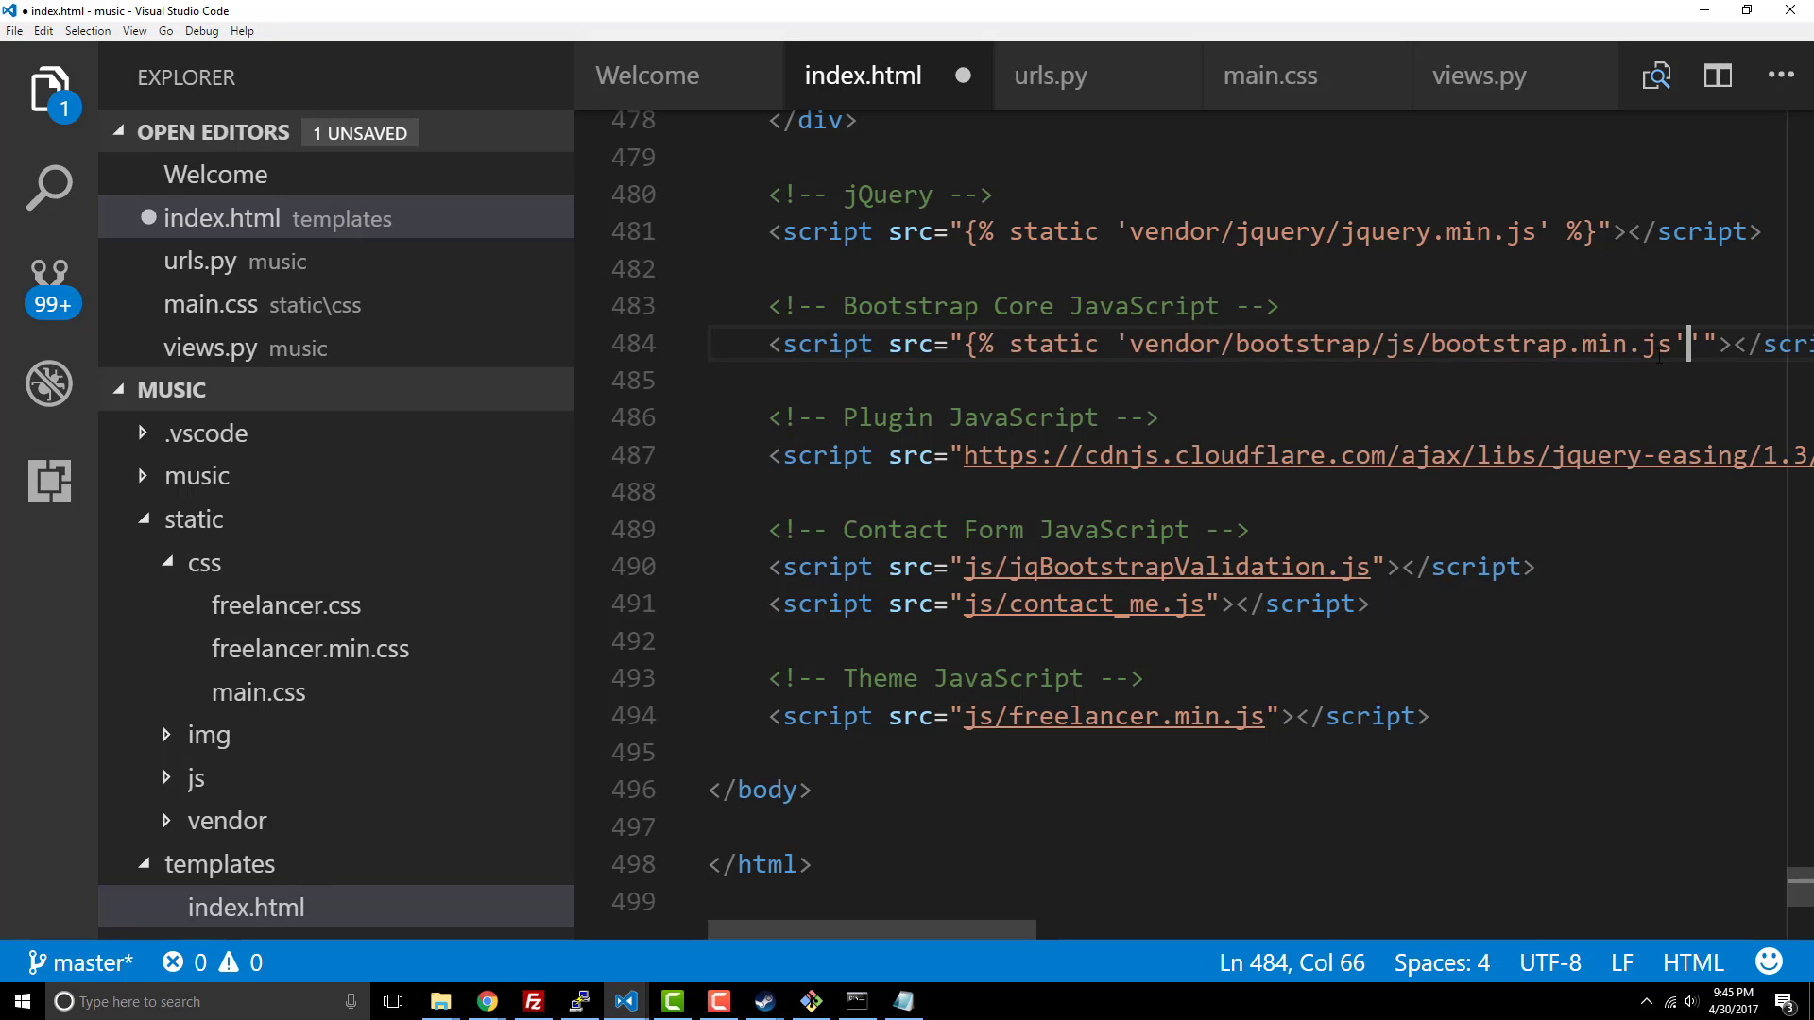
type("%}")
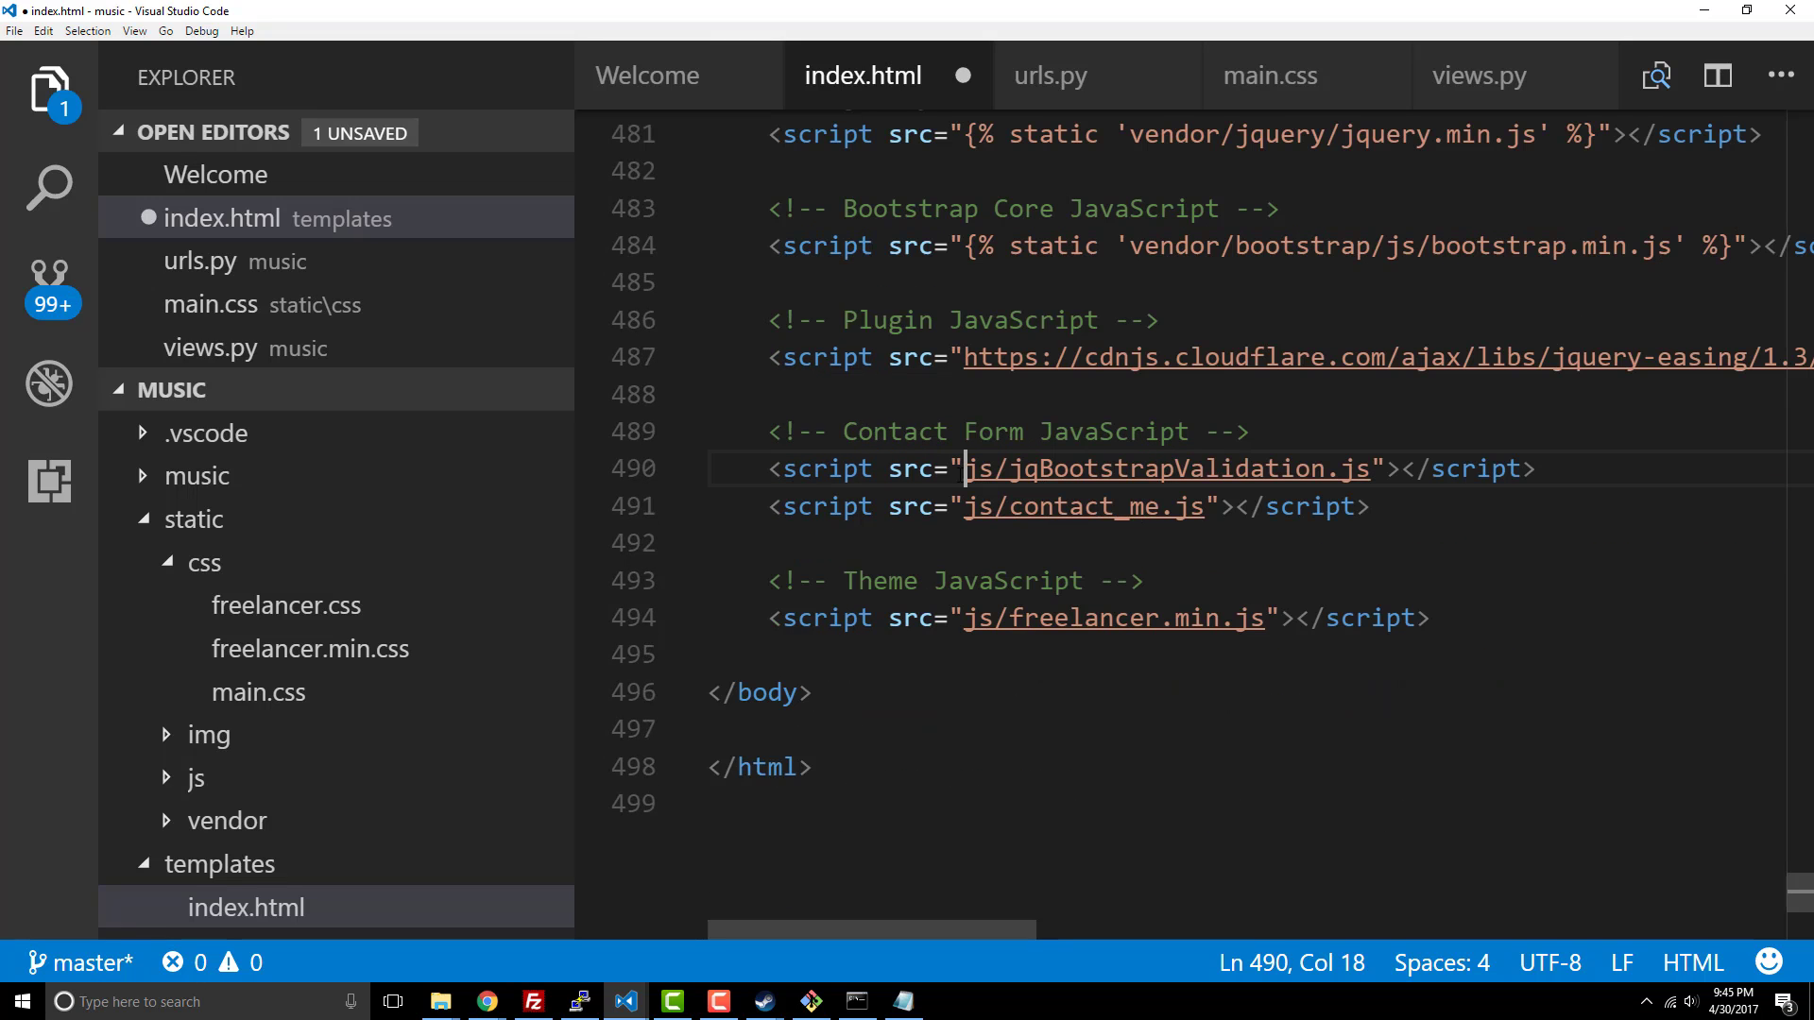
Step: Wrap the remaining script paths, including contact_me.js, in static tags and save
type("{% static '")
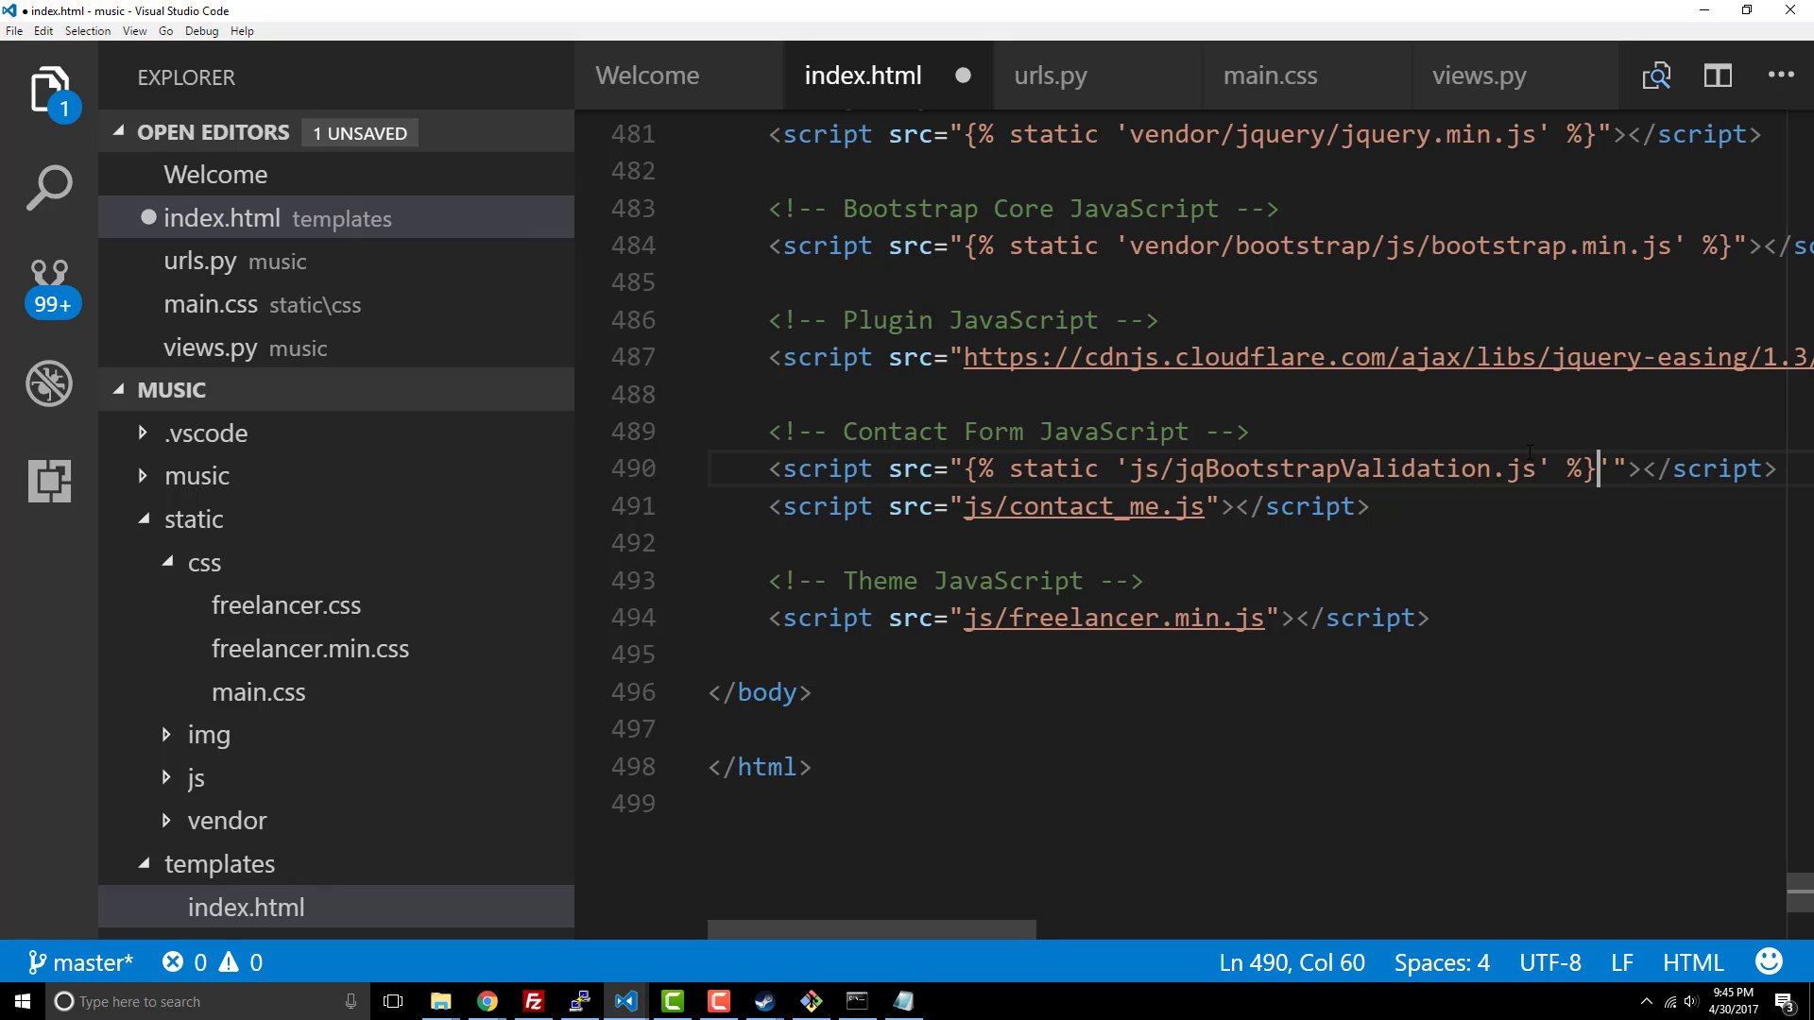
left_click(967, 506)
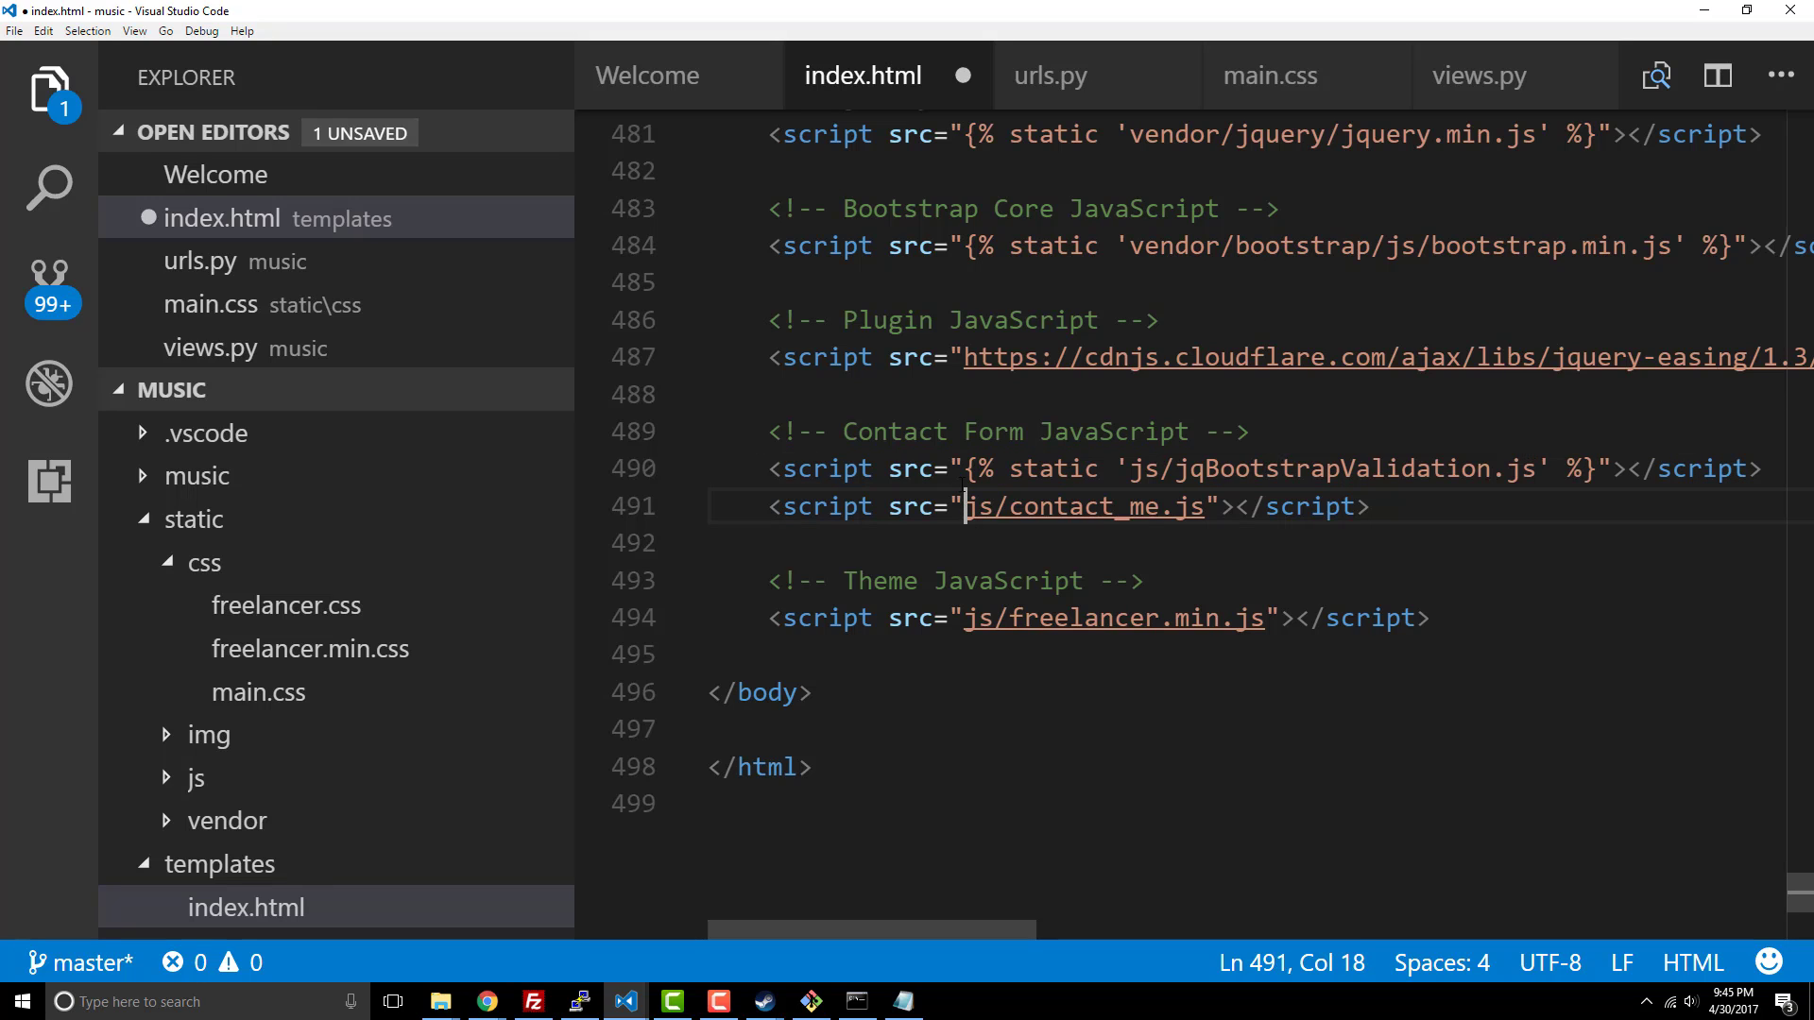
type("{% static '")
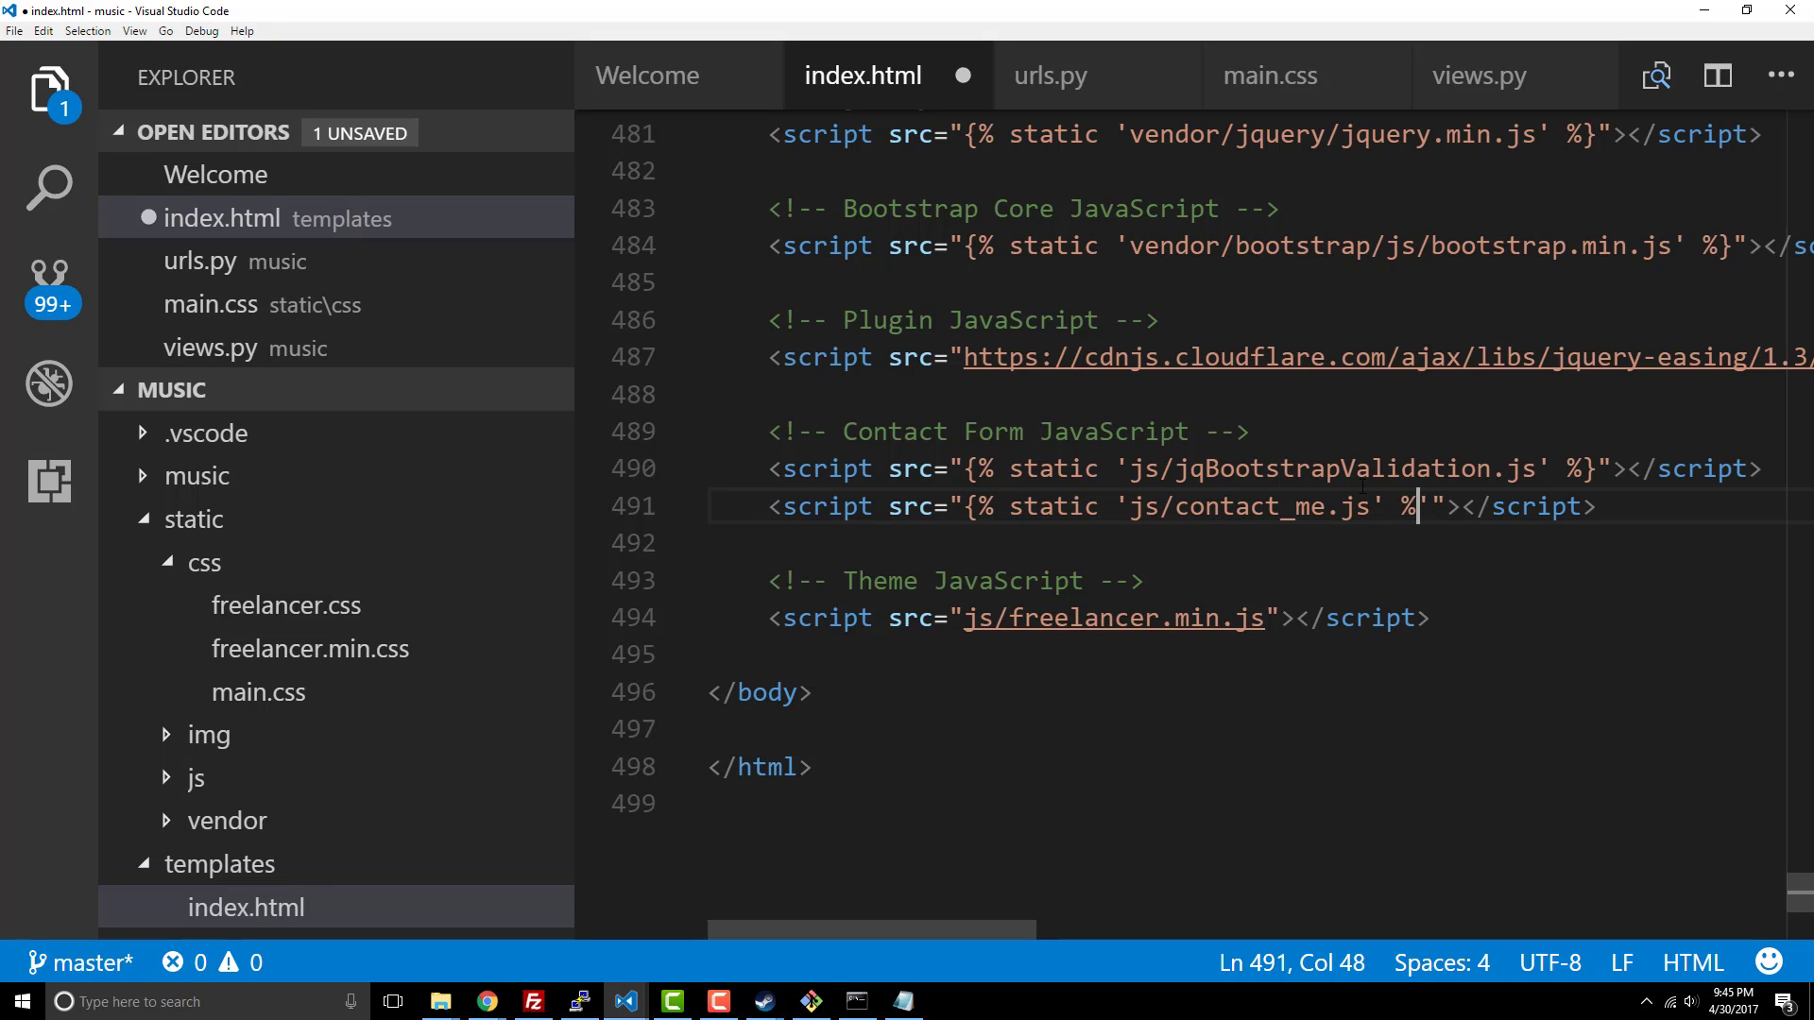
type("}")
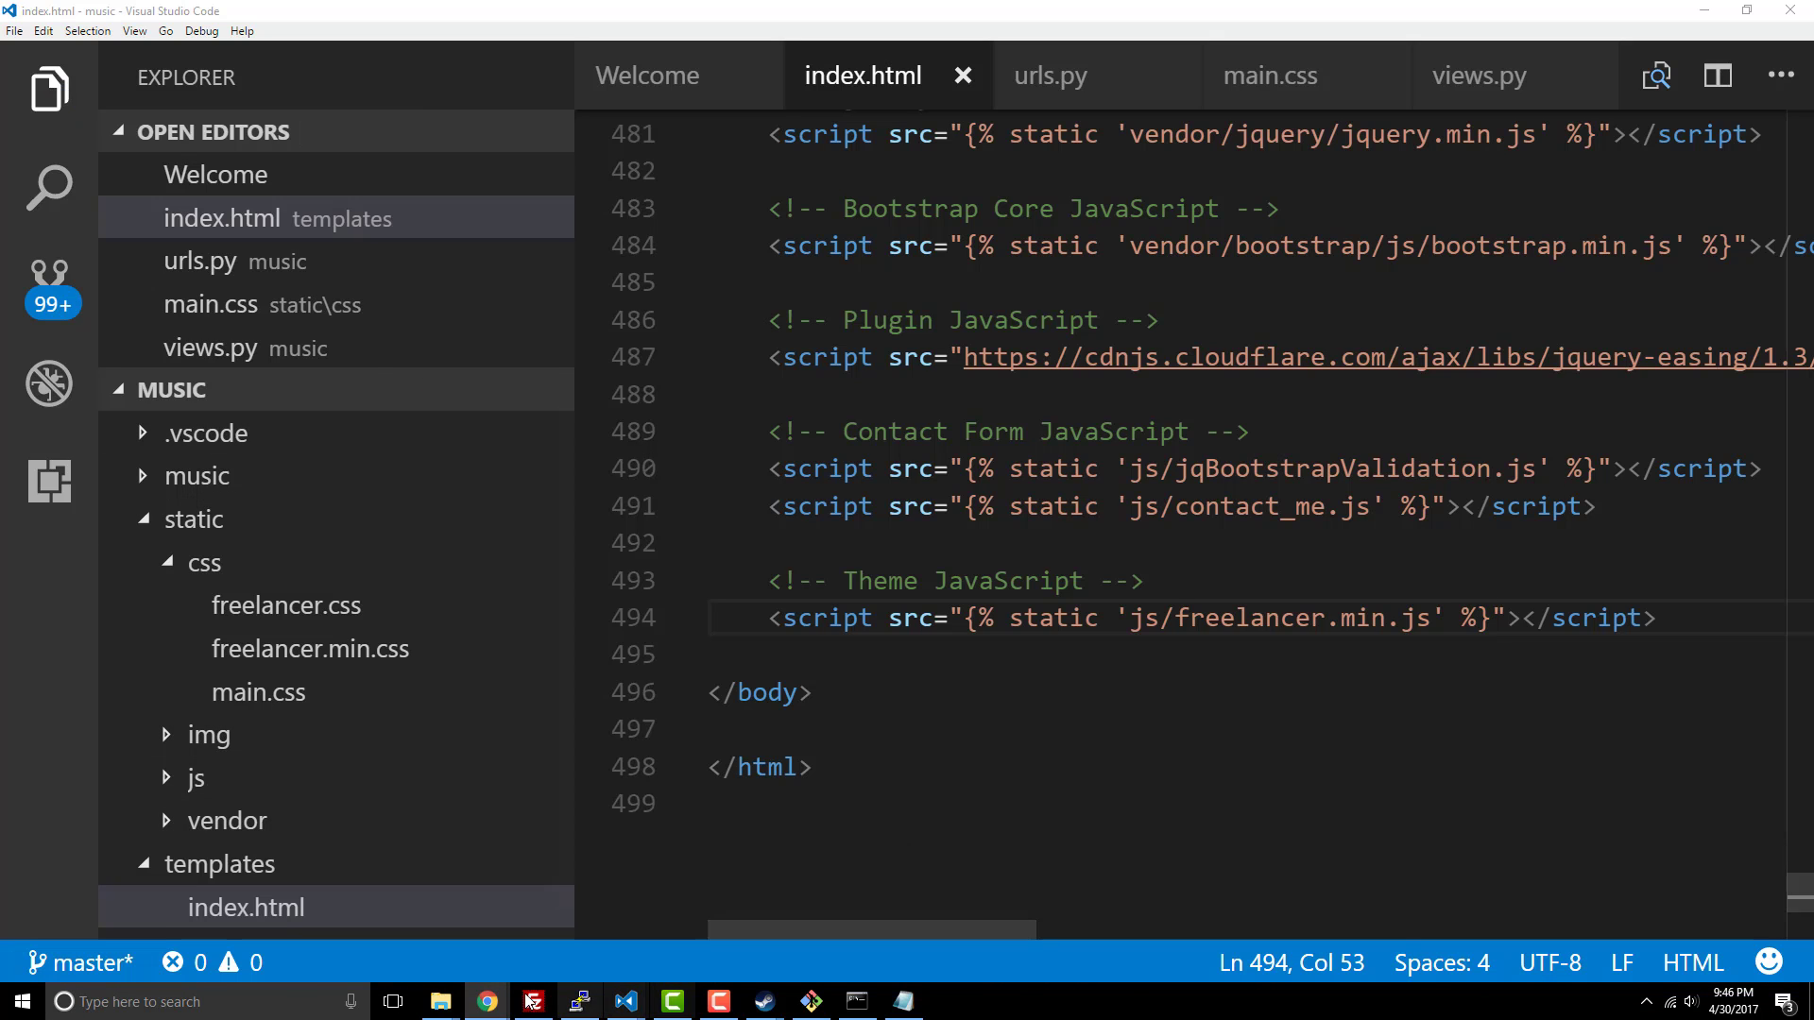
left_click(477, 1003)
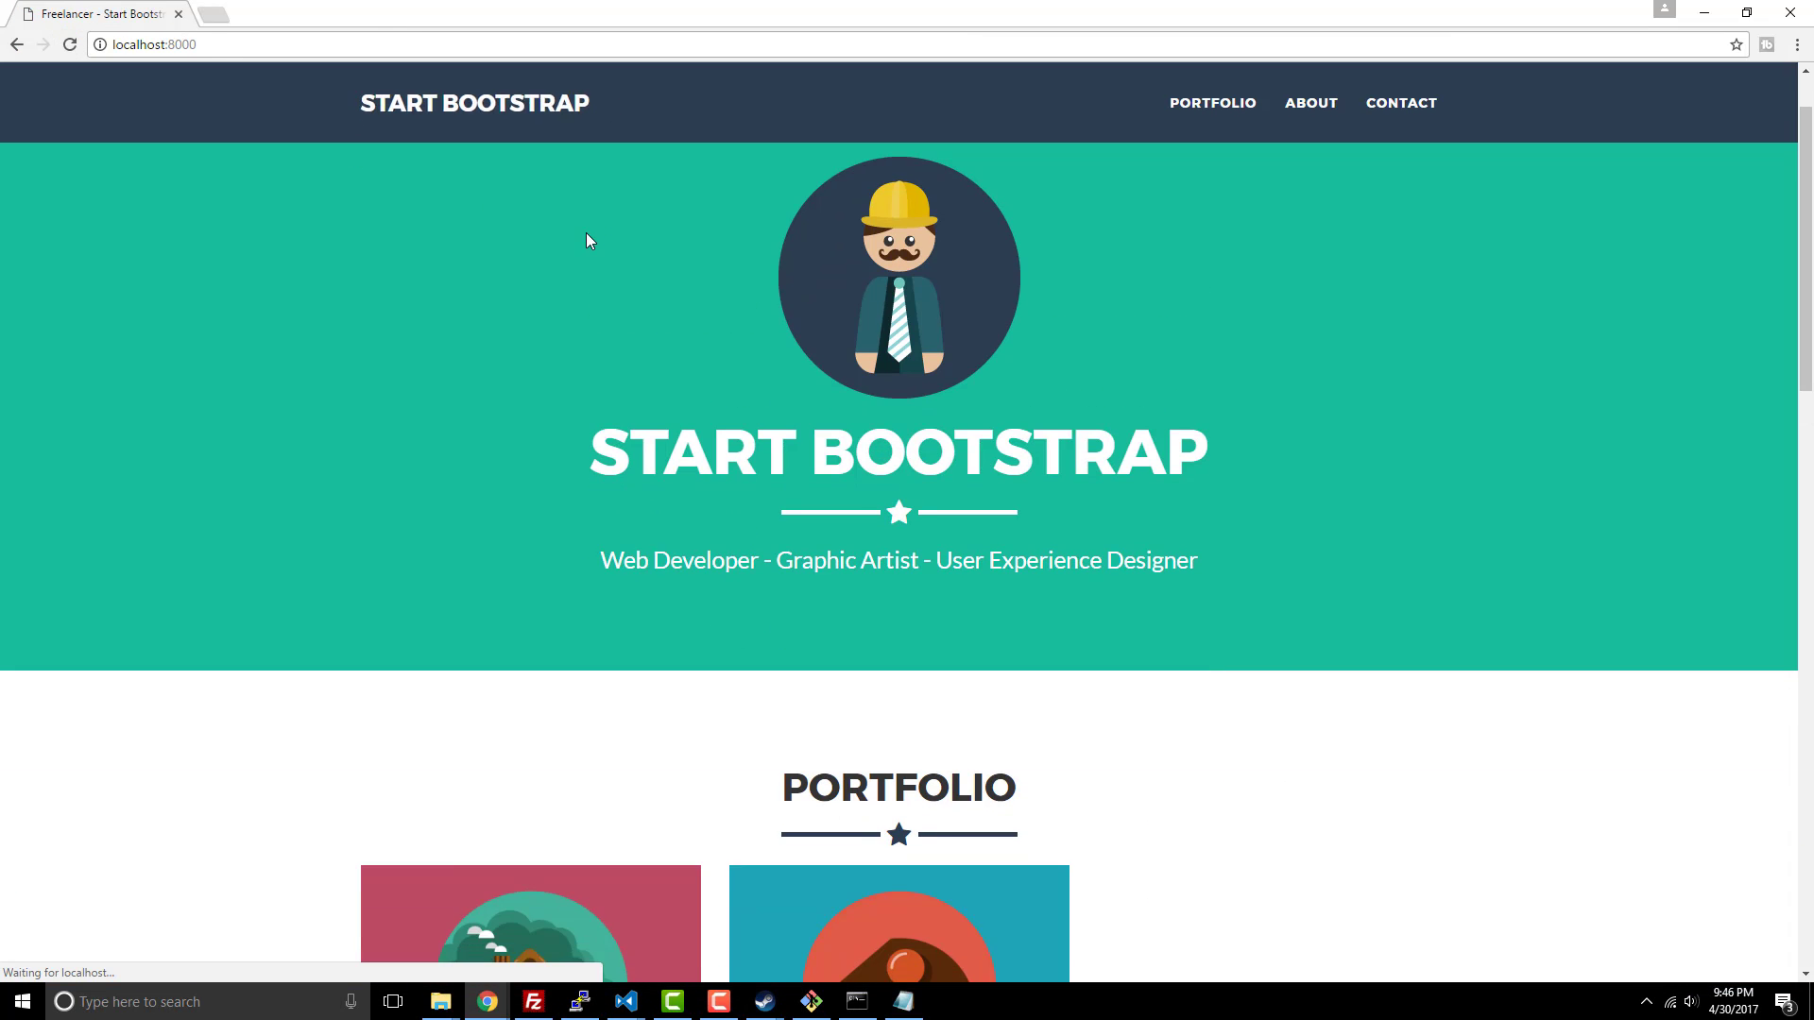
Step: Test the styled localhost:8000 site by jumping to its Contact and Portfolio sections
left_click(1212, 102)
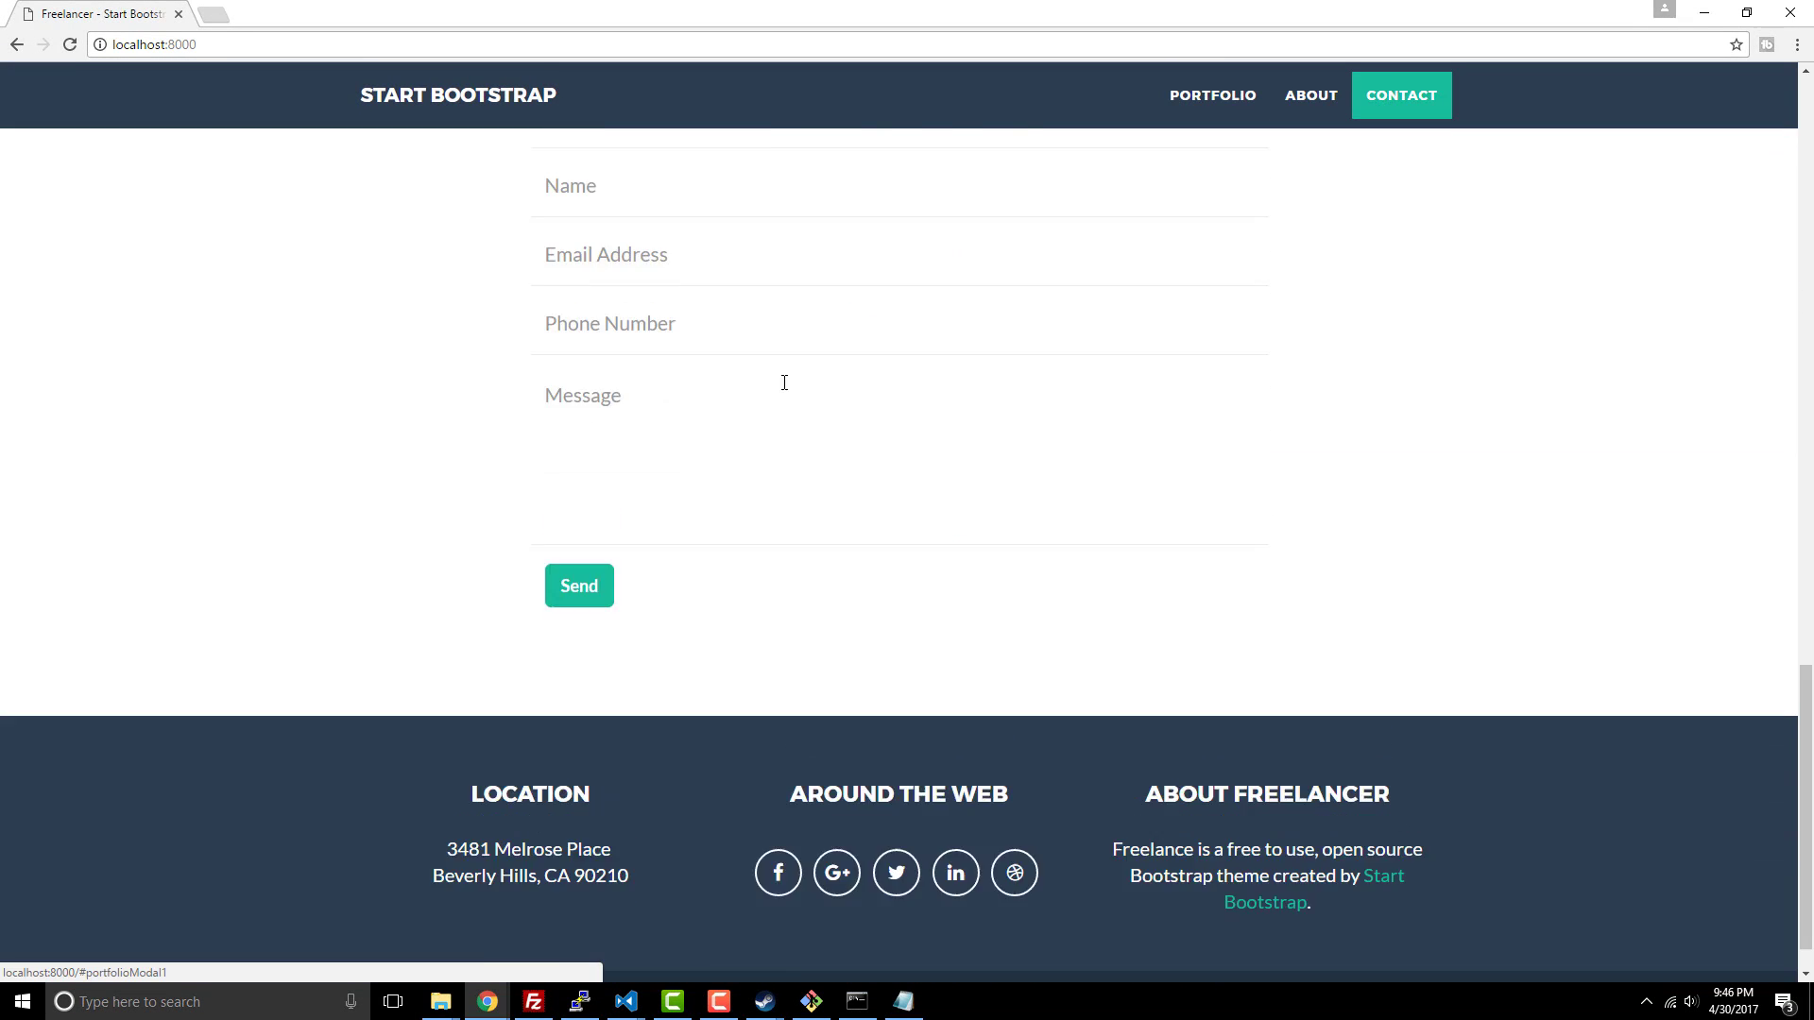
left_click(1213, 94)
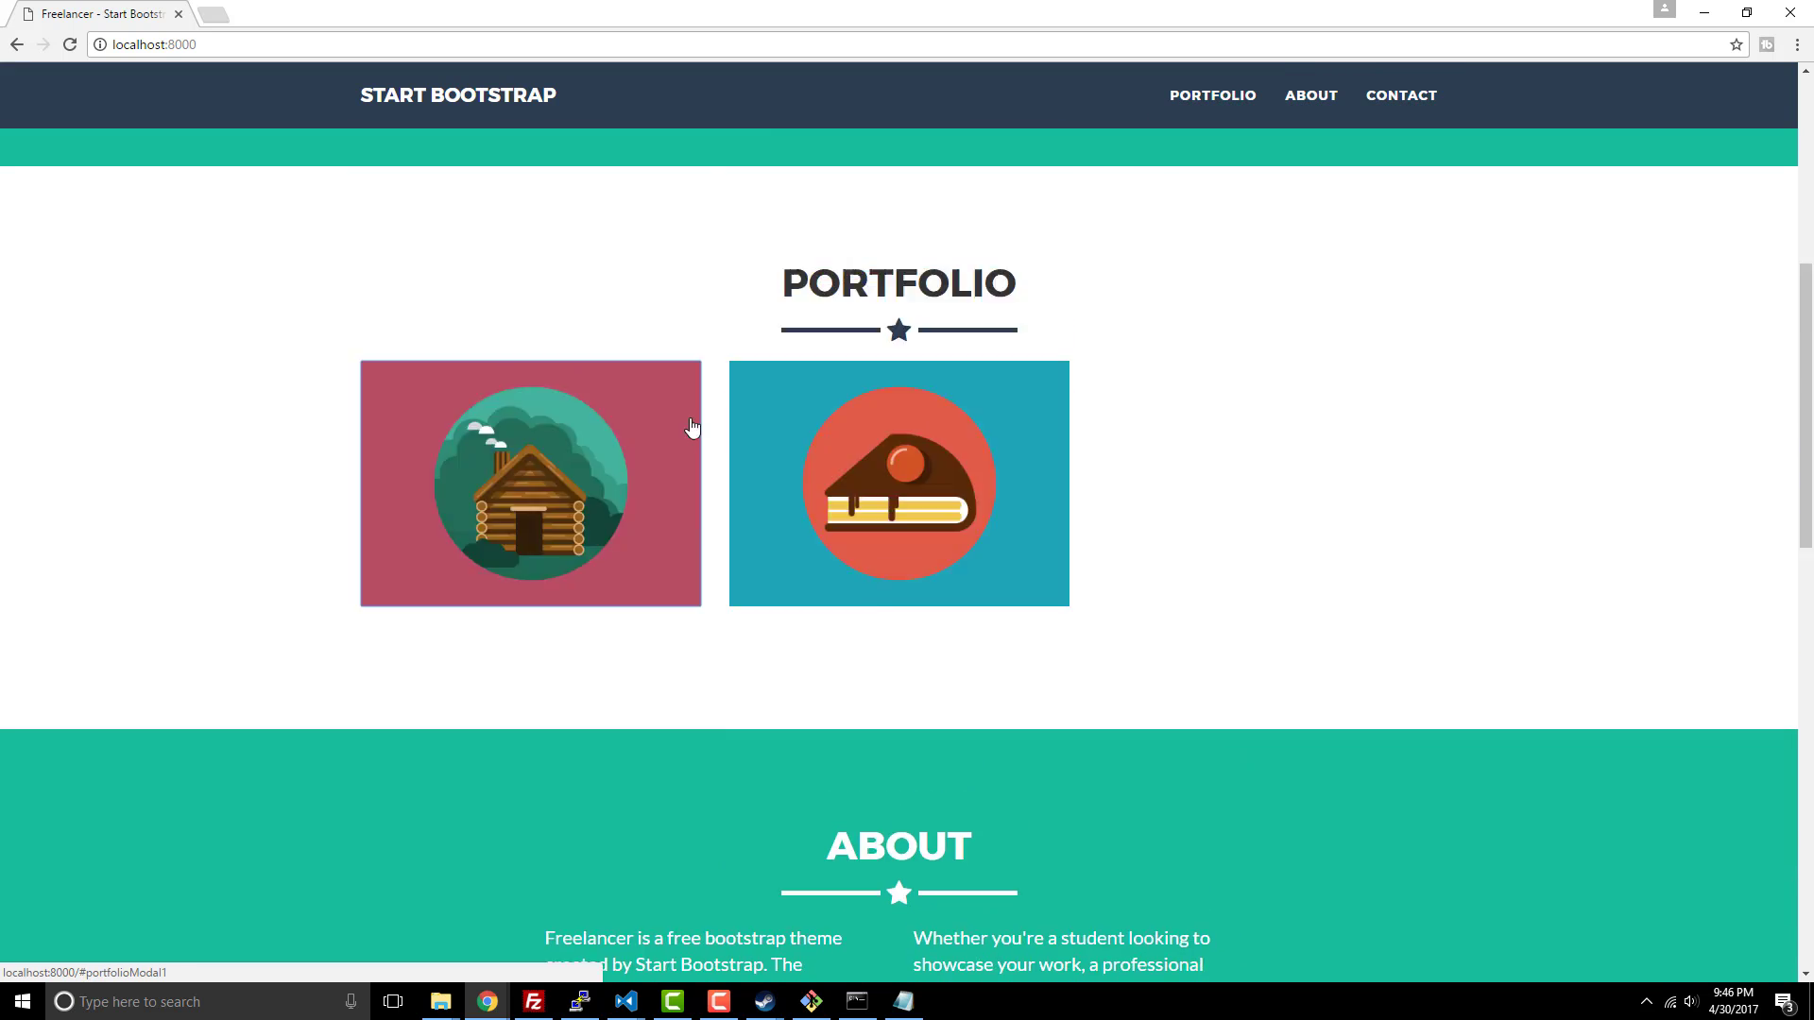
scroll("up", 3)
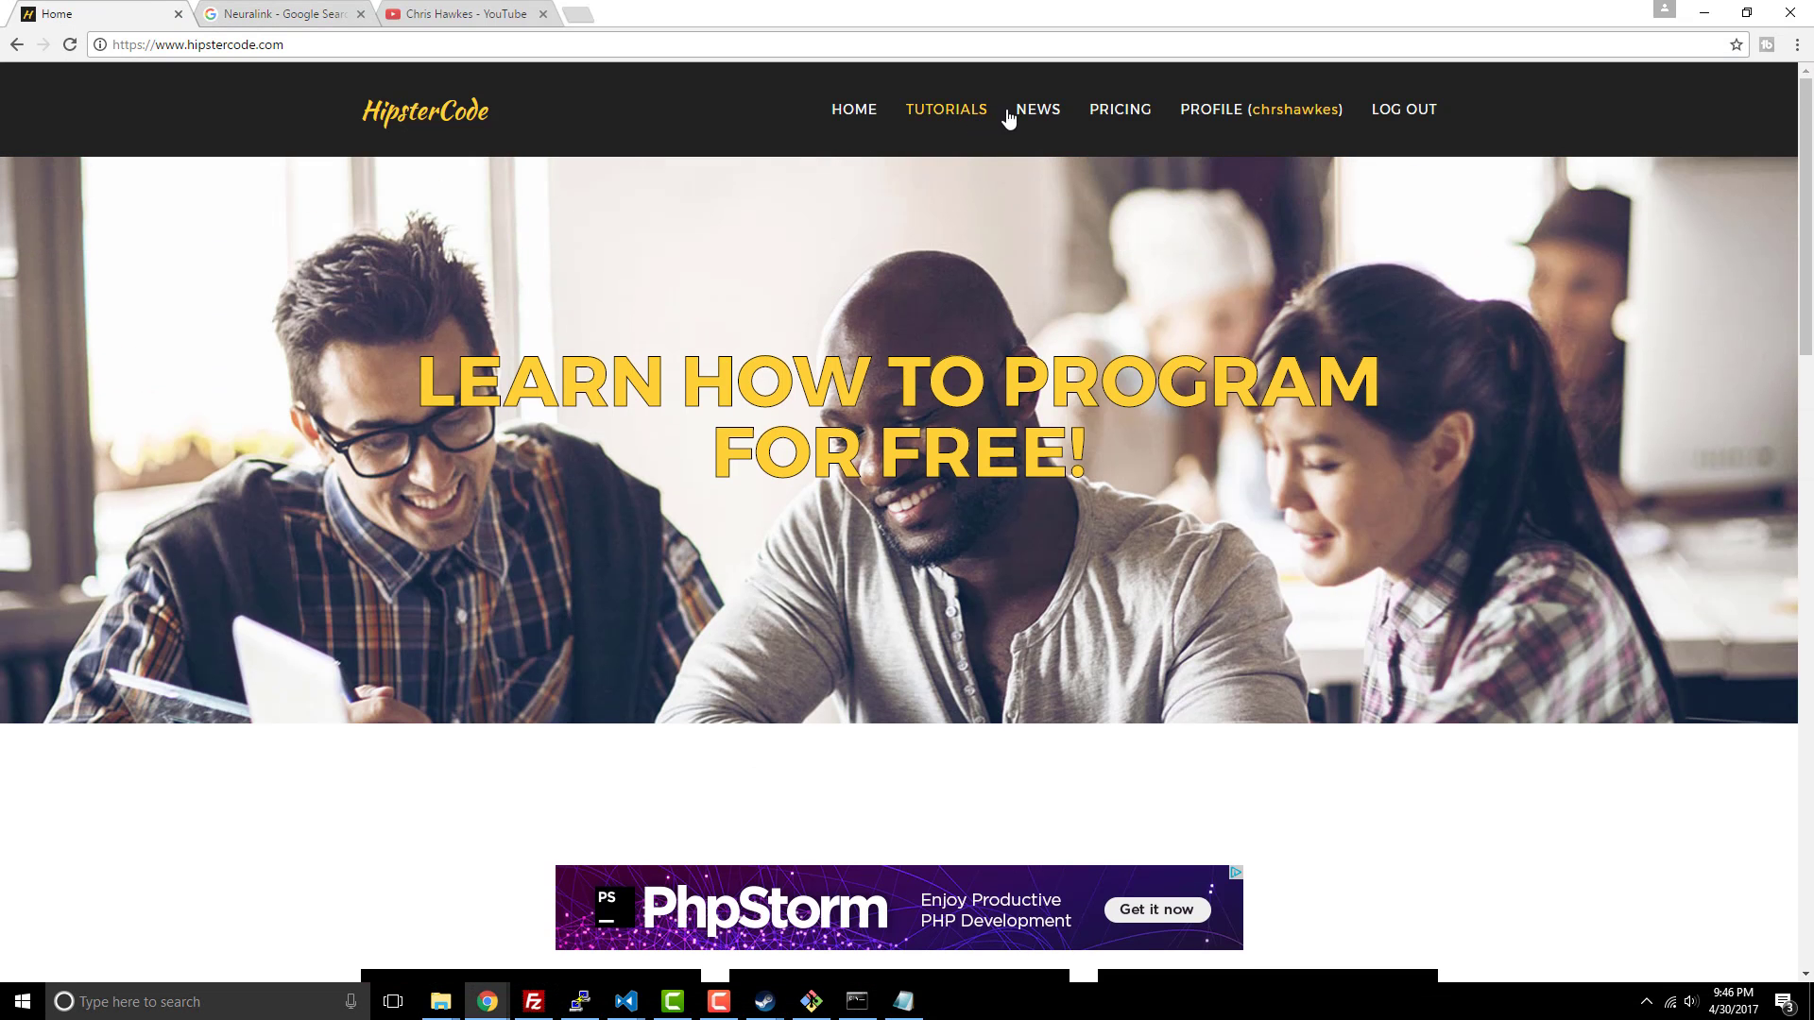
Step: Browse the HipsterCode News page, return home, and close the Google search tab
left_click(1038, 109)
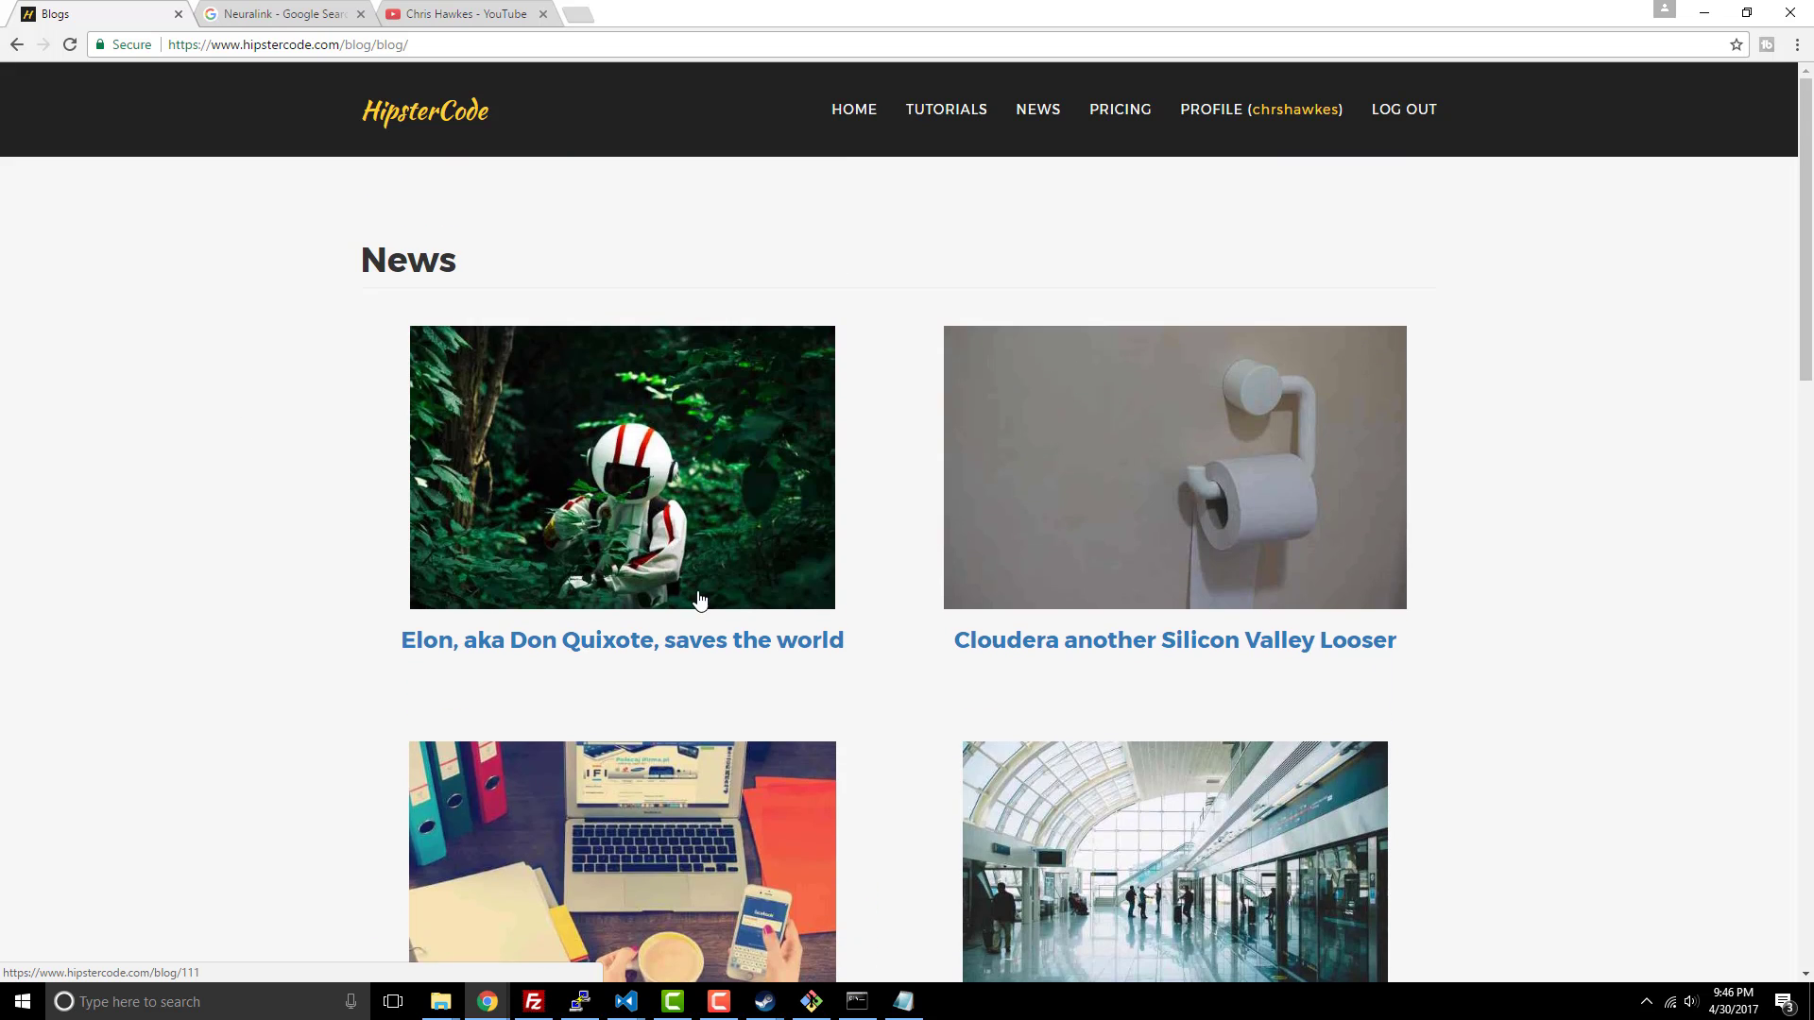
left_click(622, 639)
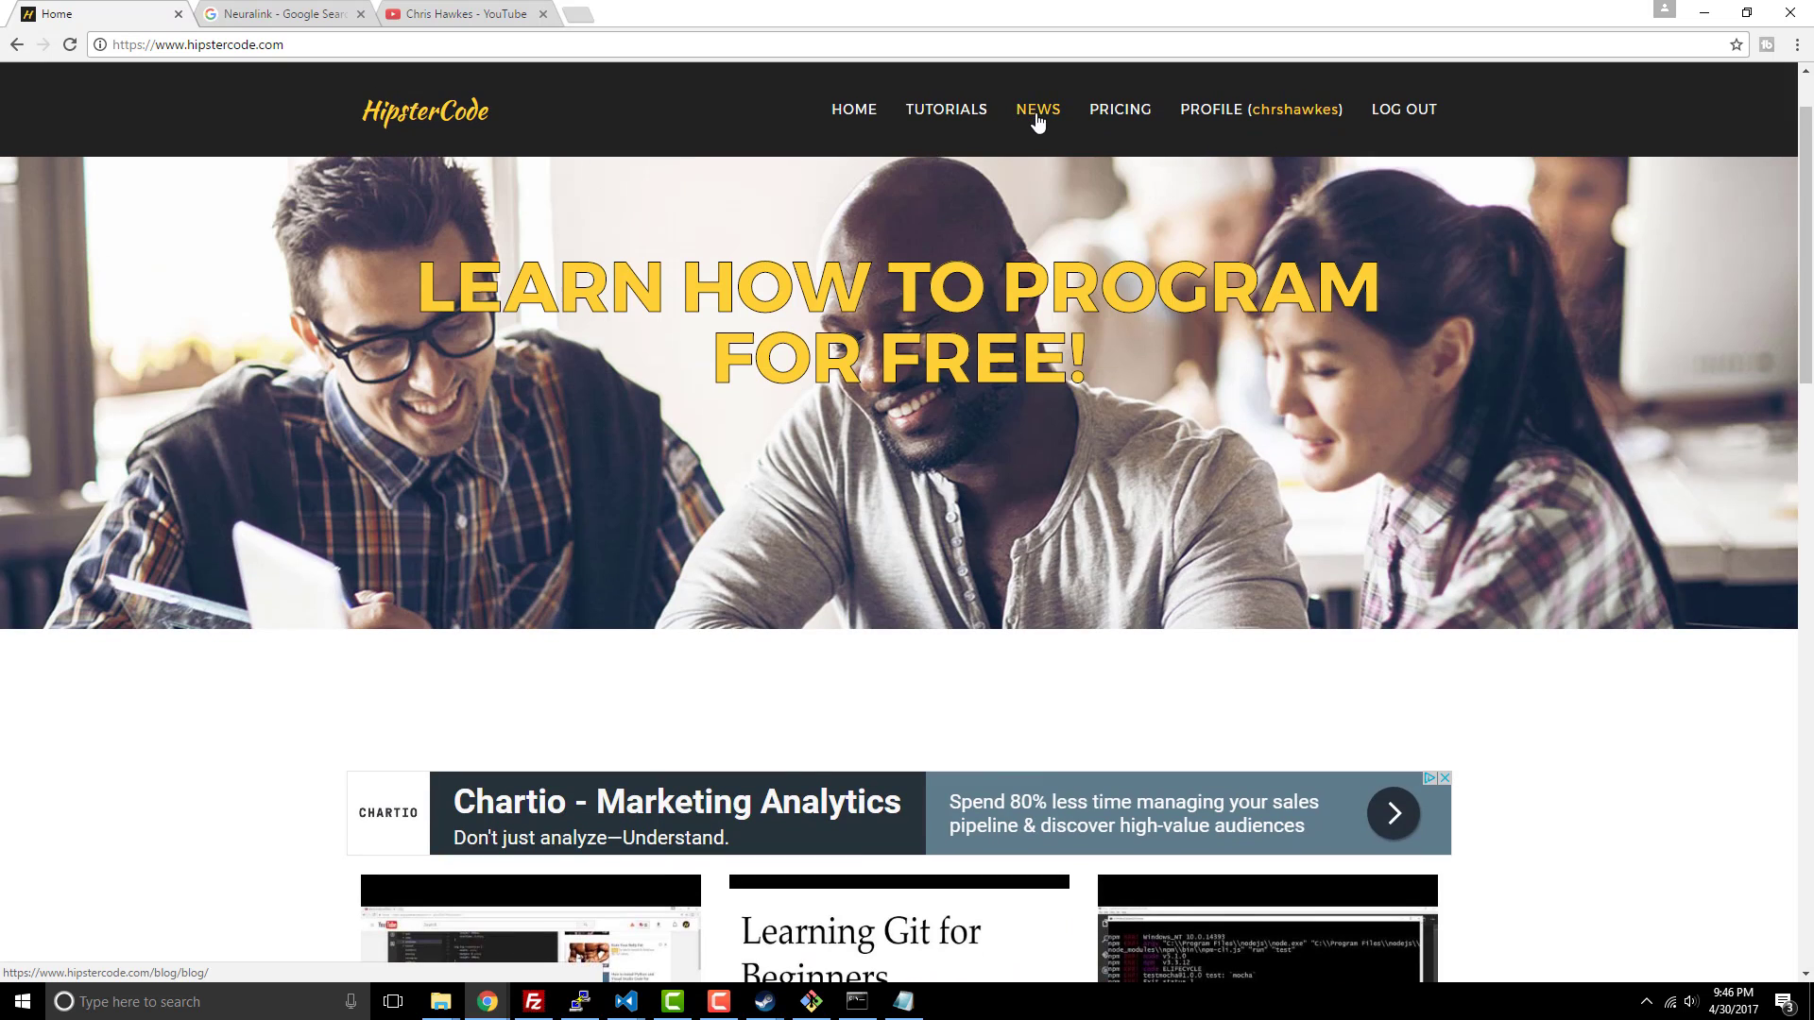
scroll("down", 3)
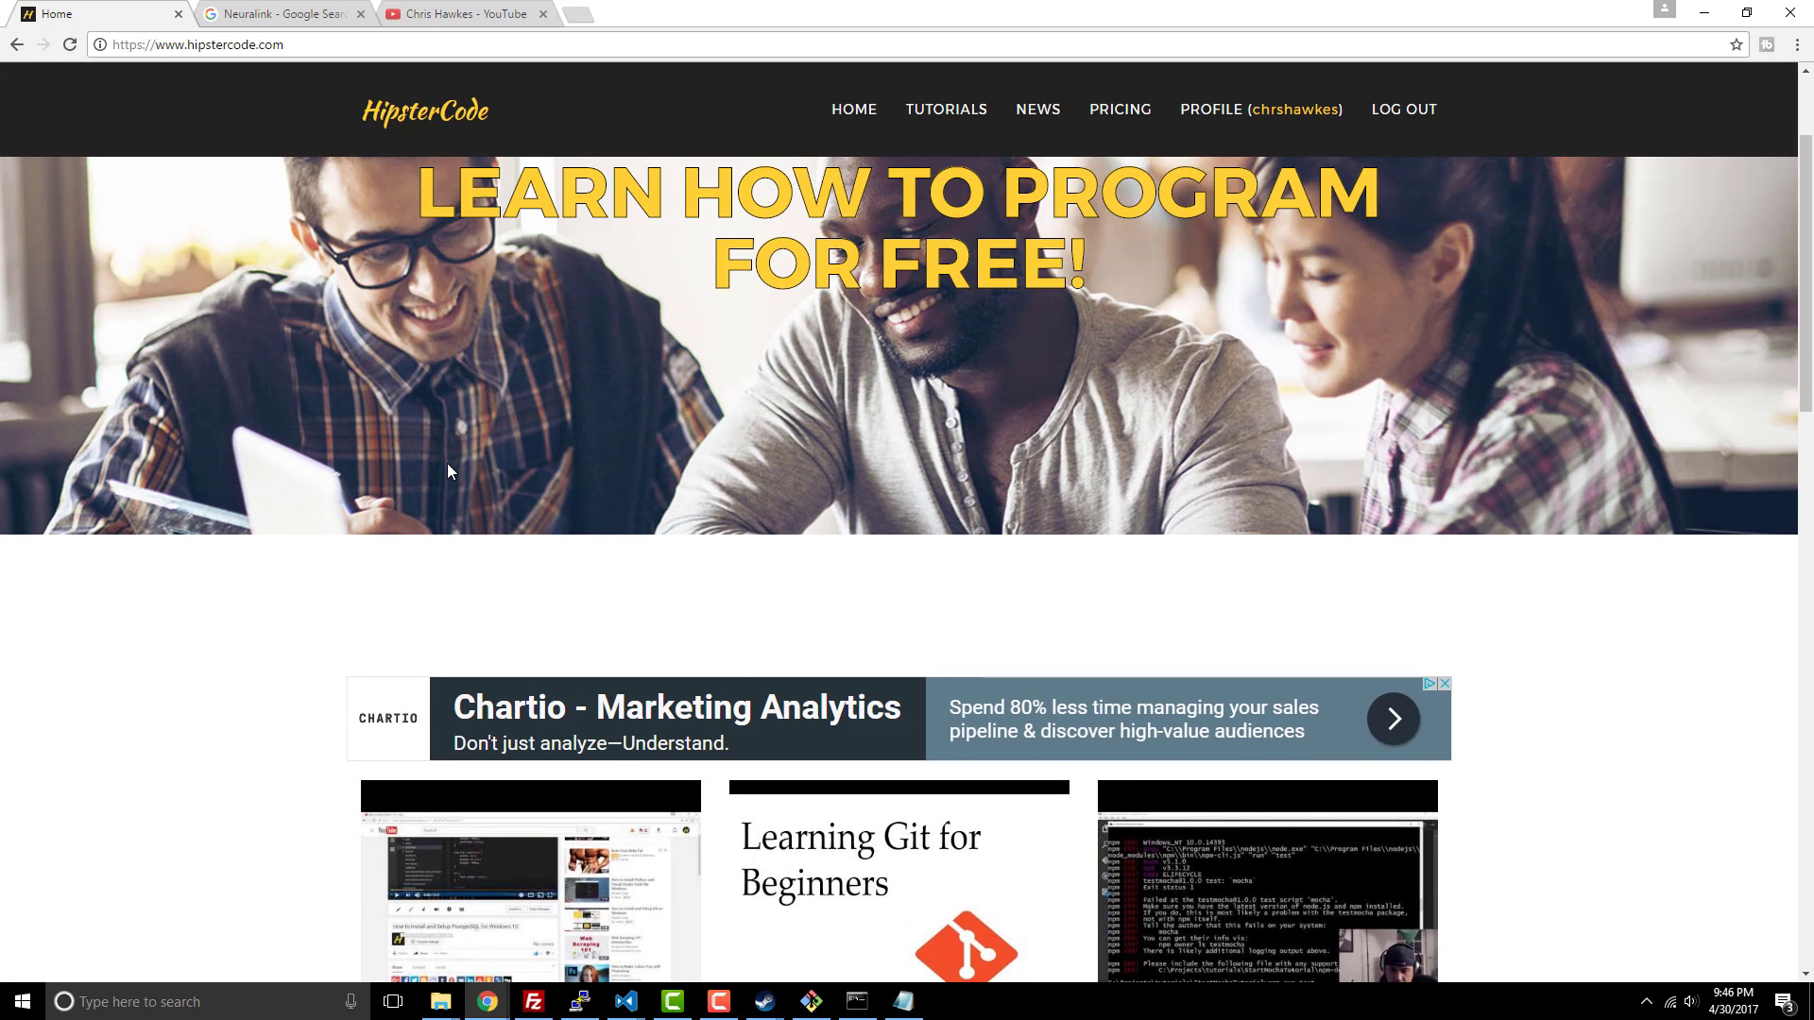
scroll("down", 3)
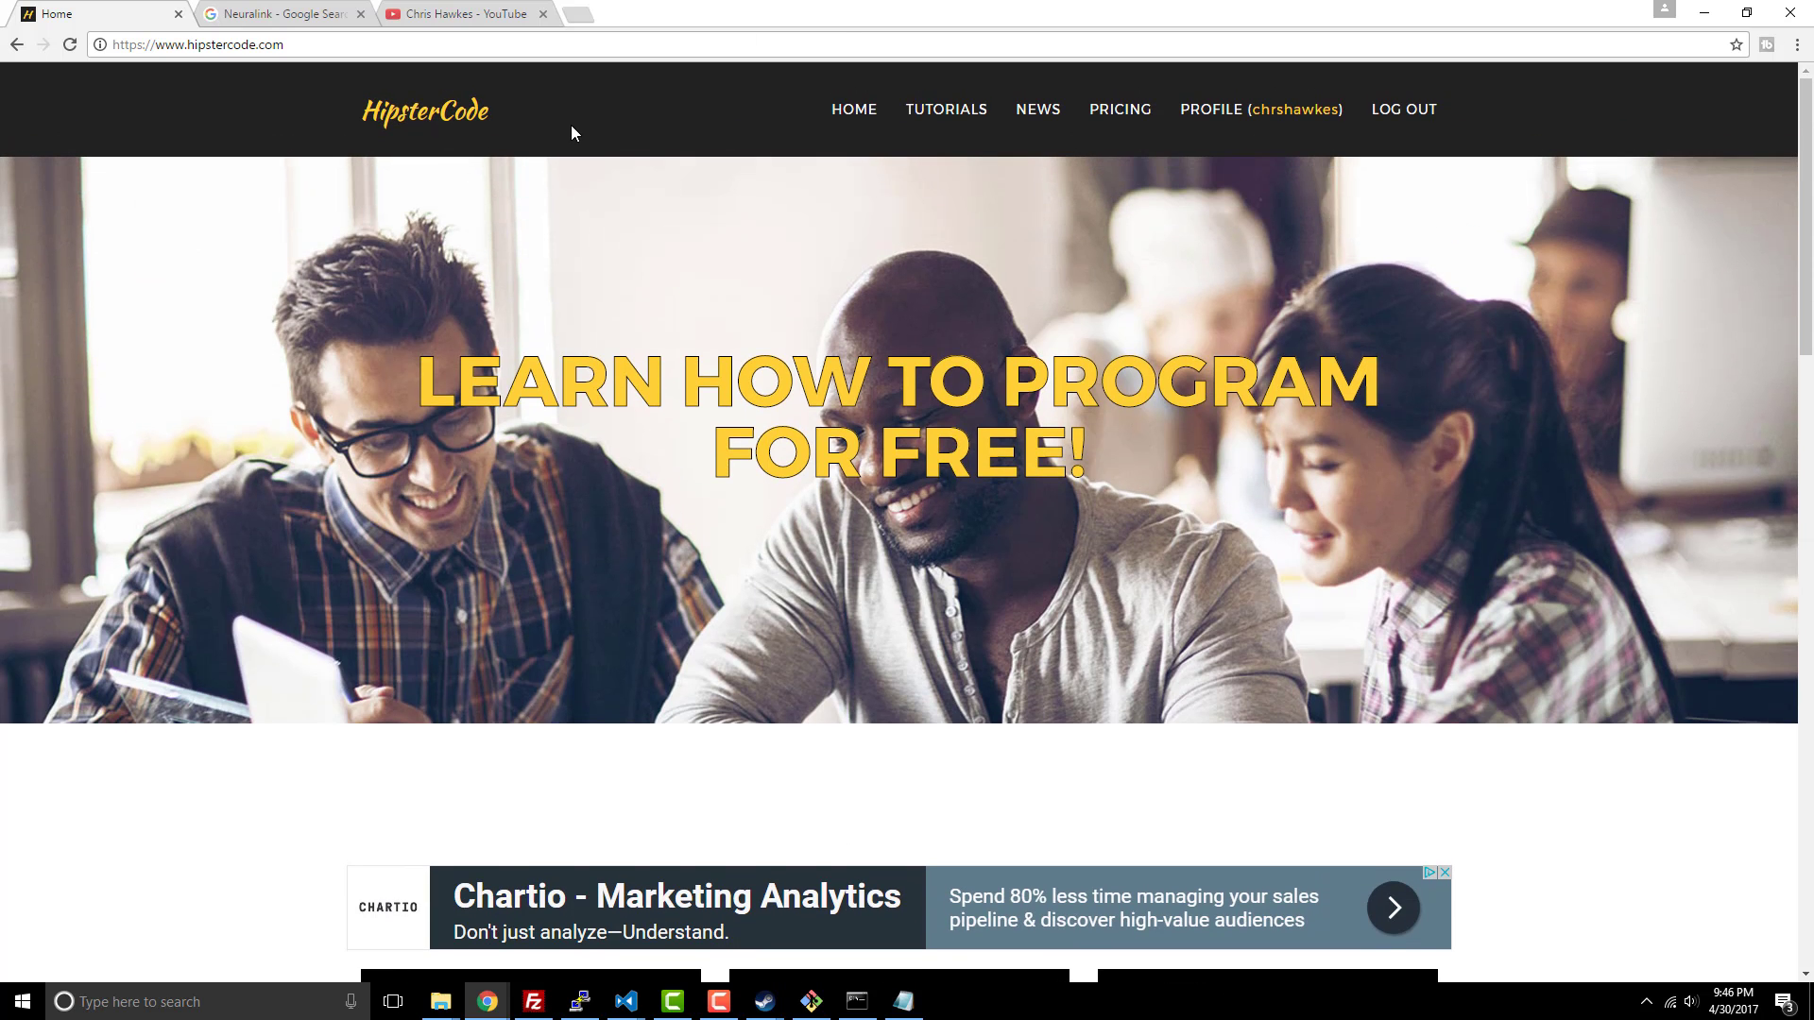
left_click(361, 13)
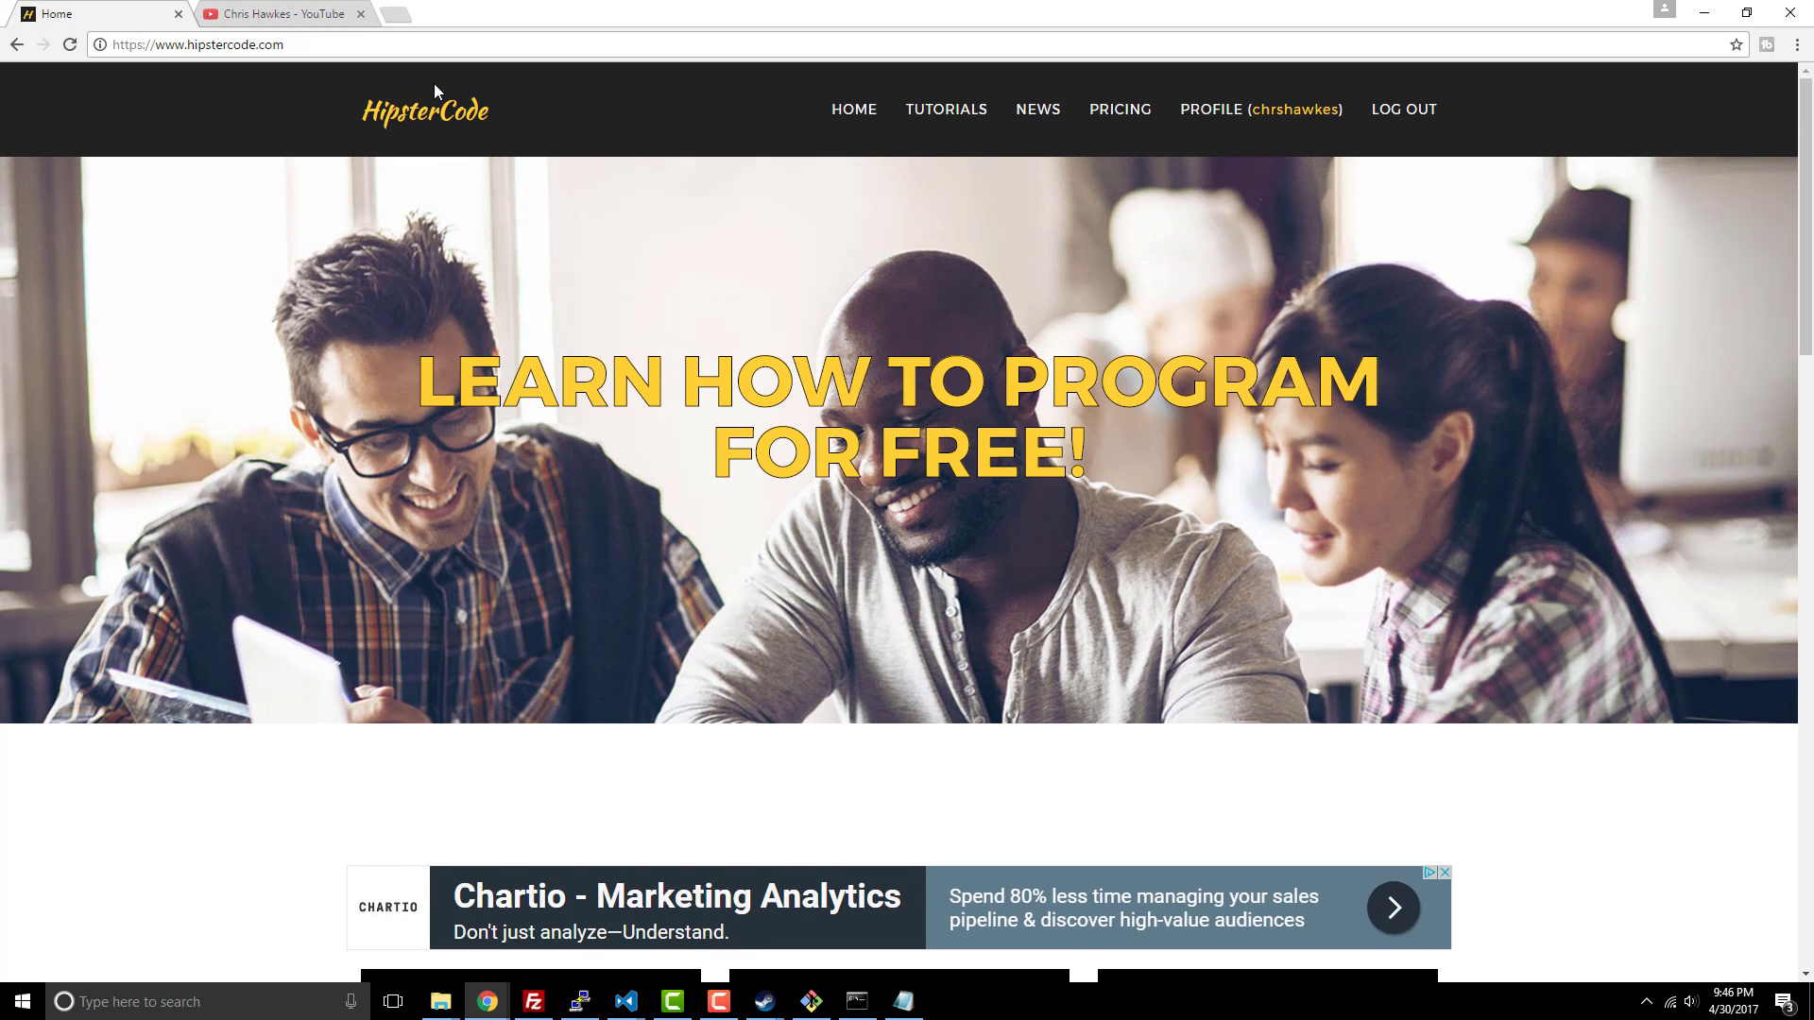
Step: Switch to the Chrome tab showing the Chris Hawkes YouTube channel home page
left_click(284, 12)
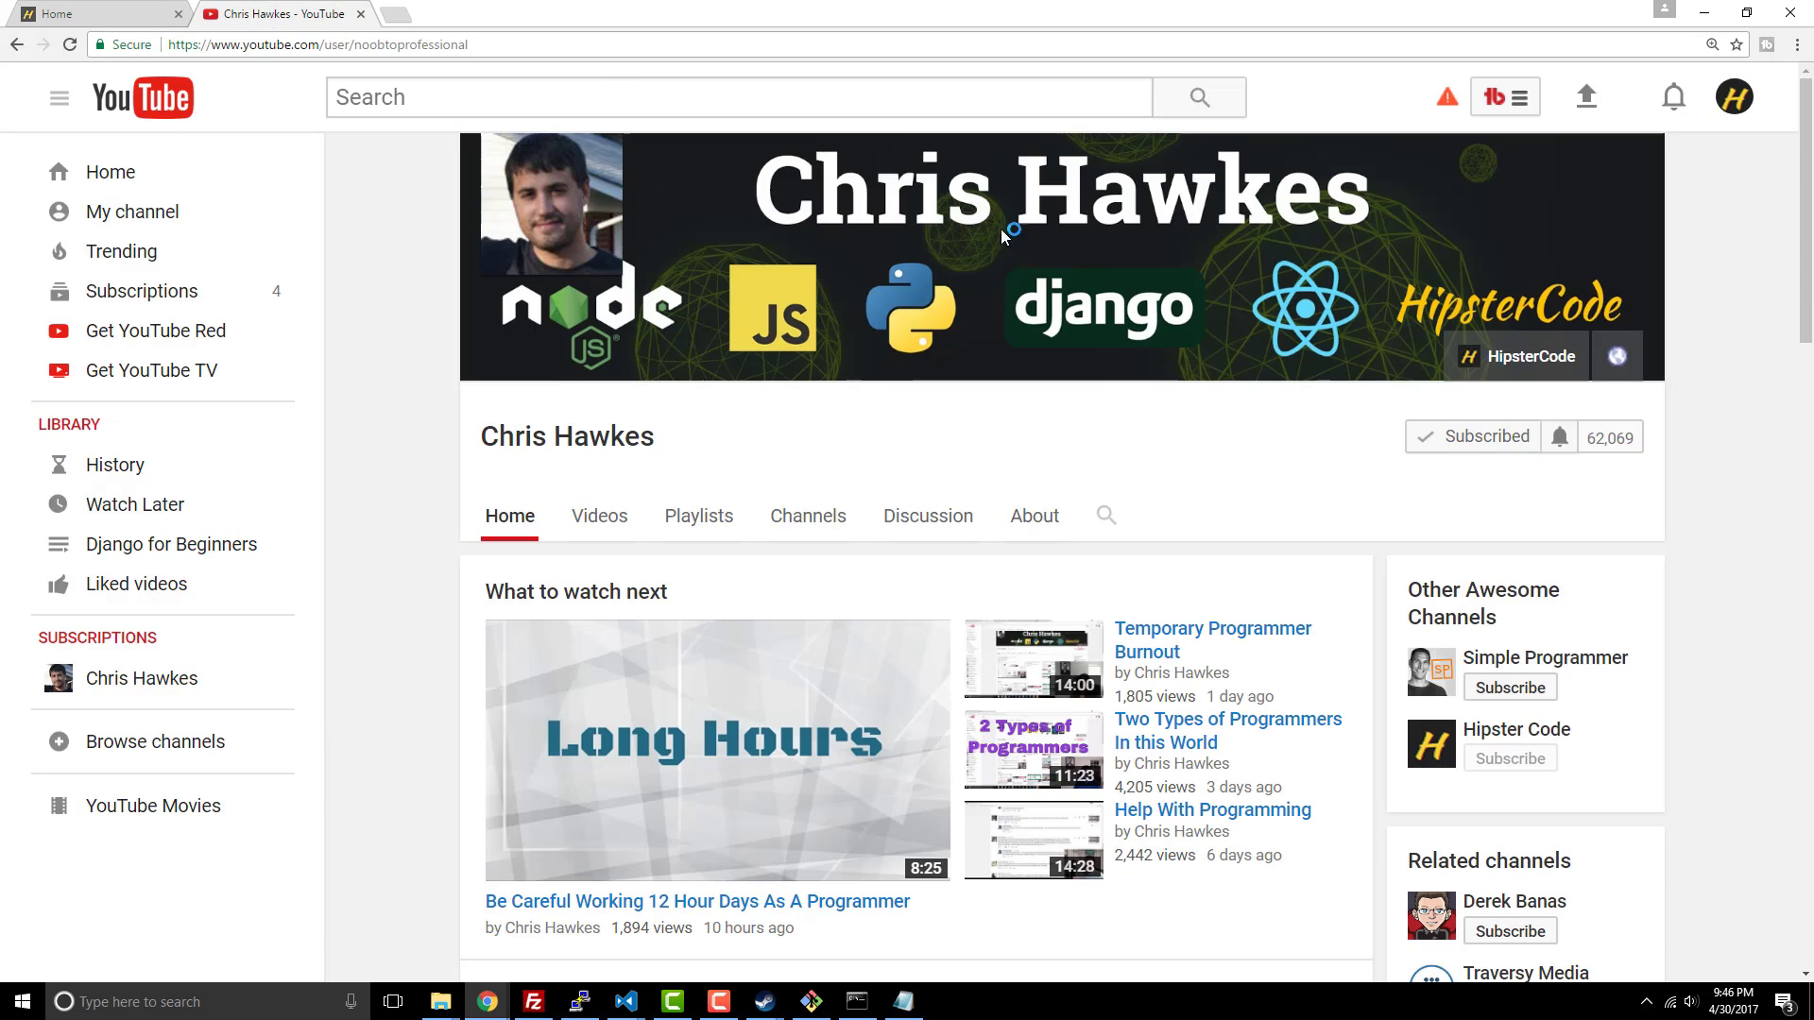
mouse_move(1695, 431)
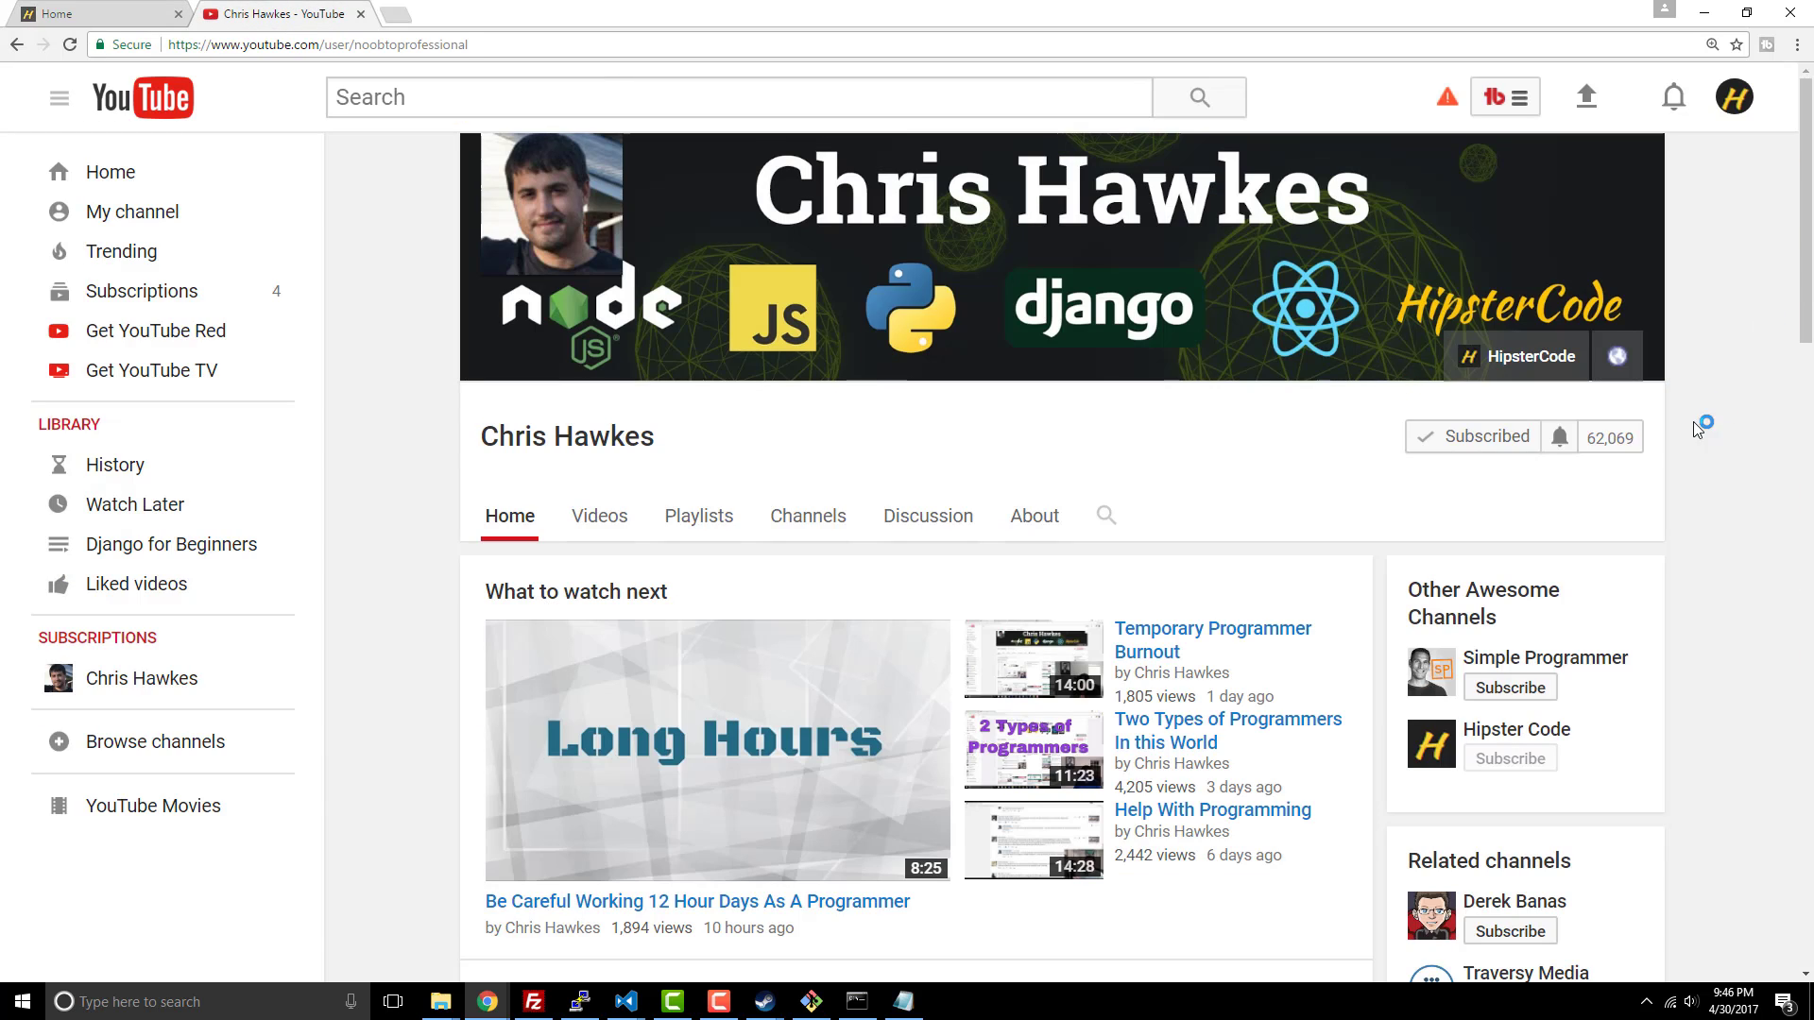
mouse_move(1620, 468)
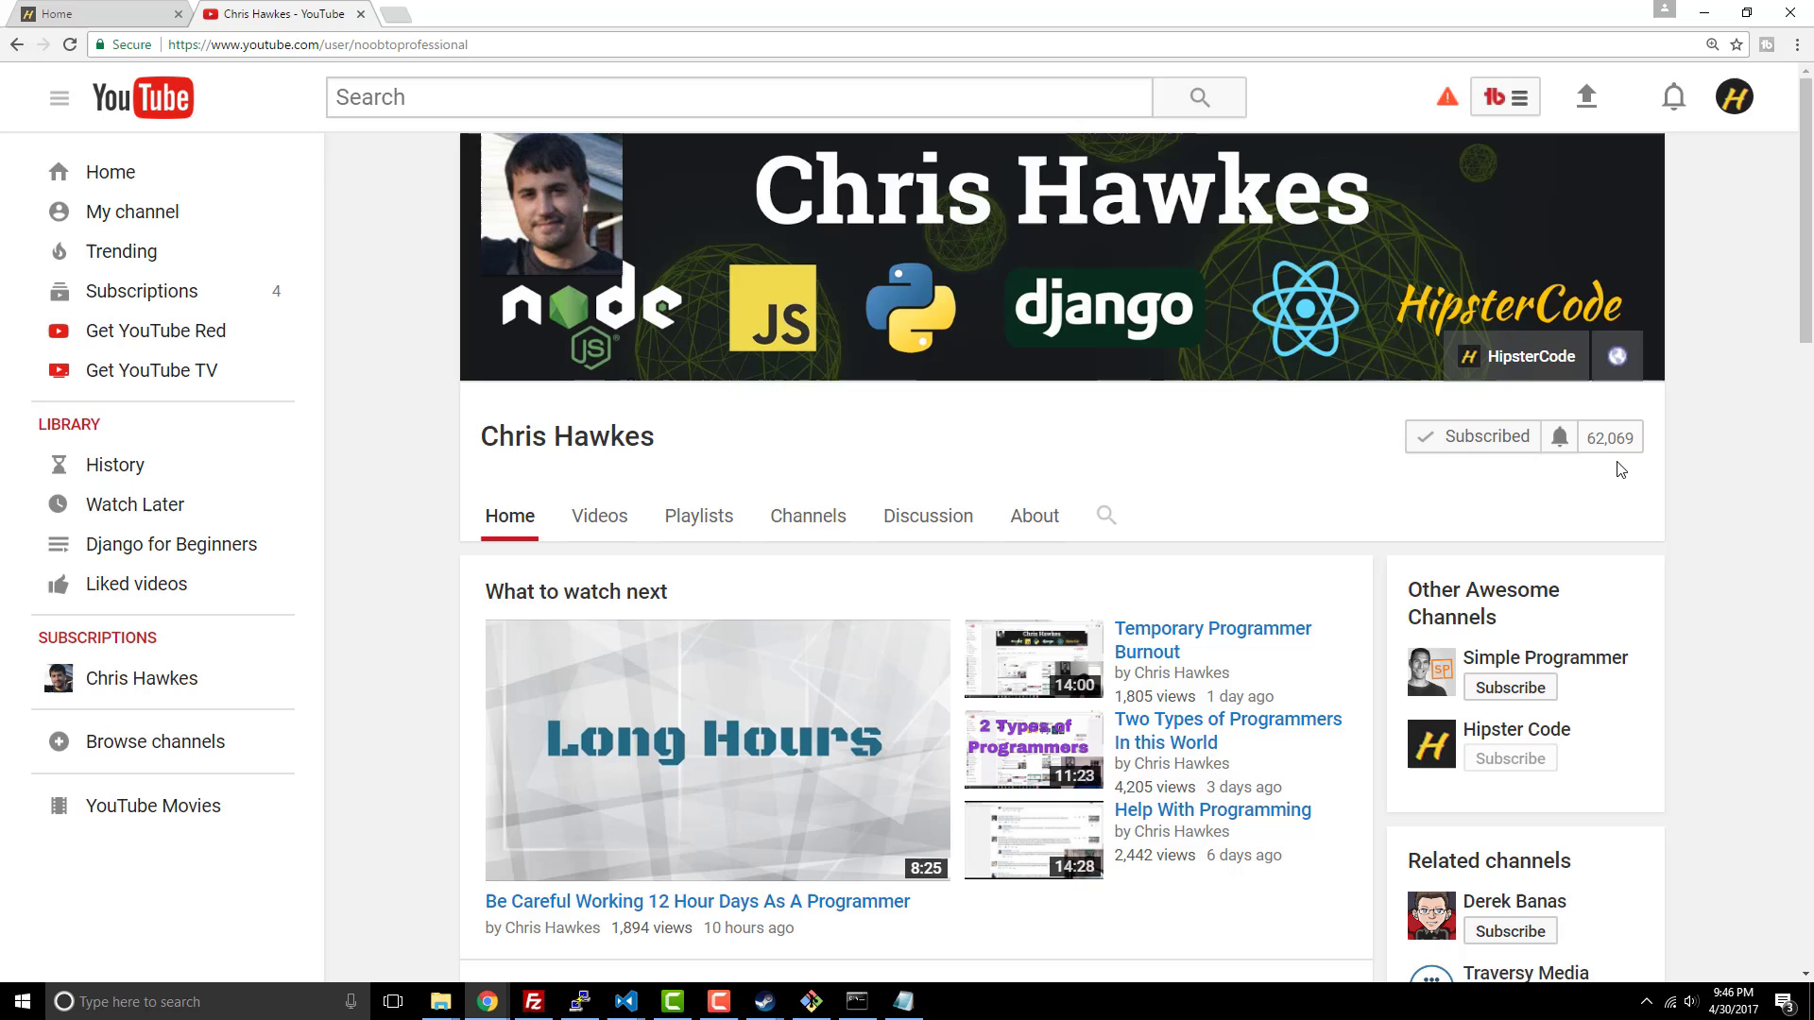
mouse_move(1319, 465)
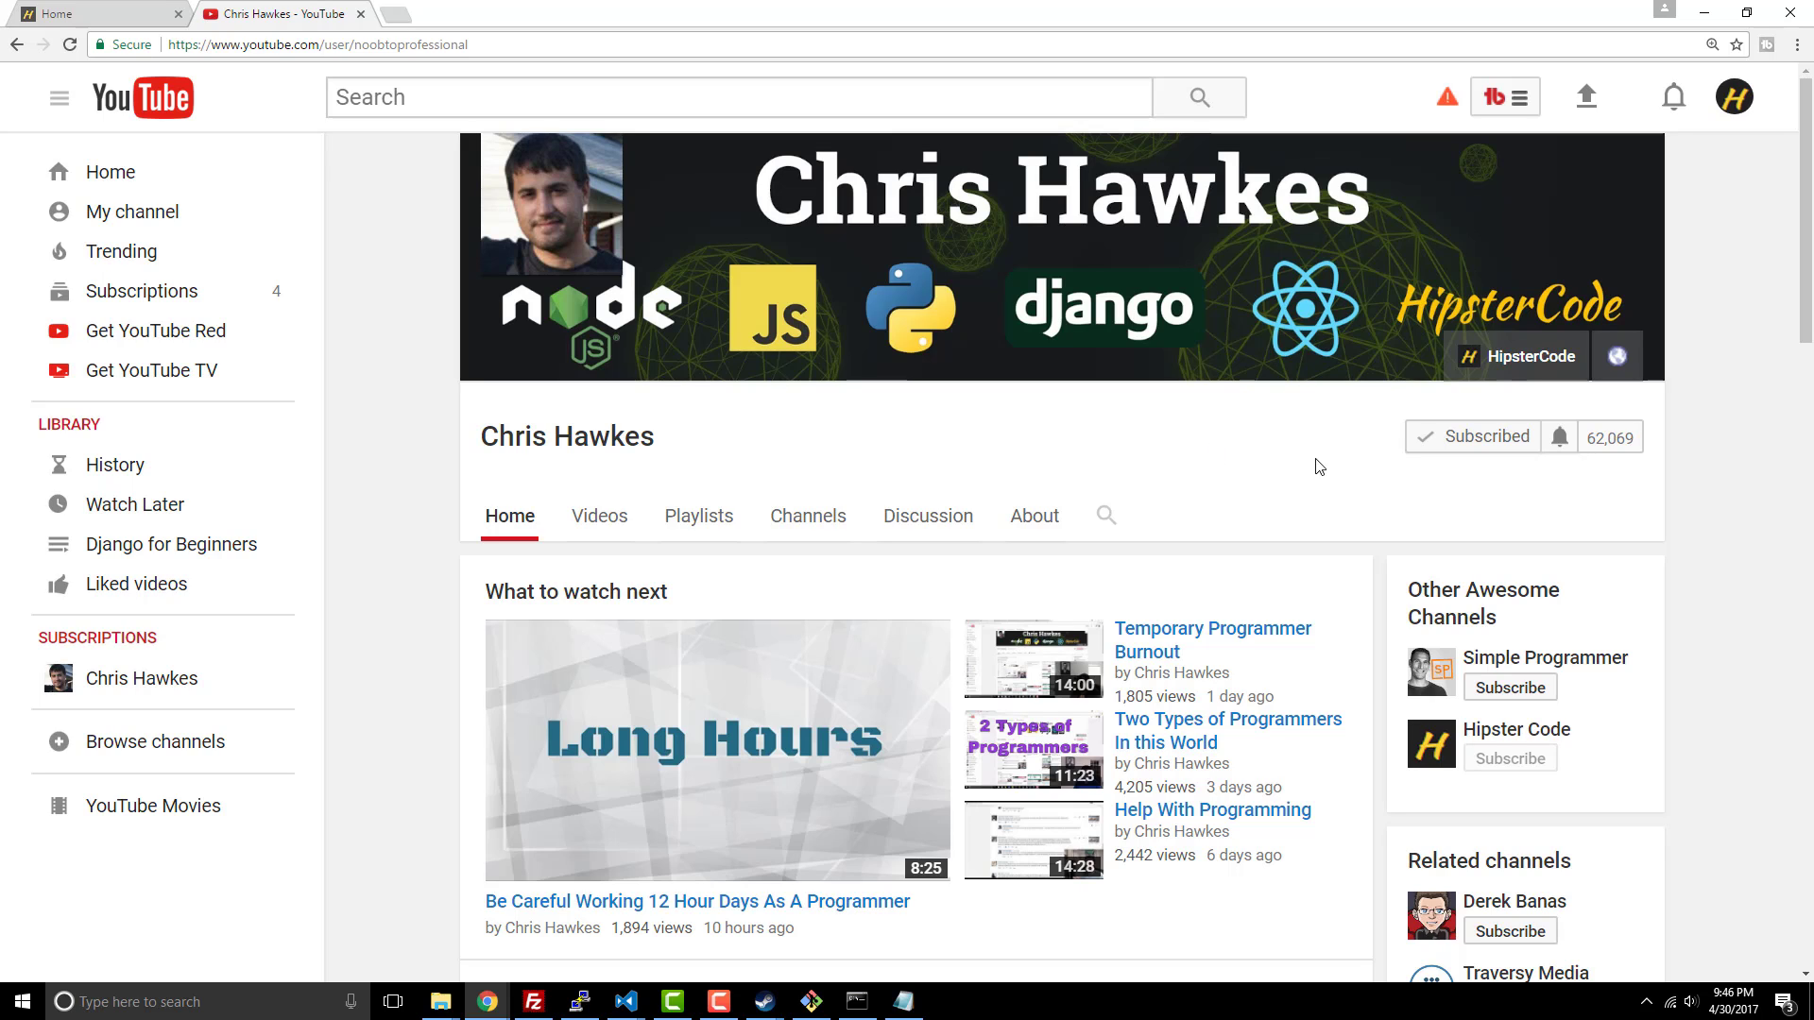